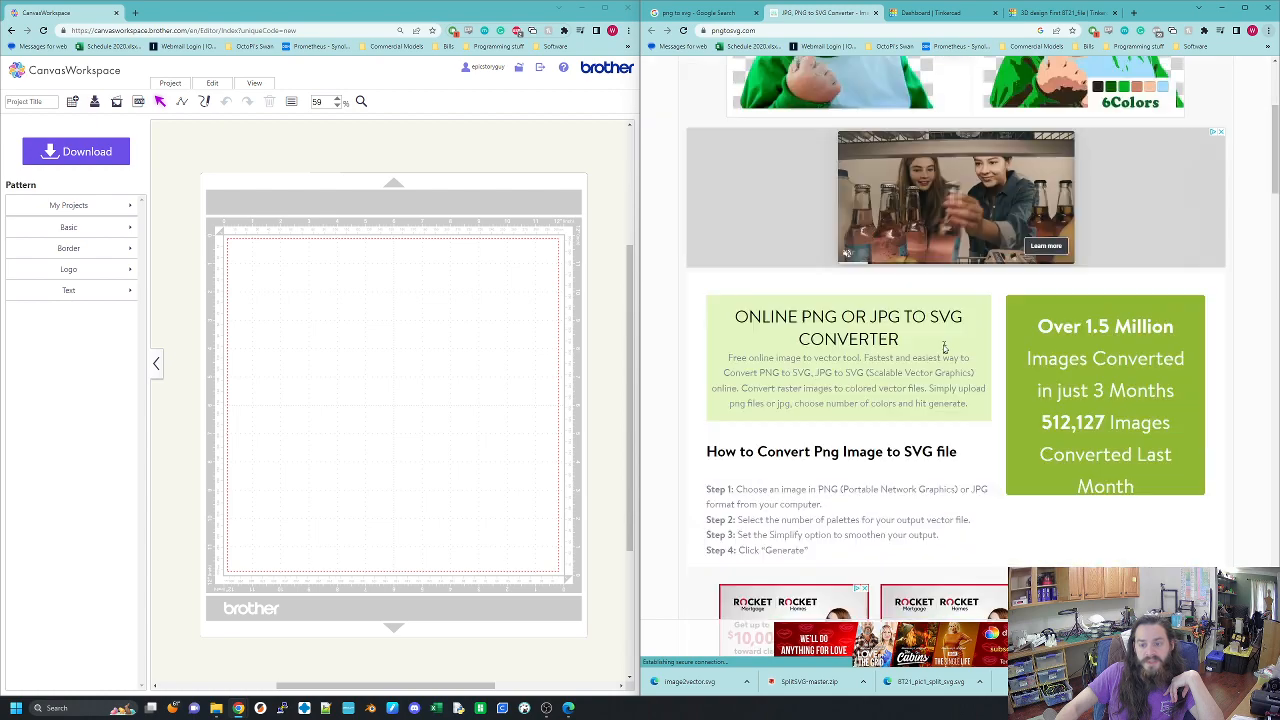
Step: Scroll the page and switch the browser to the Tinkercad dashboard tab
scroll(down, 3)
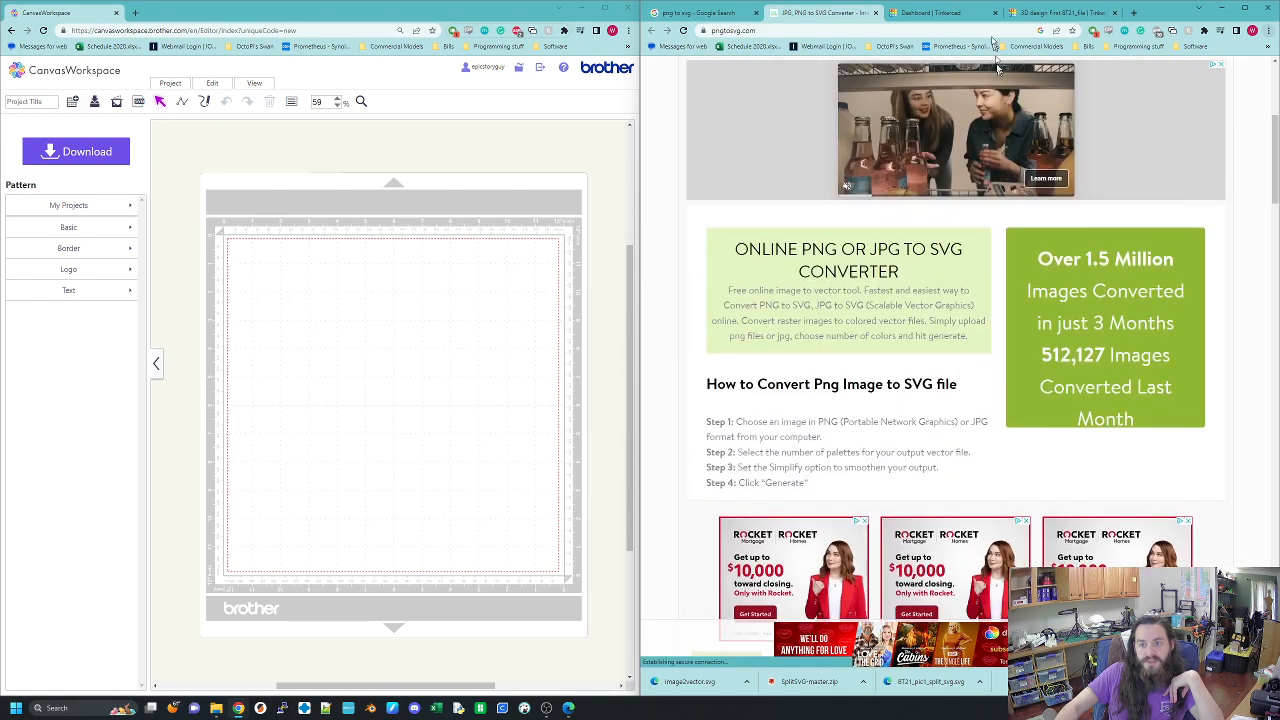
click(940, 14)
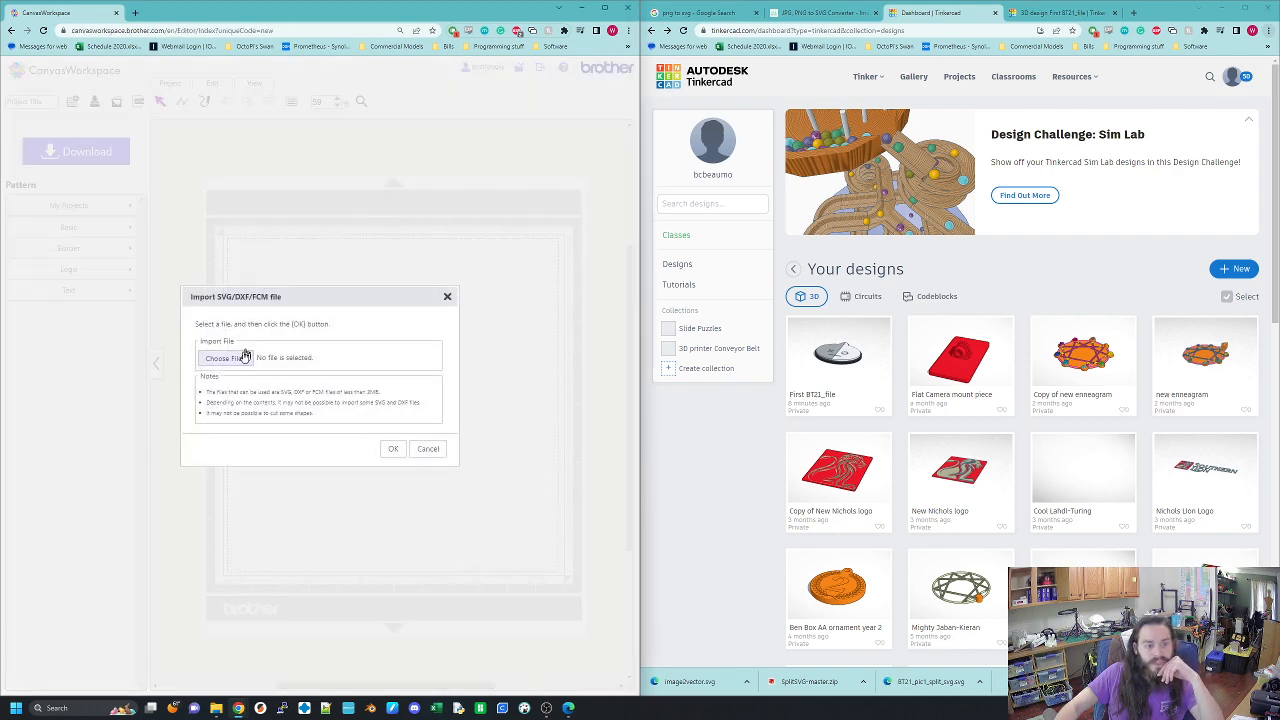
Step: Import the koala SVG file and pull one shape piece away from the others on the canvas
click(224, 356)
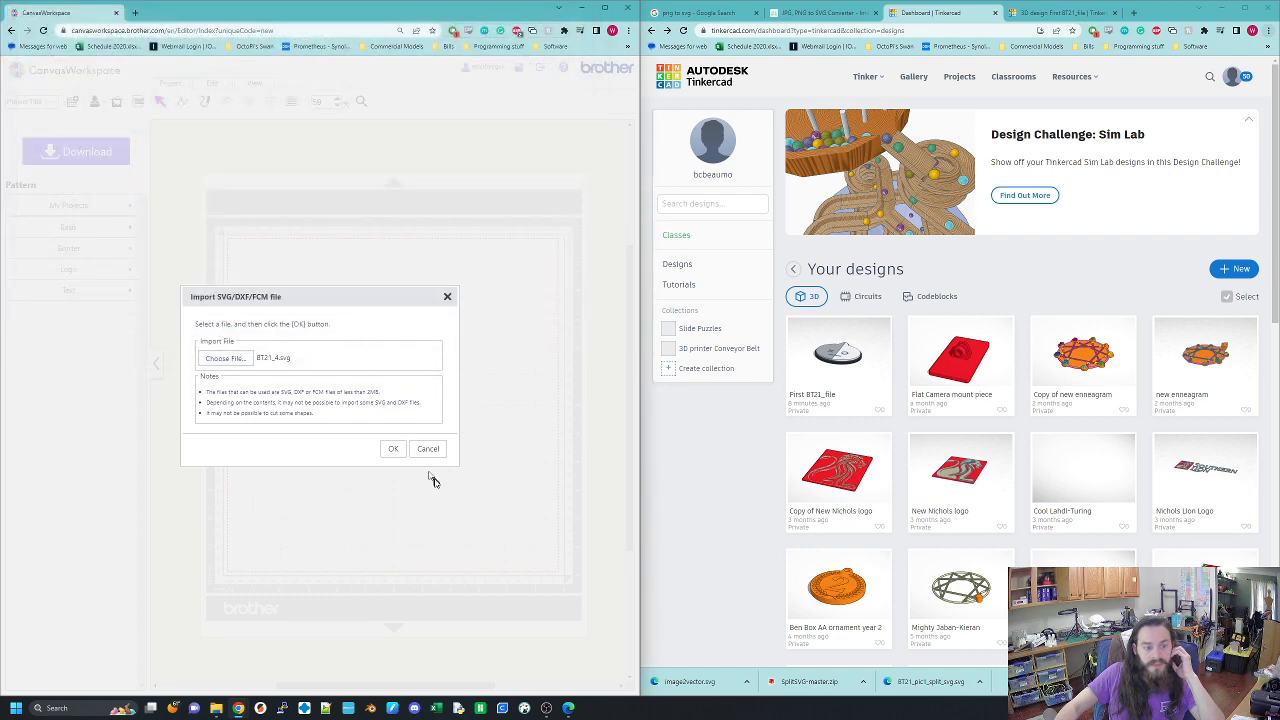
click(392, 448)
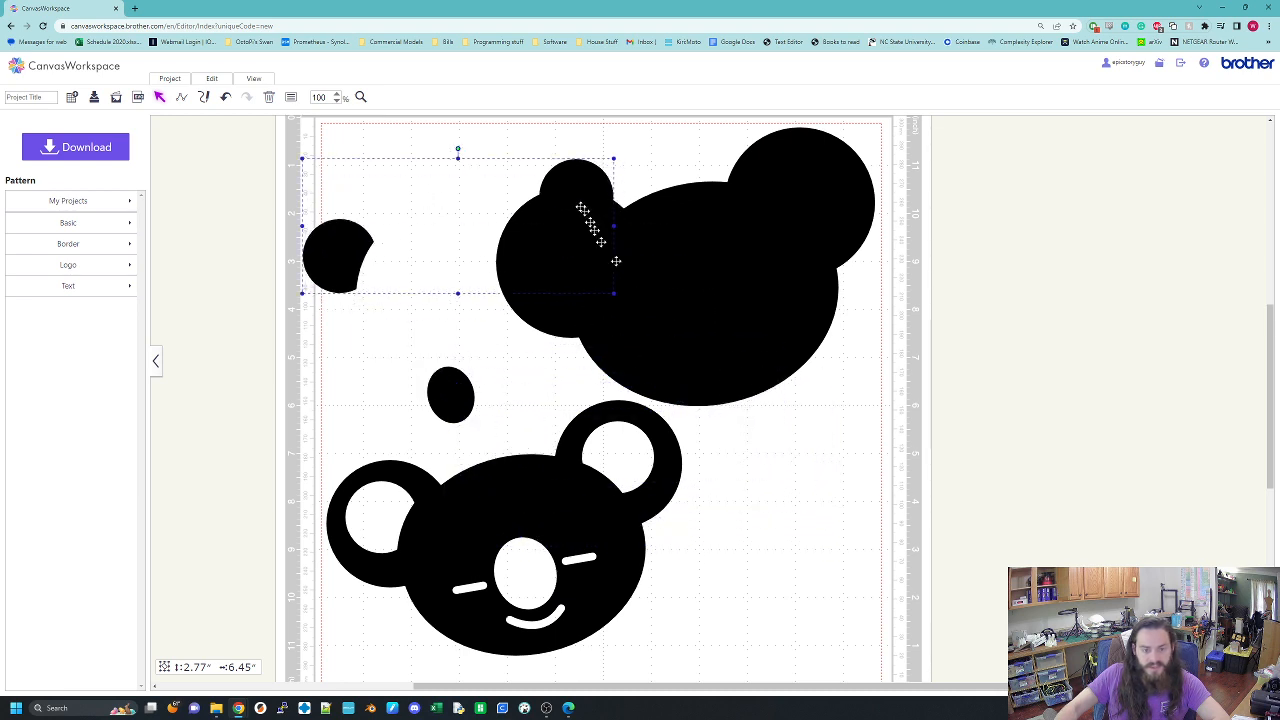
drag(584, 224, 630, 190)
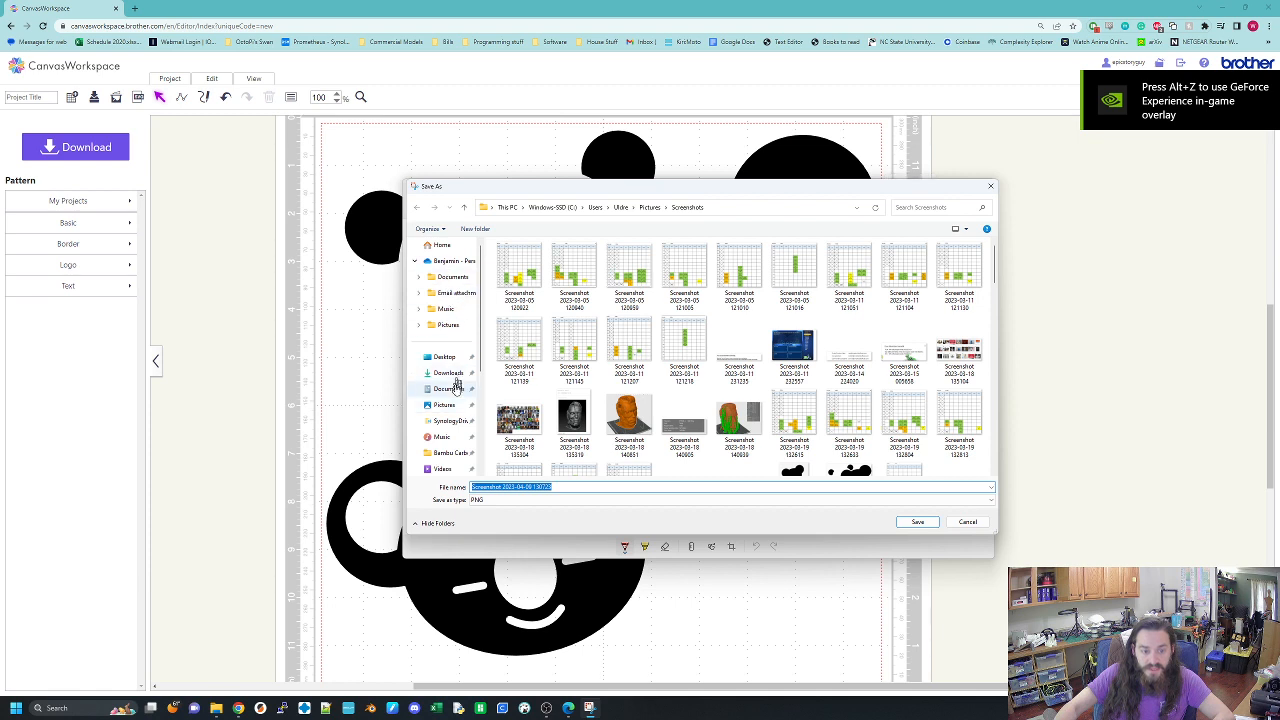
Step: Save the koala layout image into the Downloads folder under the chosen file name
click(448, 372)
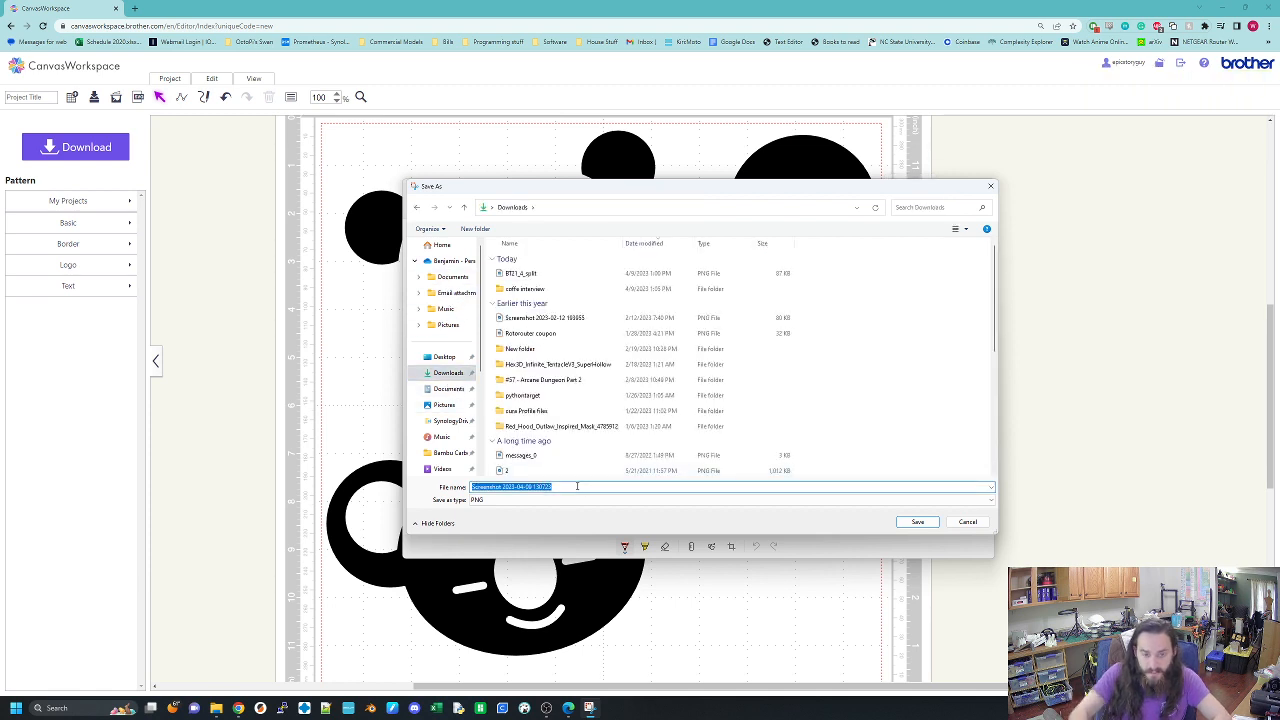
click(520, 272)
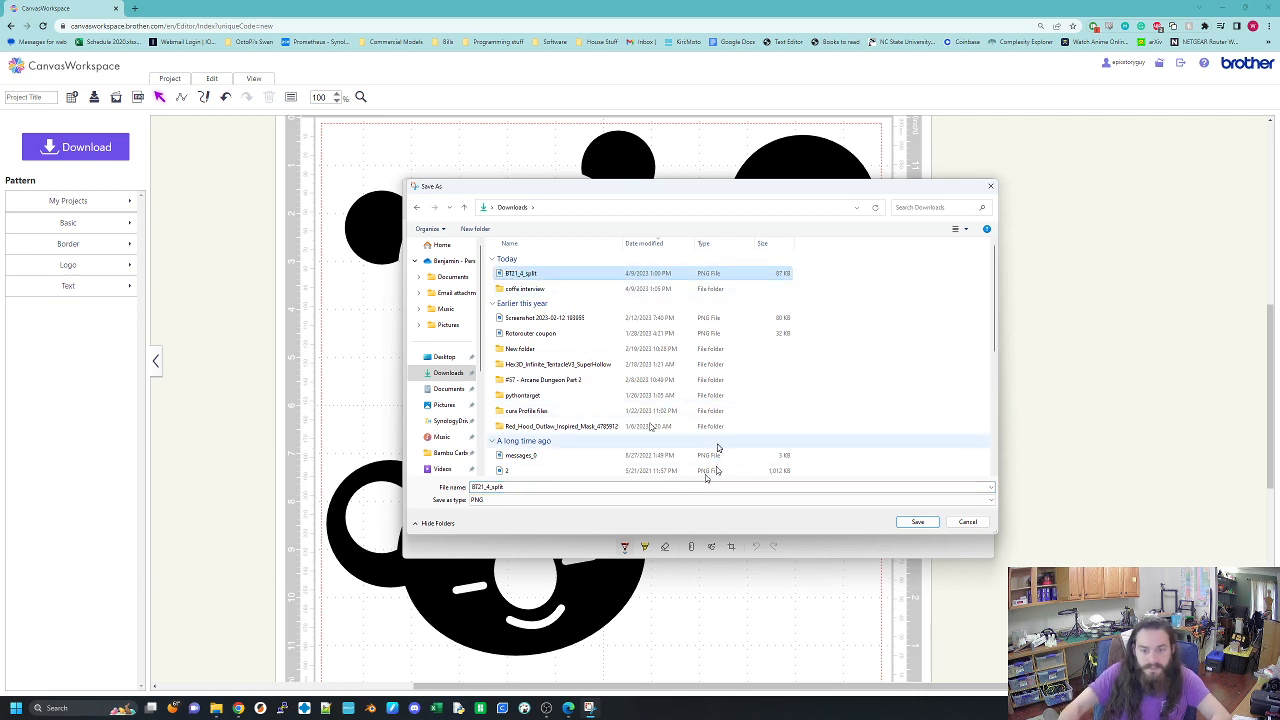
click(916, 520)
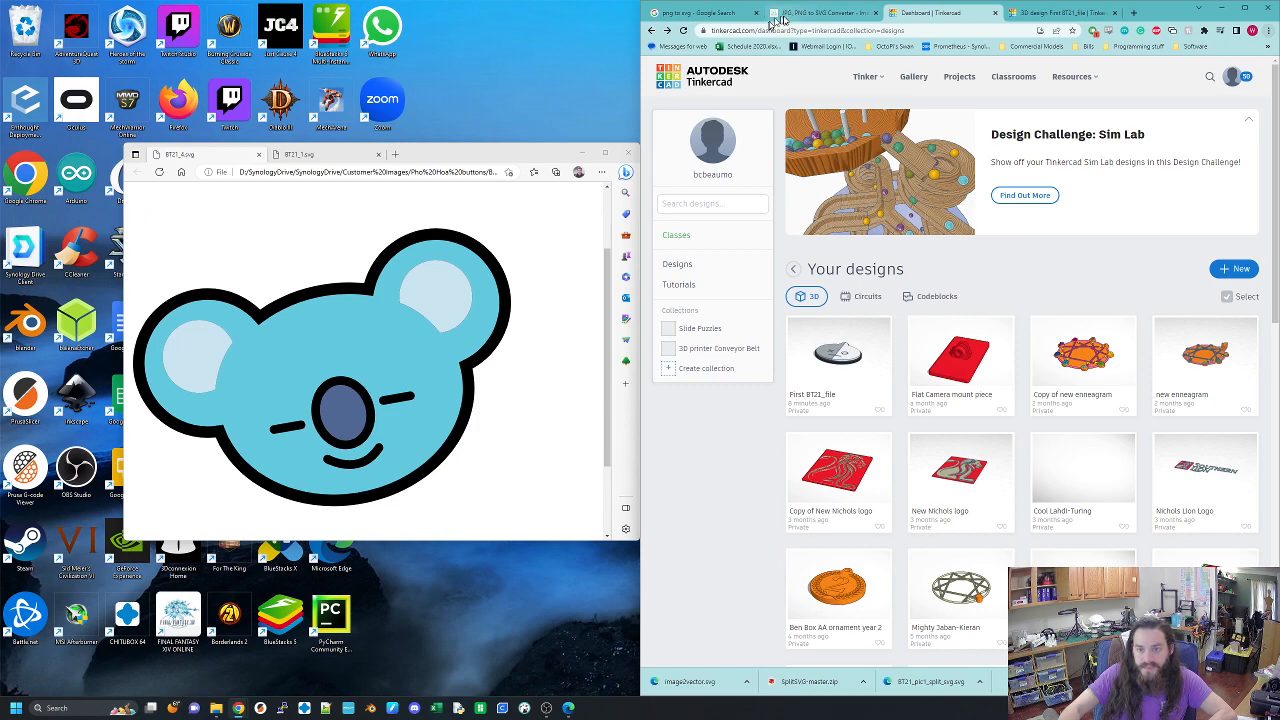
Step: On the pngtosvg.com converter, start choosing a koala image to upload
click(824, 12)
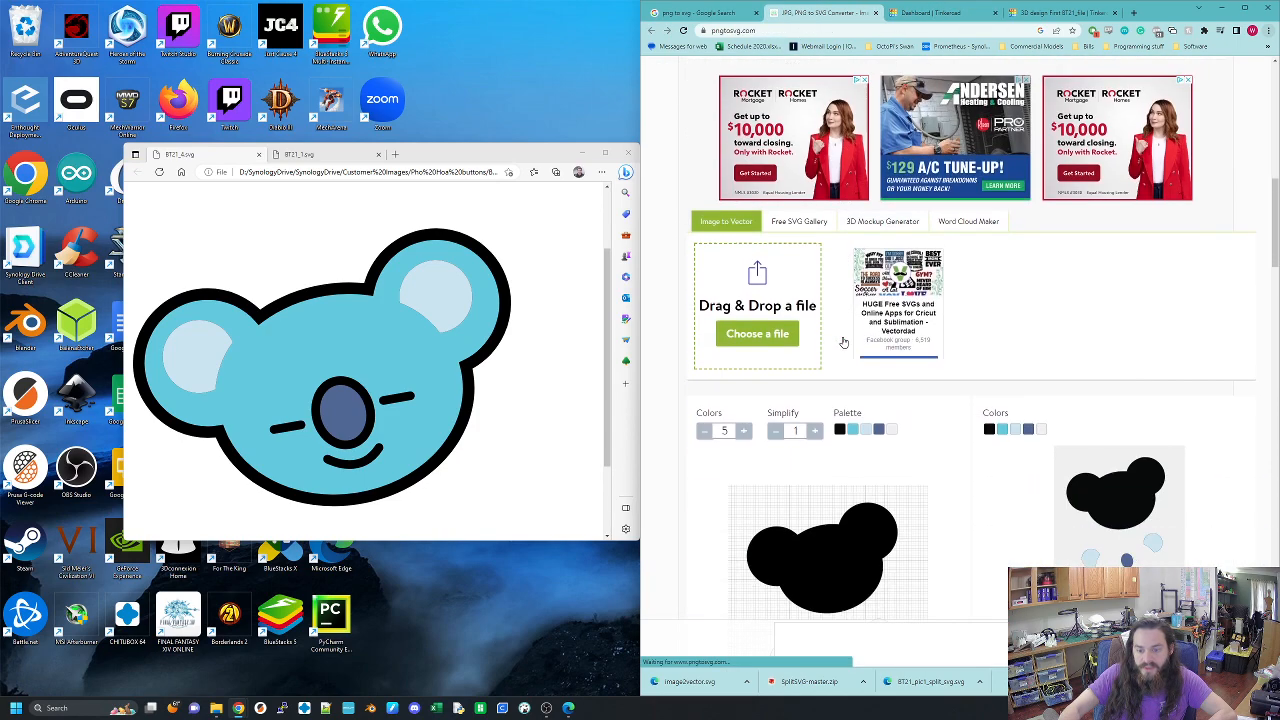
click(756, 332)
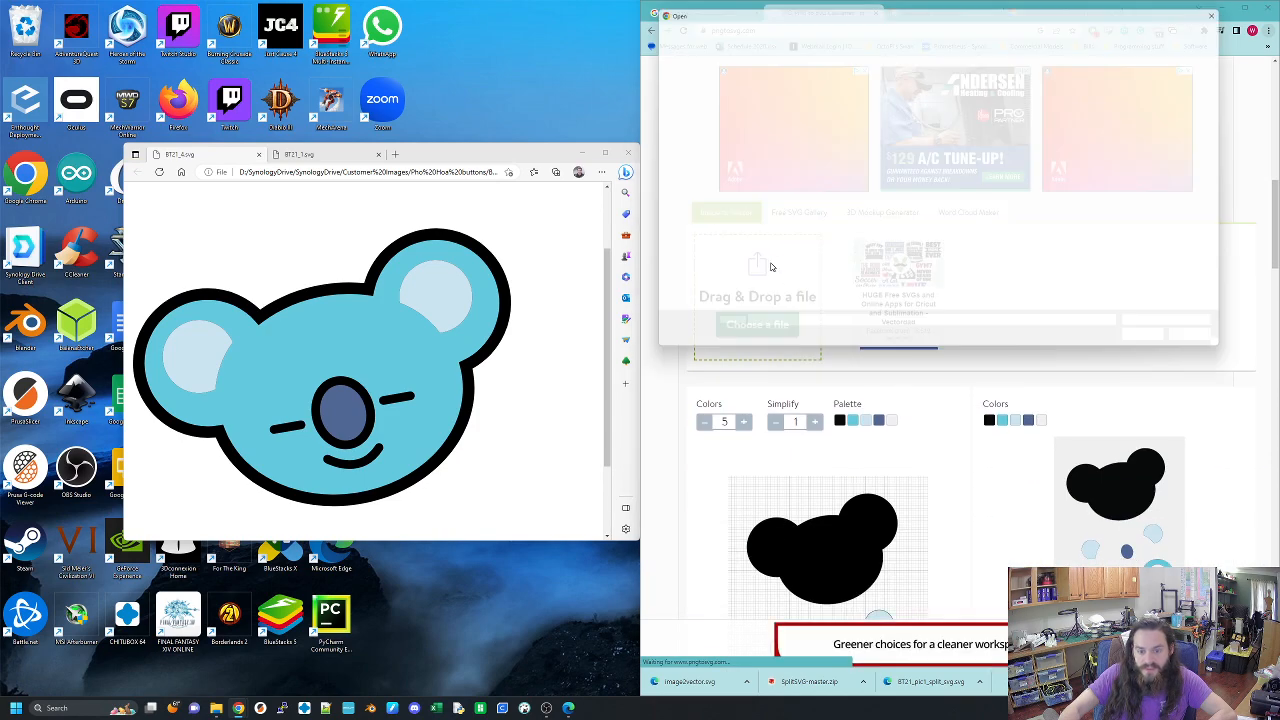
click(756, 324)
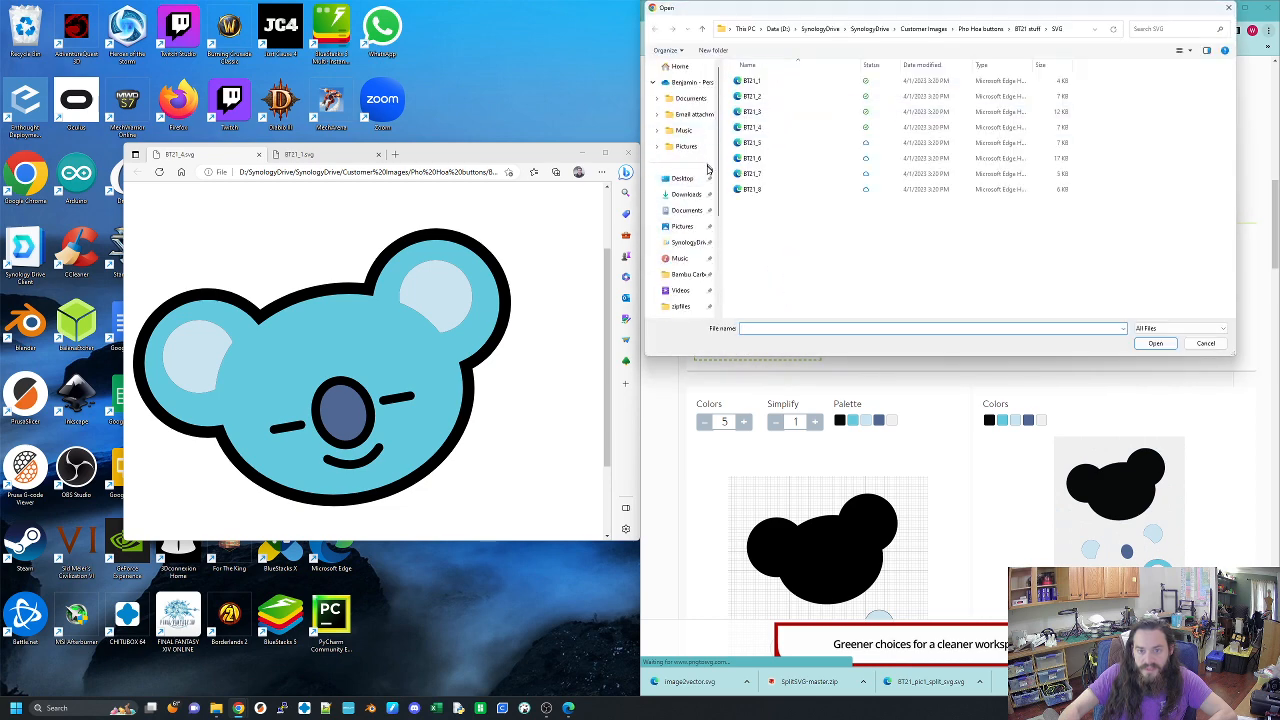
click(684, 194)
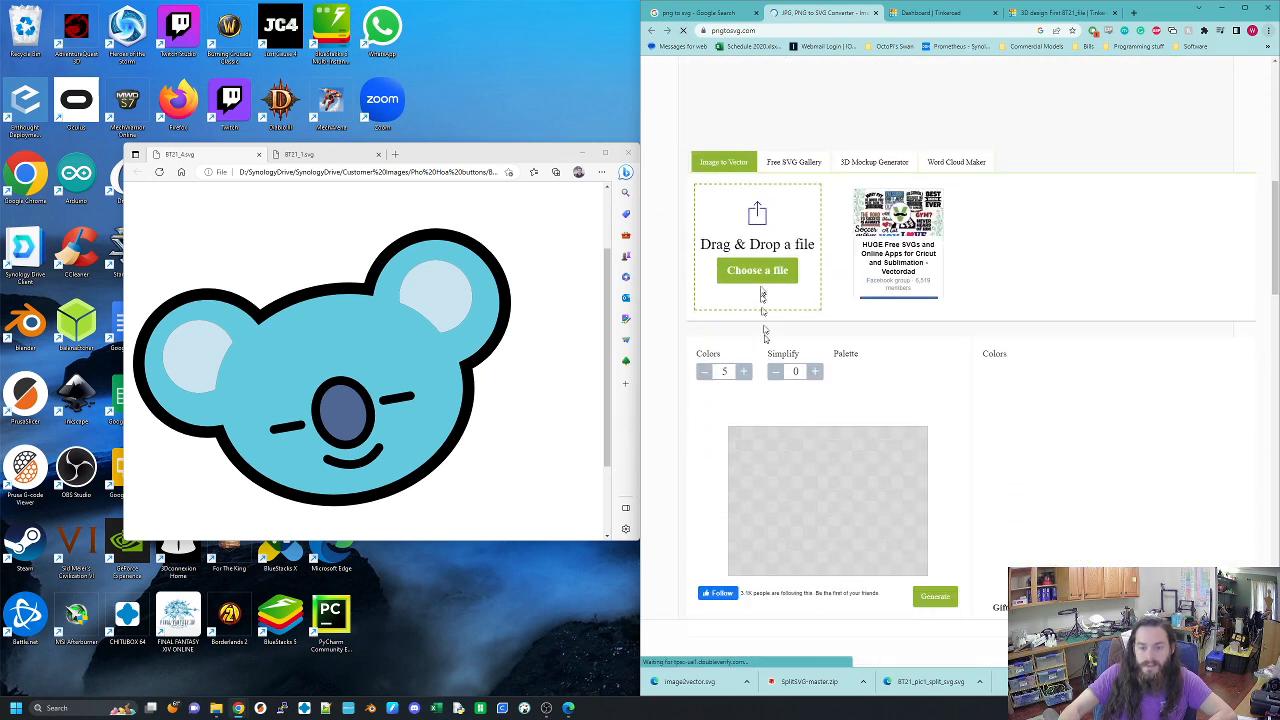
click(756, 270)
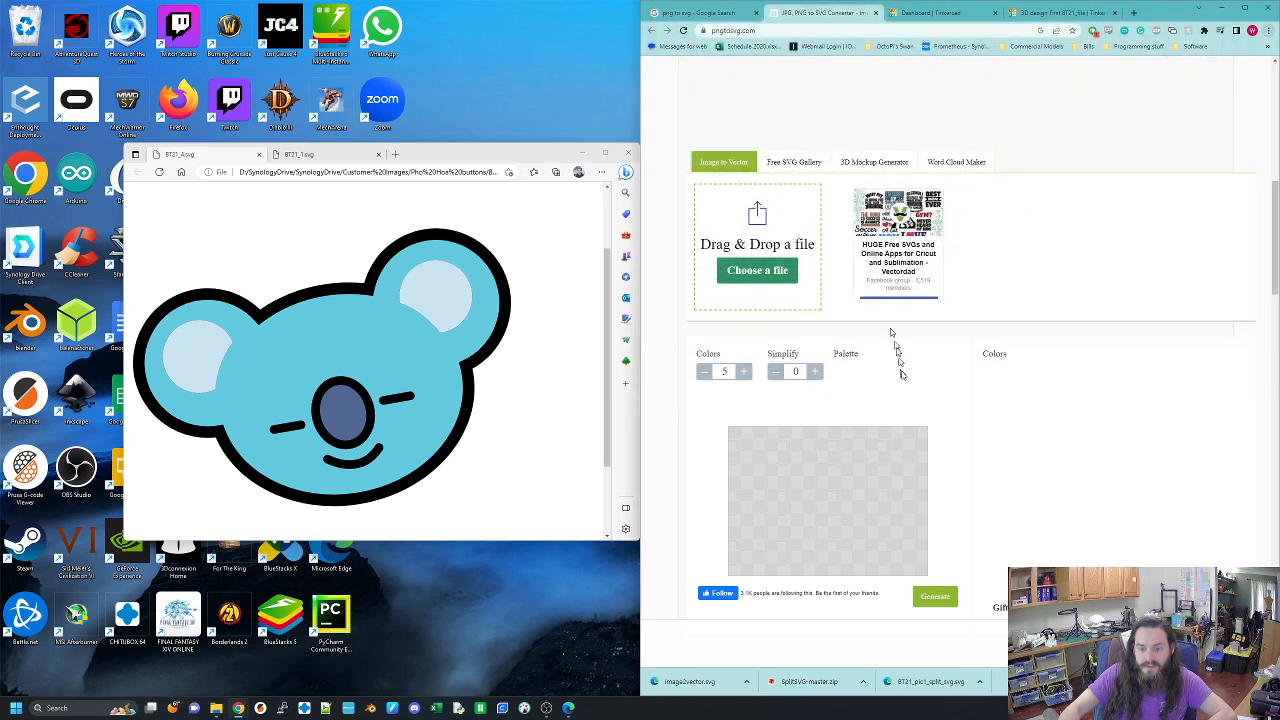
Step: Browse Downloads and upload the split koala PNG to the converter
scroll(down, 3)
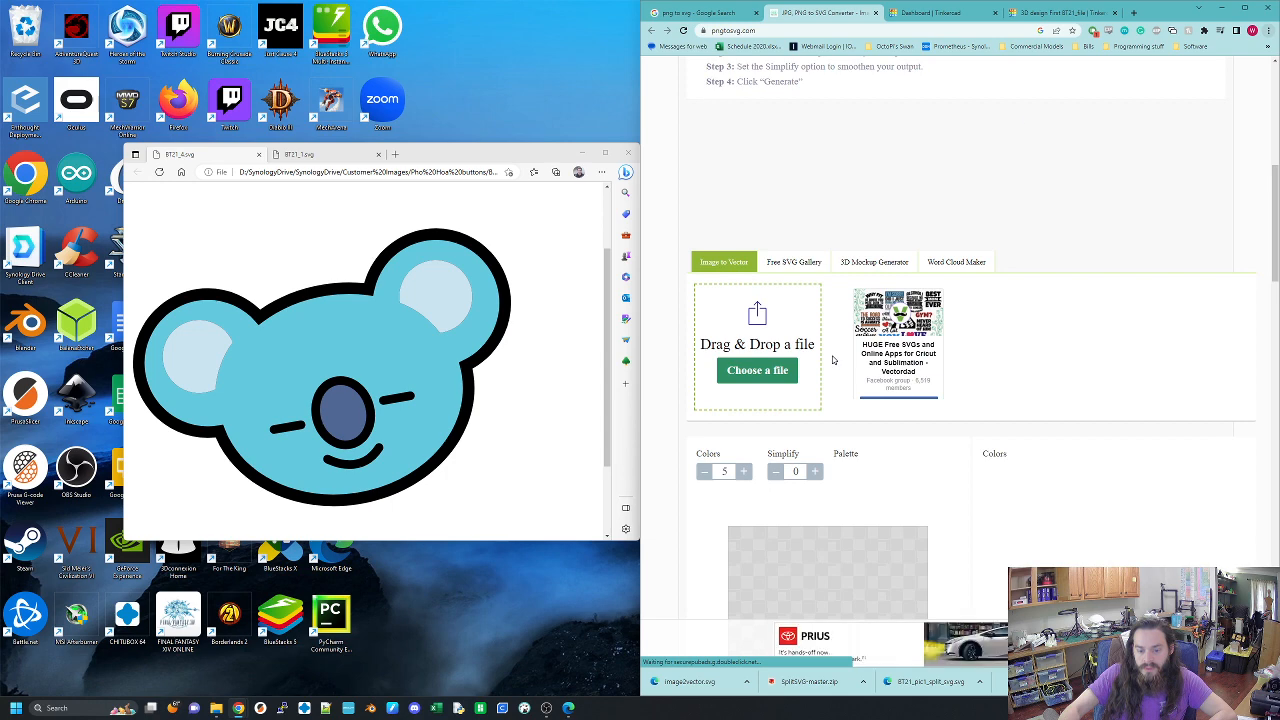
scroll(down, 3)
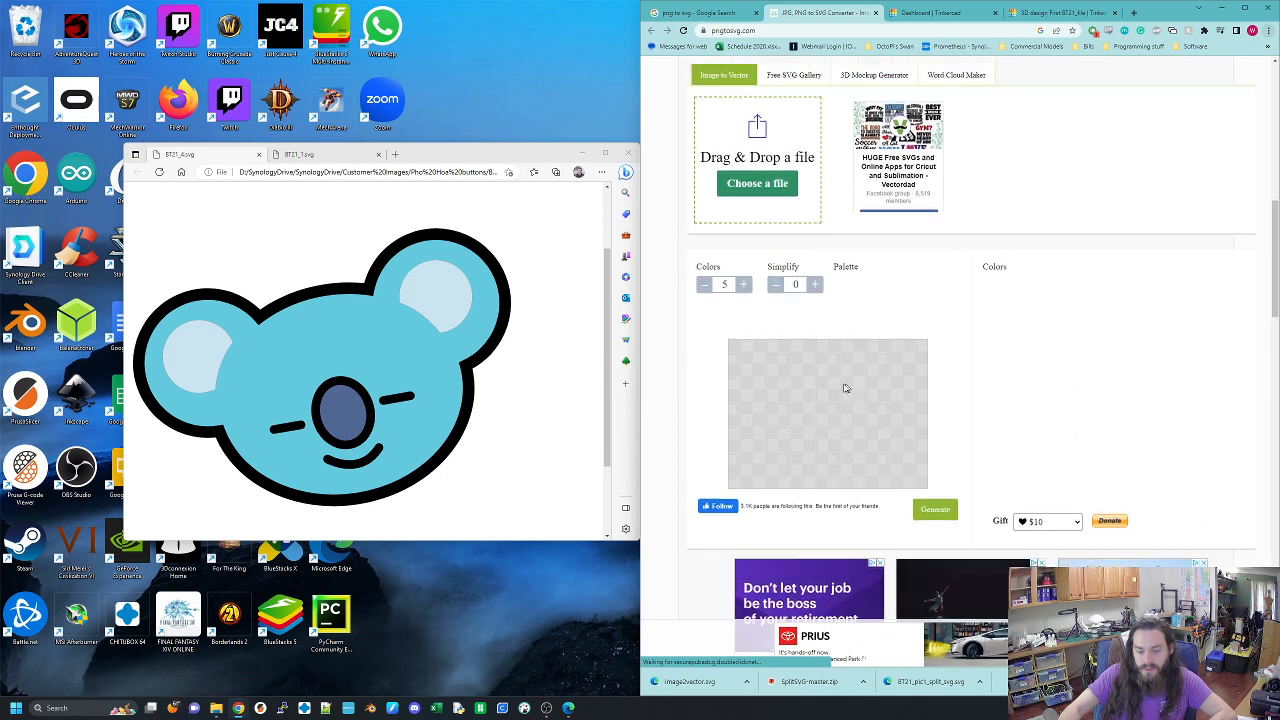
scroll(down, 3)
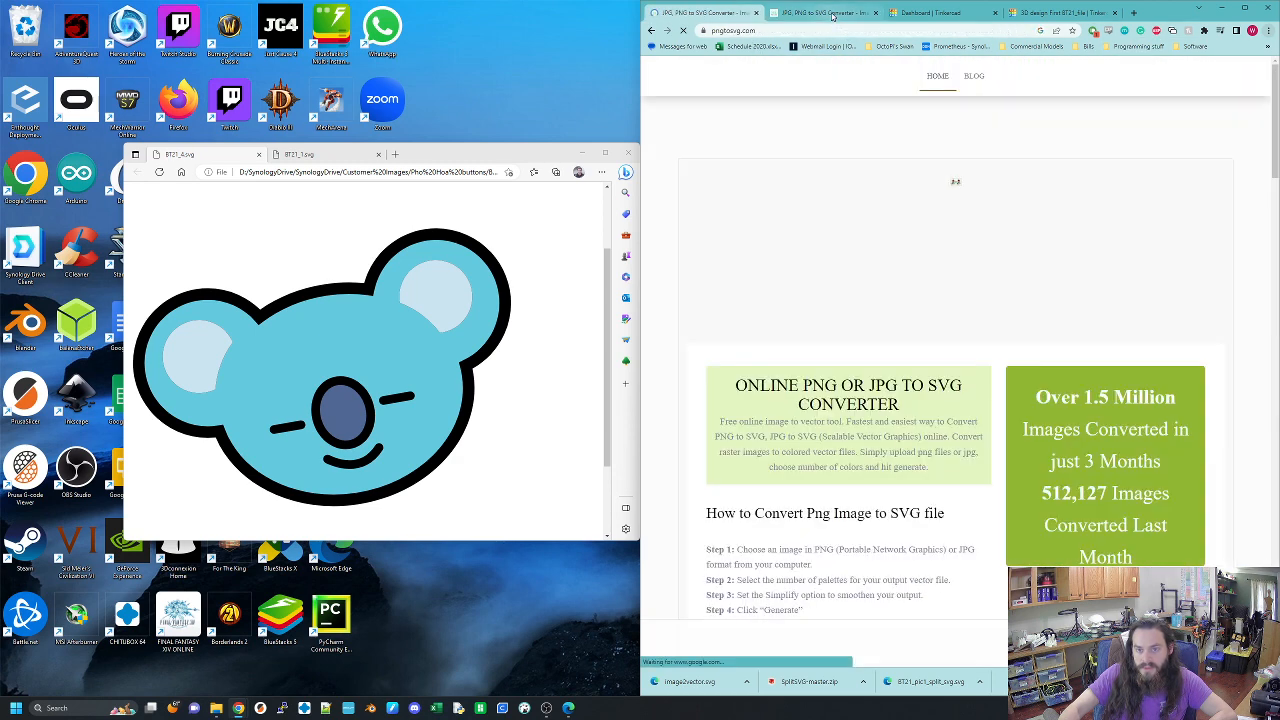
scroll(down, 3)
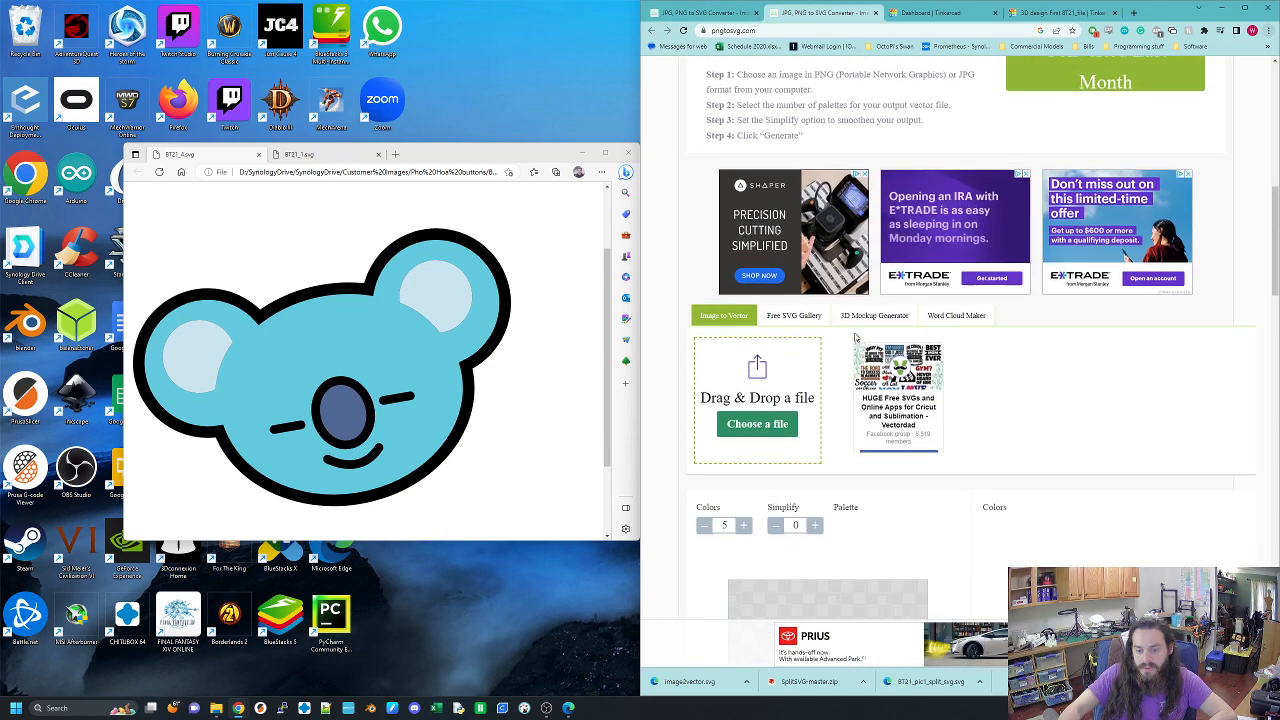
scroll(up, 3)
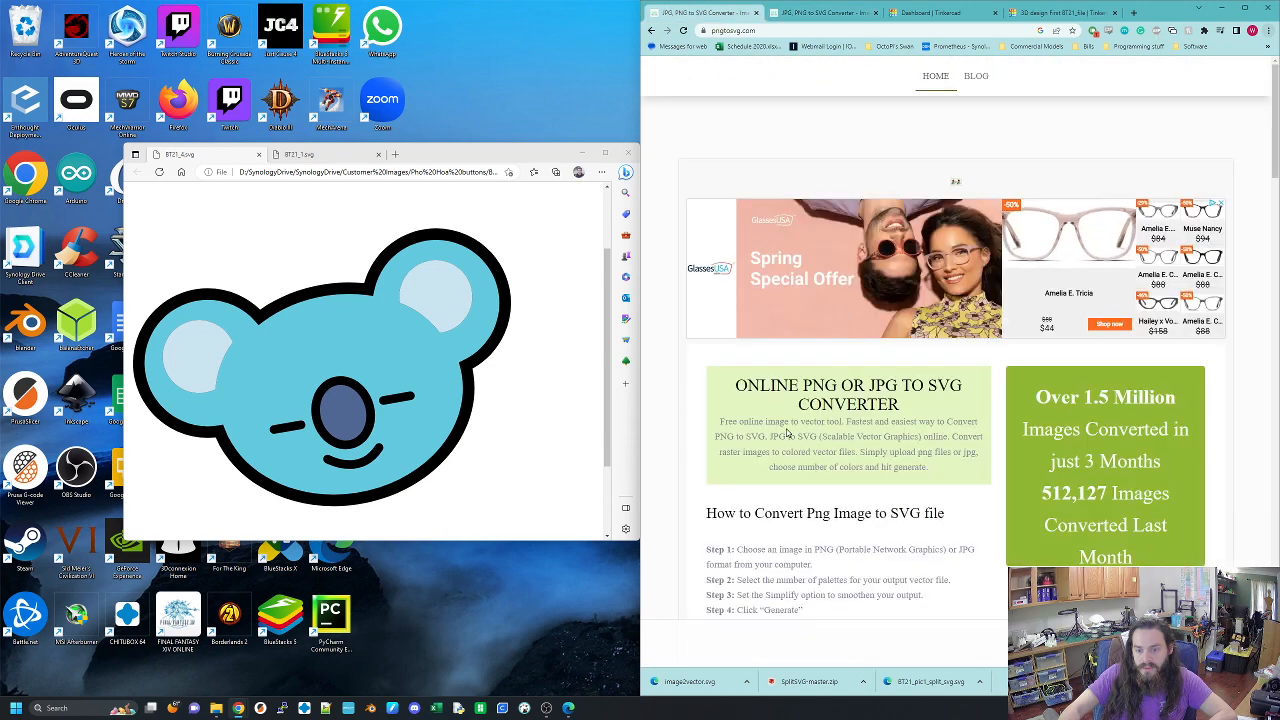
scroll(down, 3)
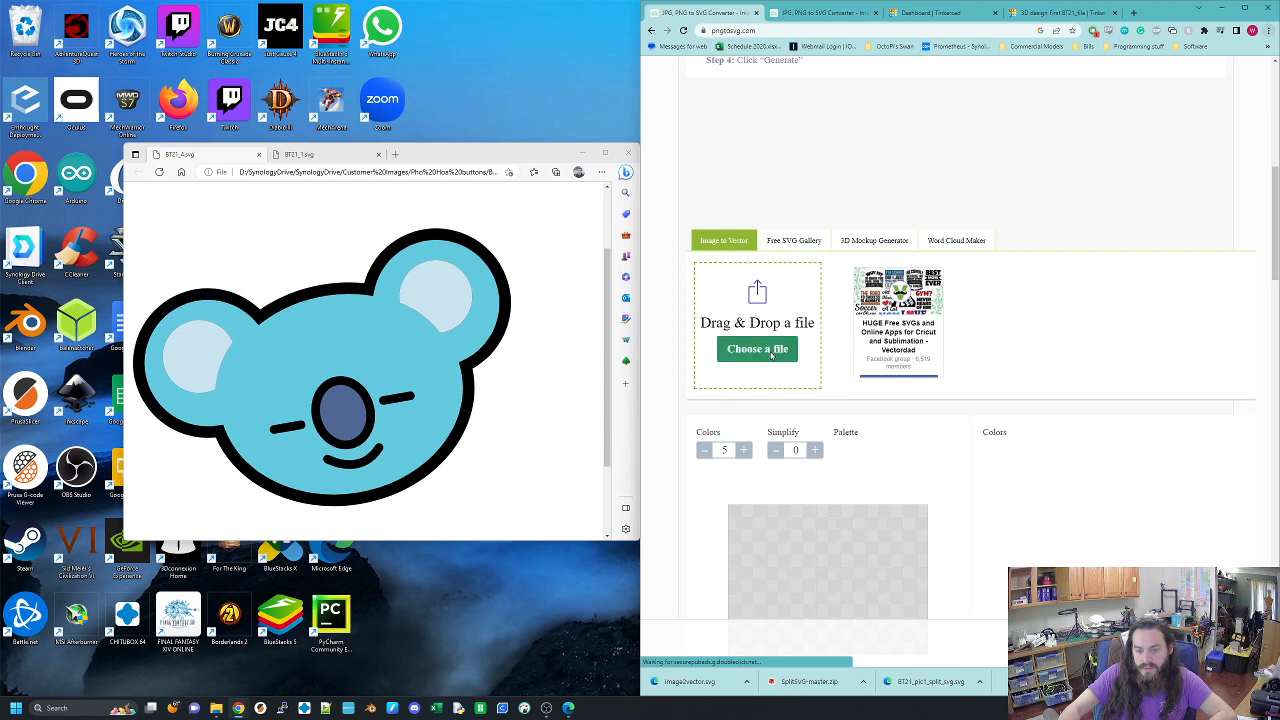
click(756, 348)
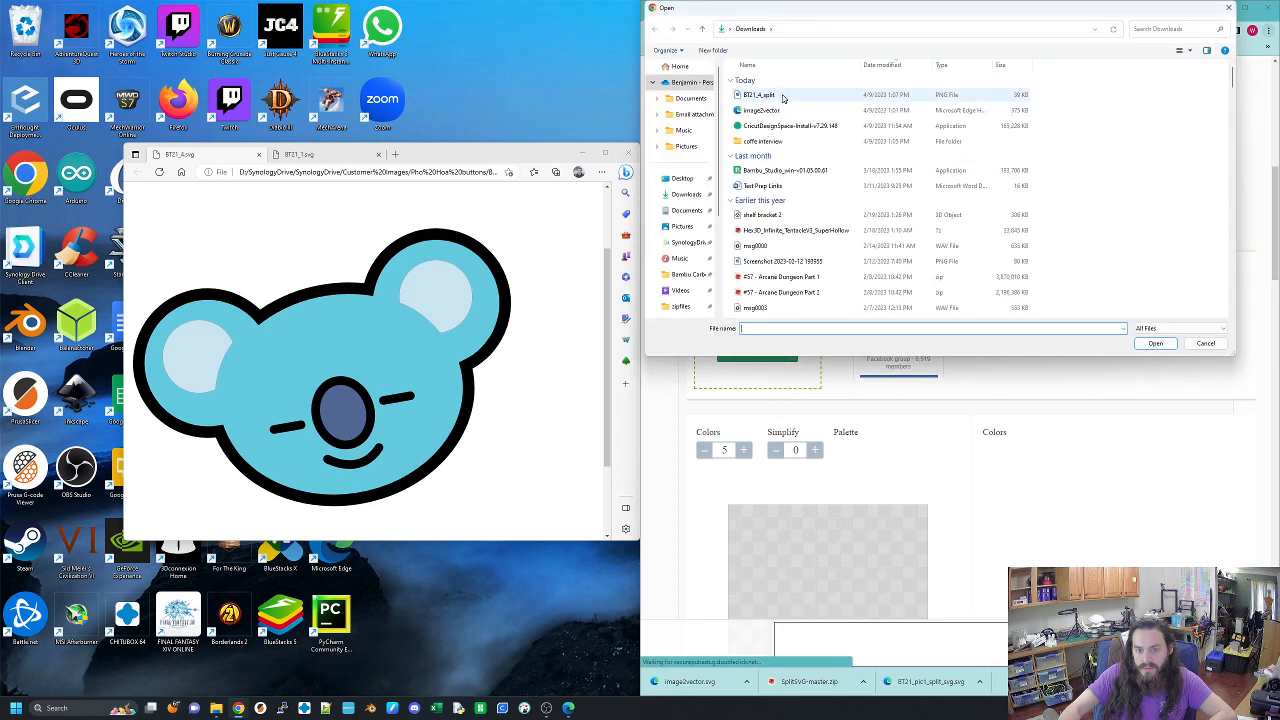
click(1204, 344)
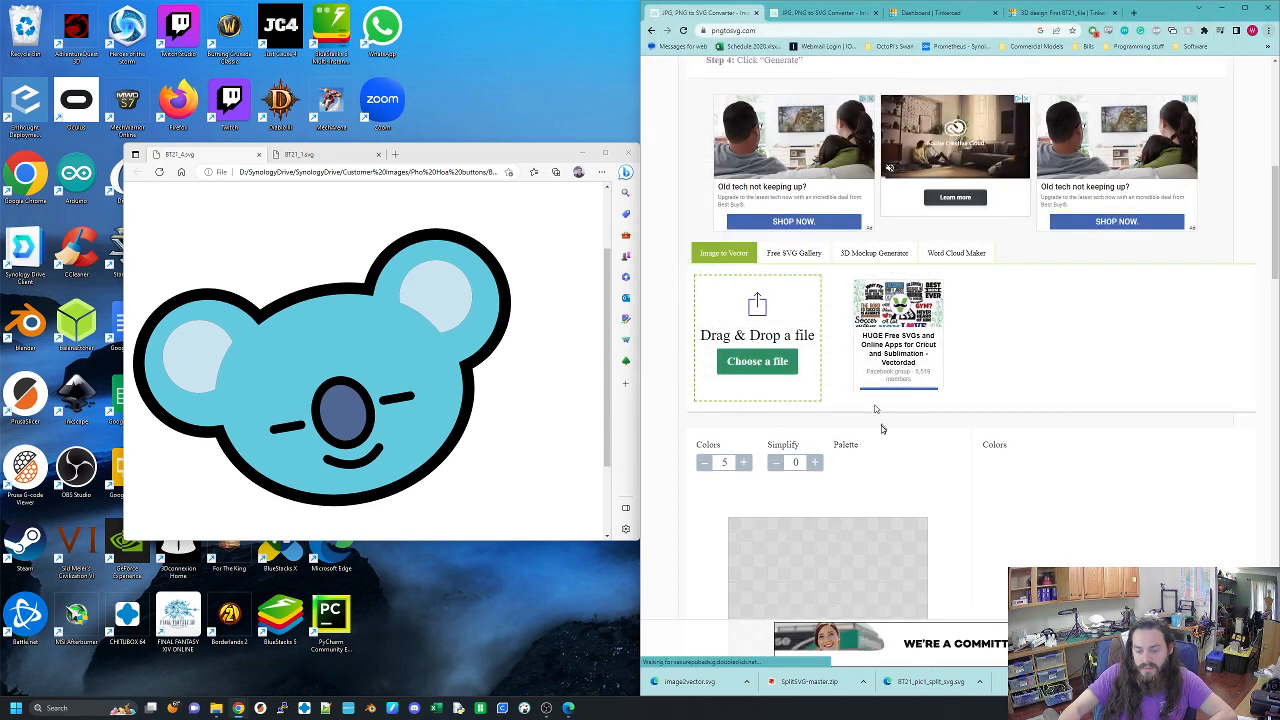
scroll(down, 3)
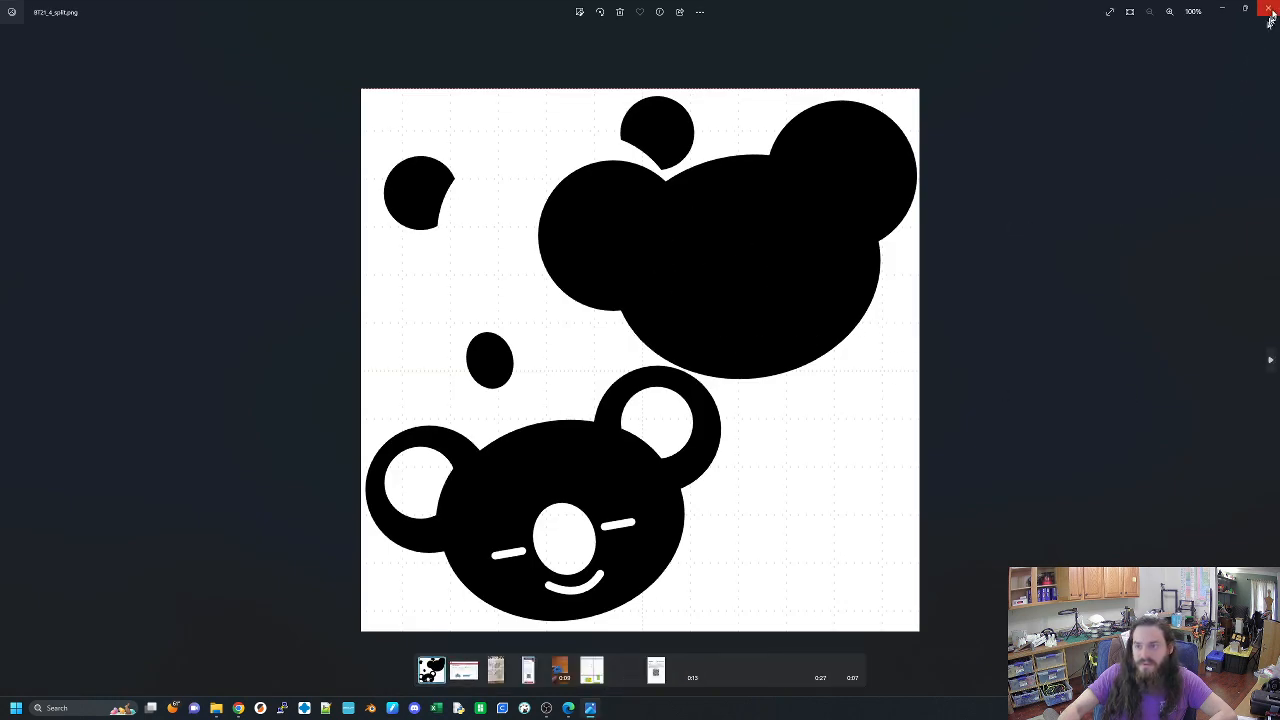
Step: Return to pngtosvg.com and try again to choose the koala image for conversion
click(1270, 12)
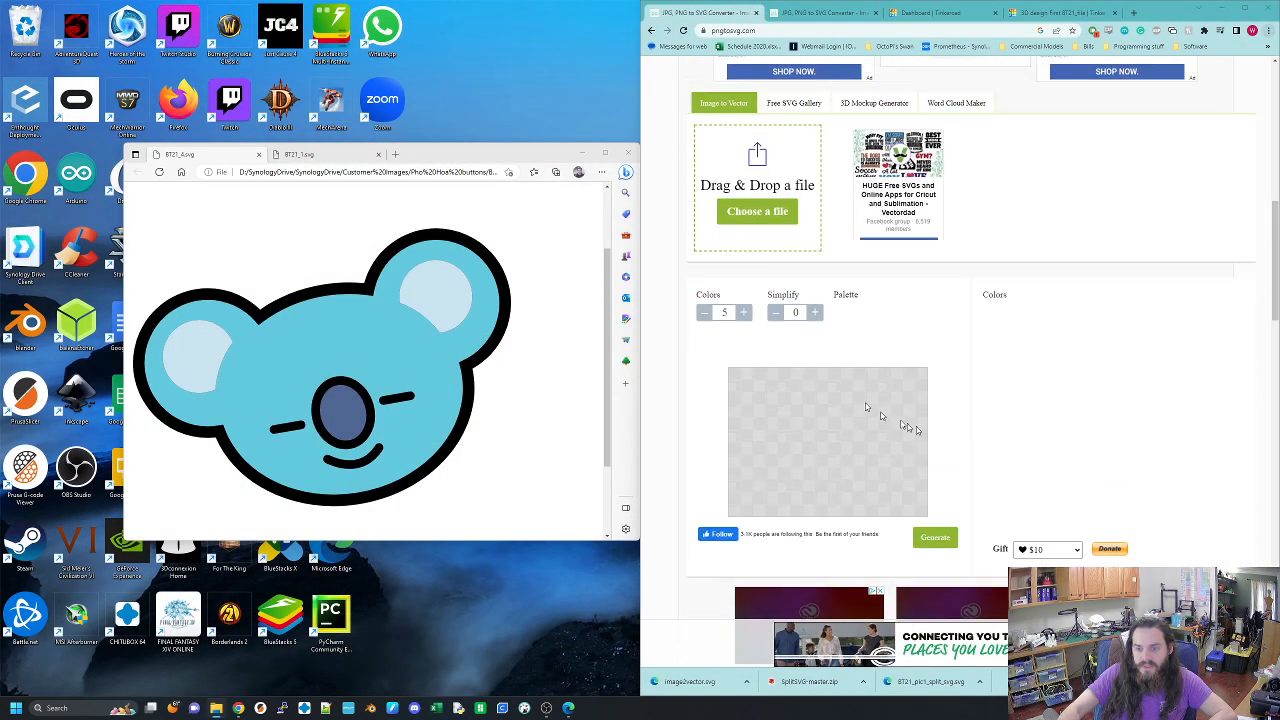
click(704, 312)
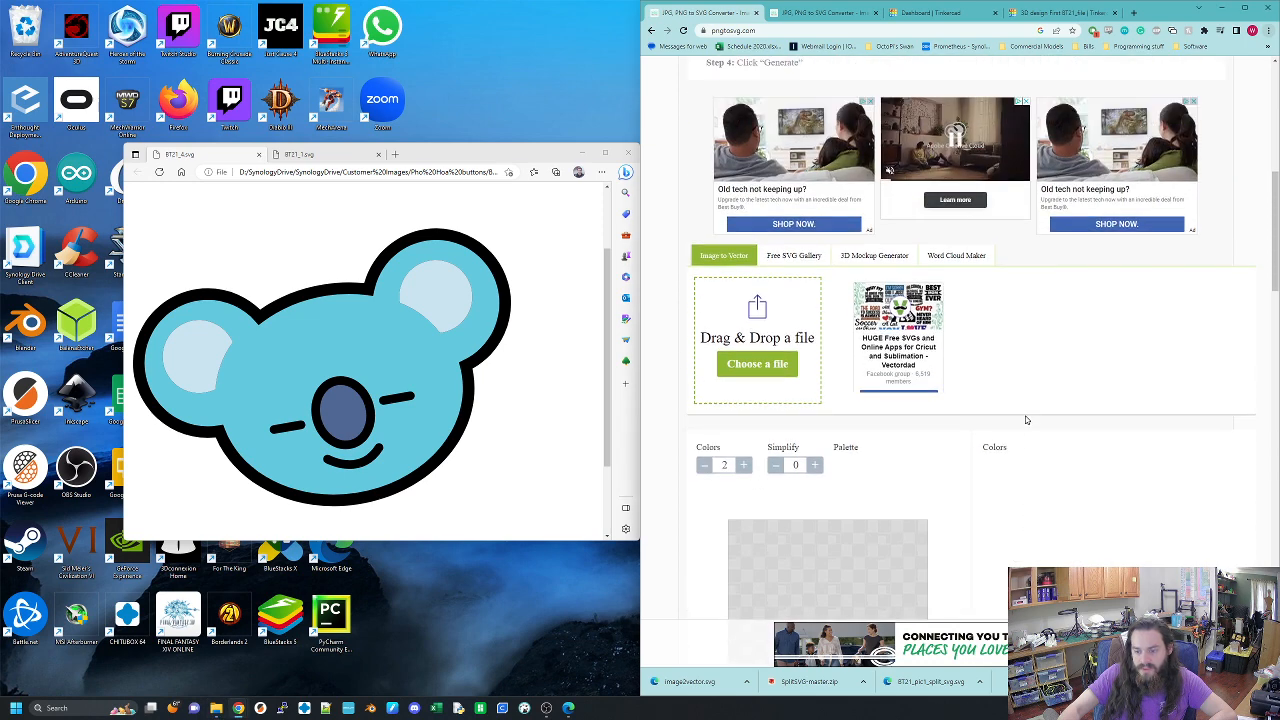
scroll(down, 3)
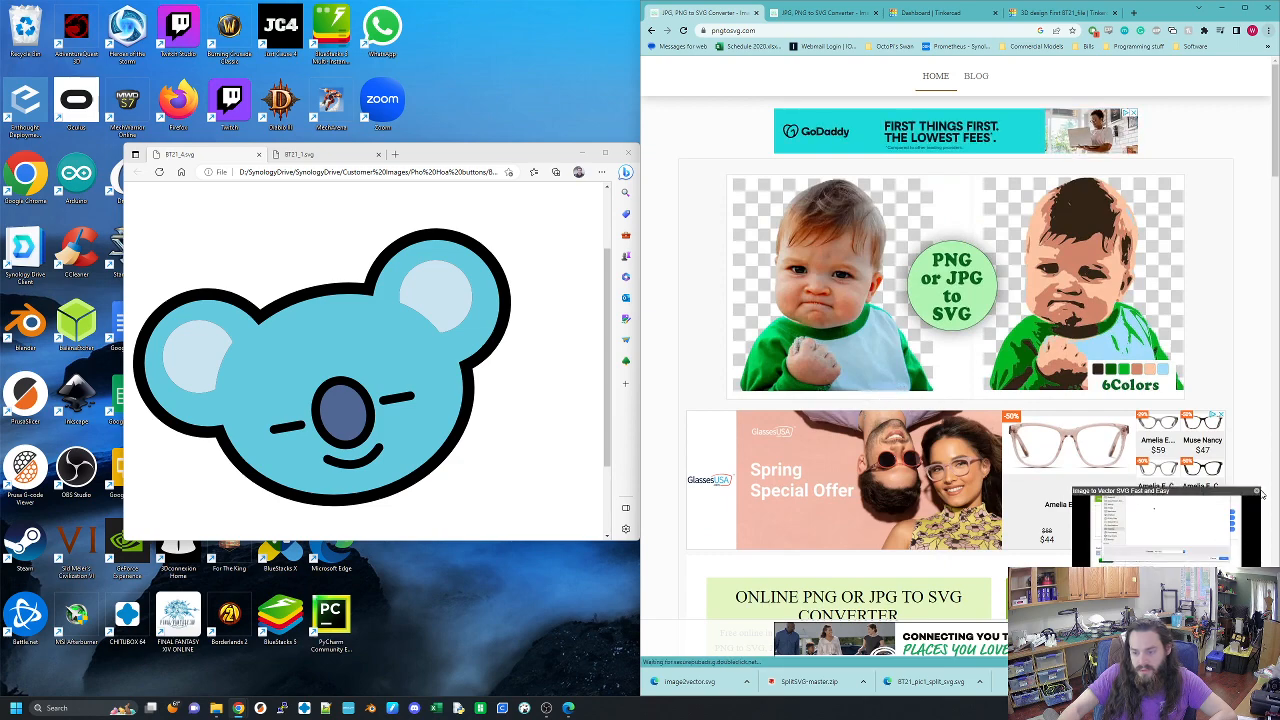
scroll(down, 3)
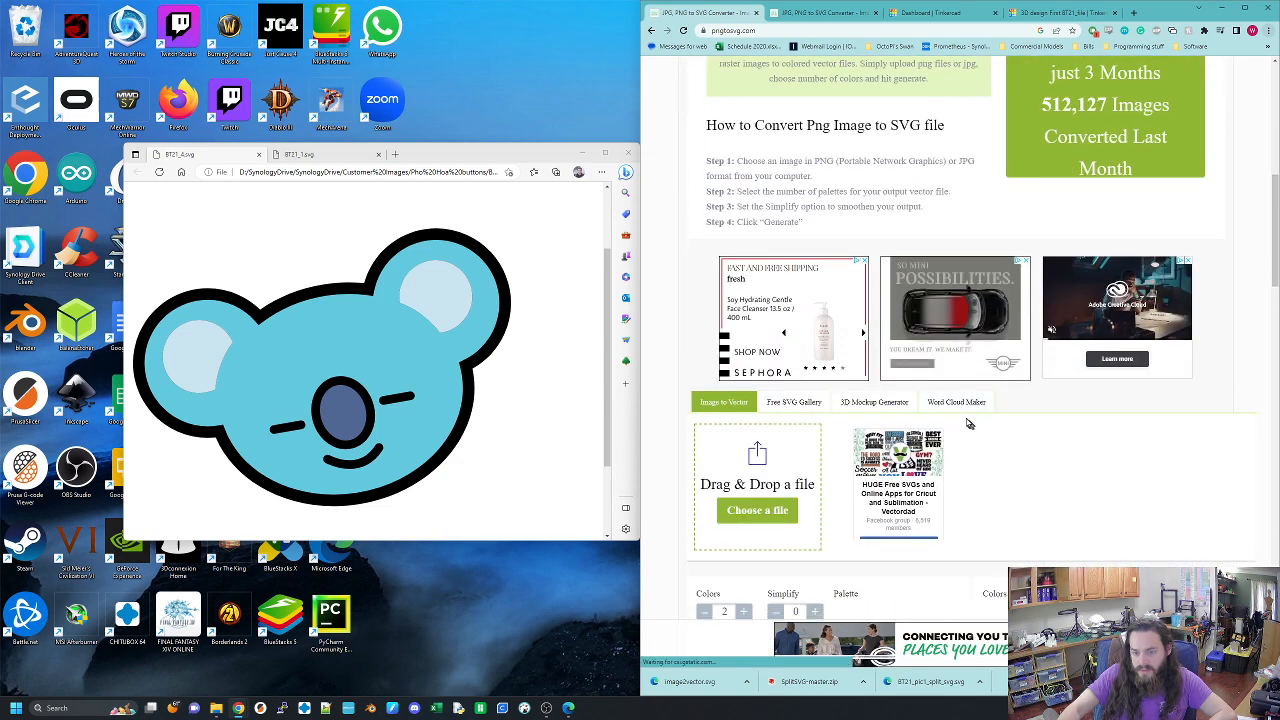
scroll(down, 3)
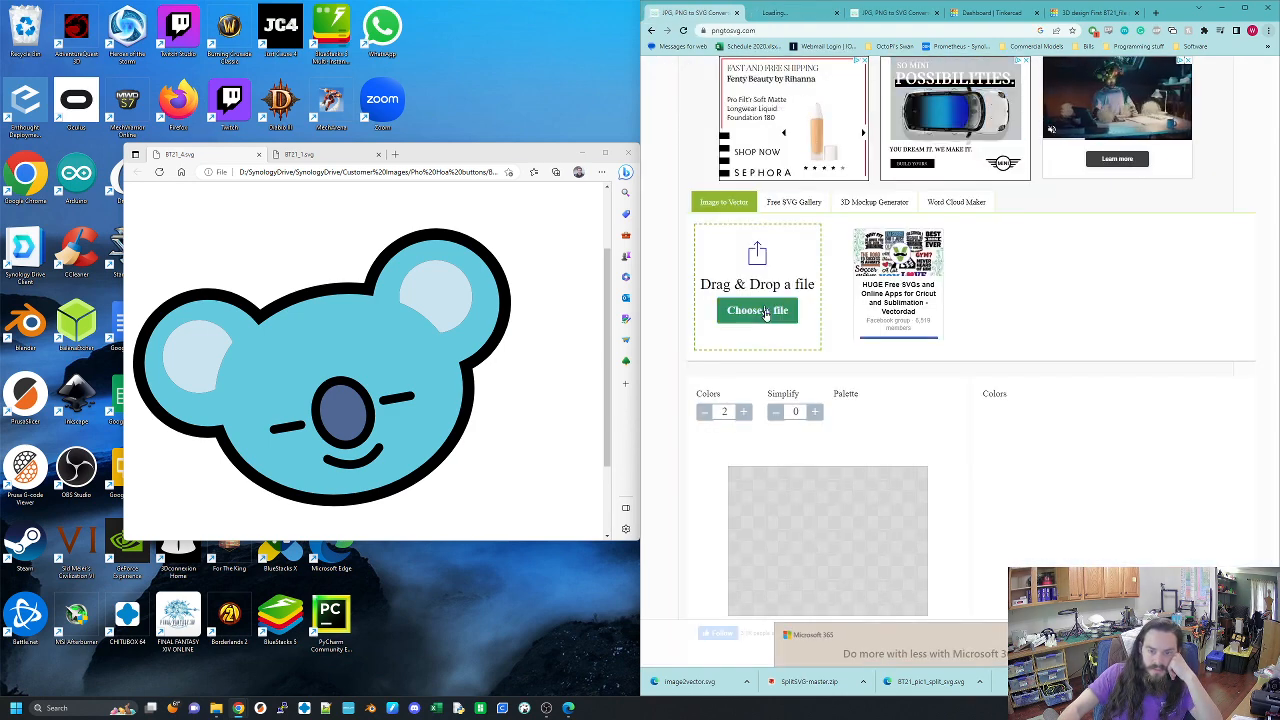
click(756, 310)
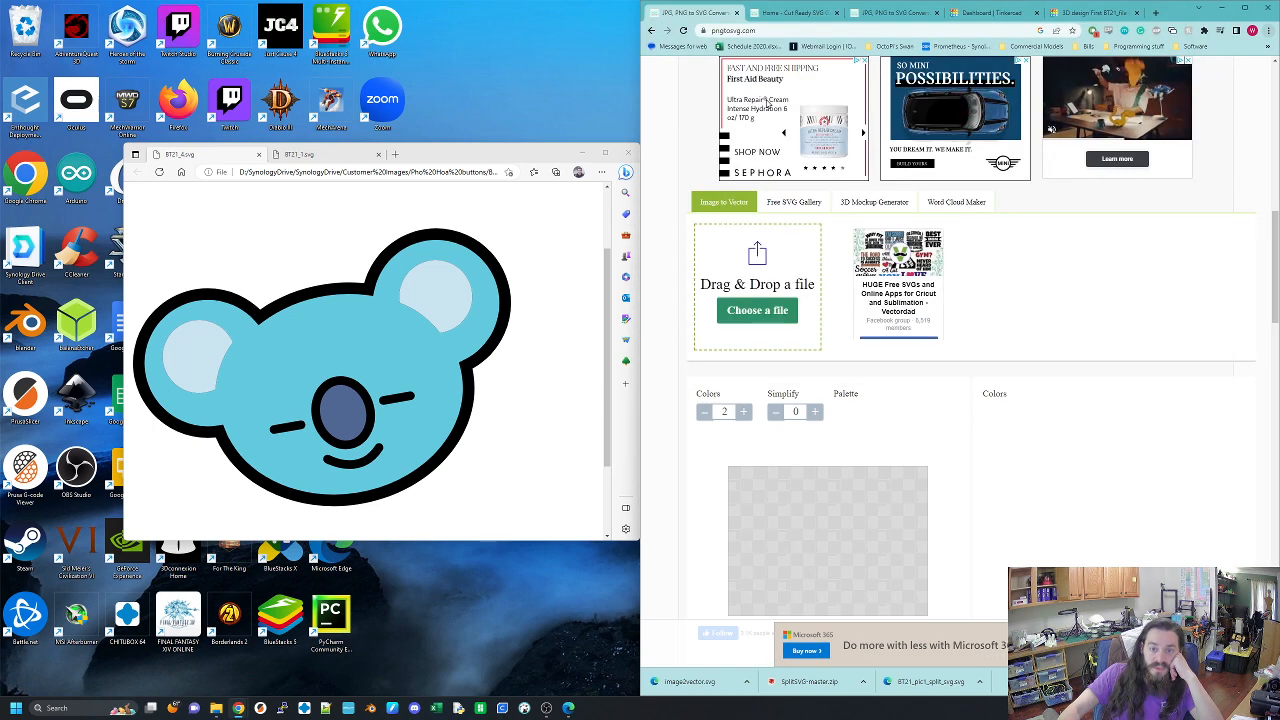
scroll(down, 3)
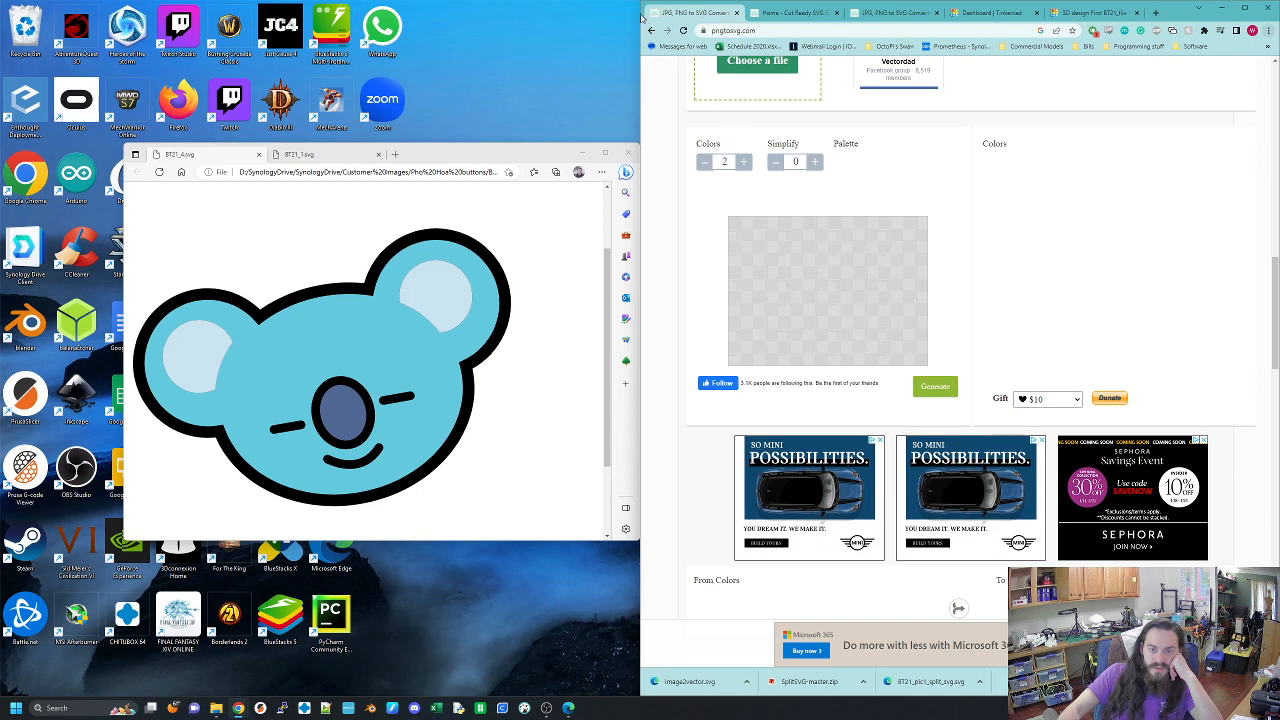
Step: Go back to the search results and open Convertio's PNG to SVG converter
click(698, 16)
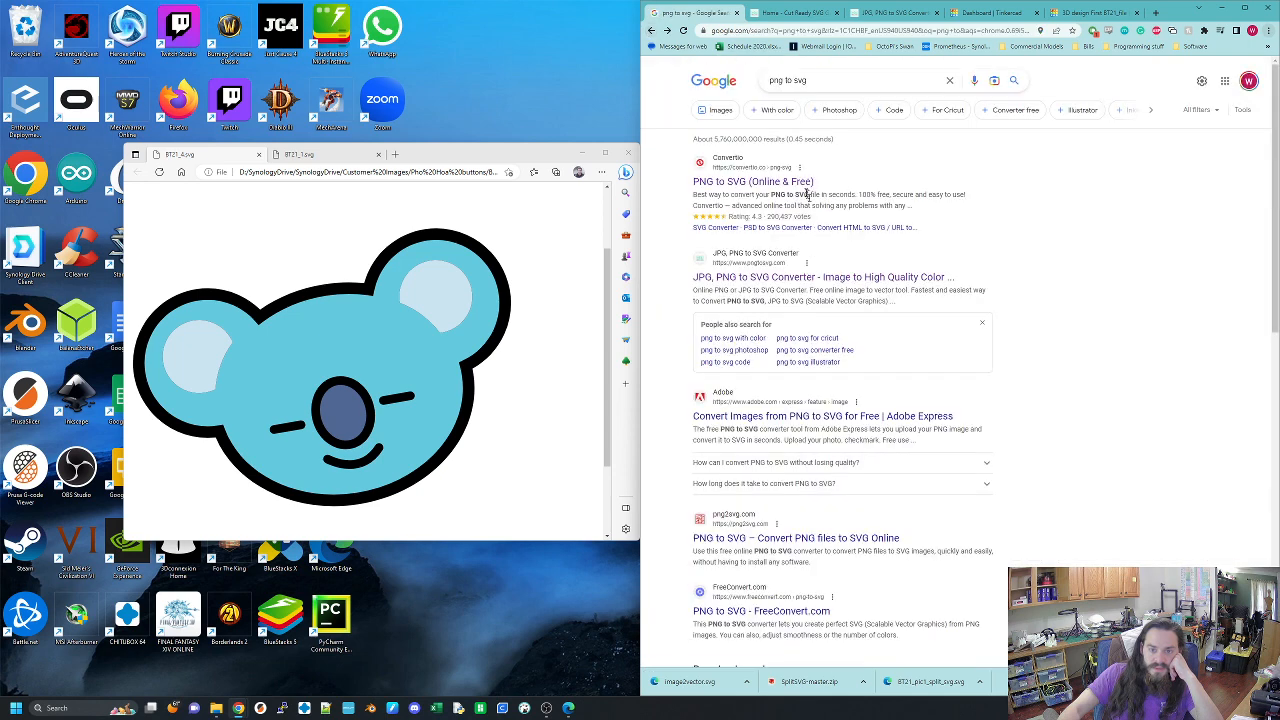
click(754, 180)
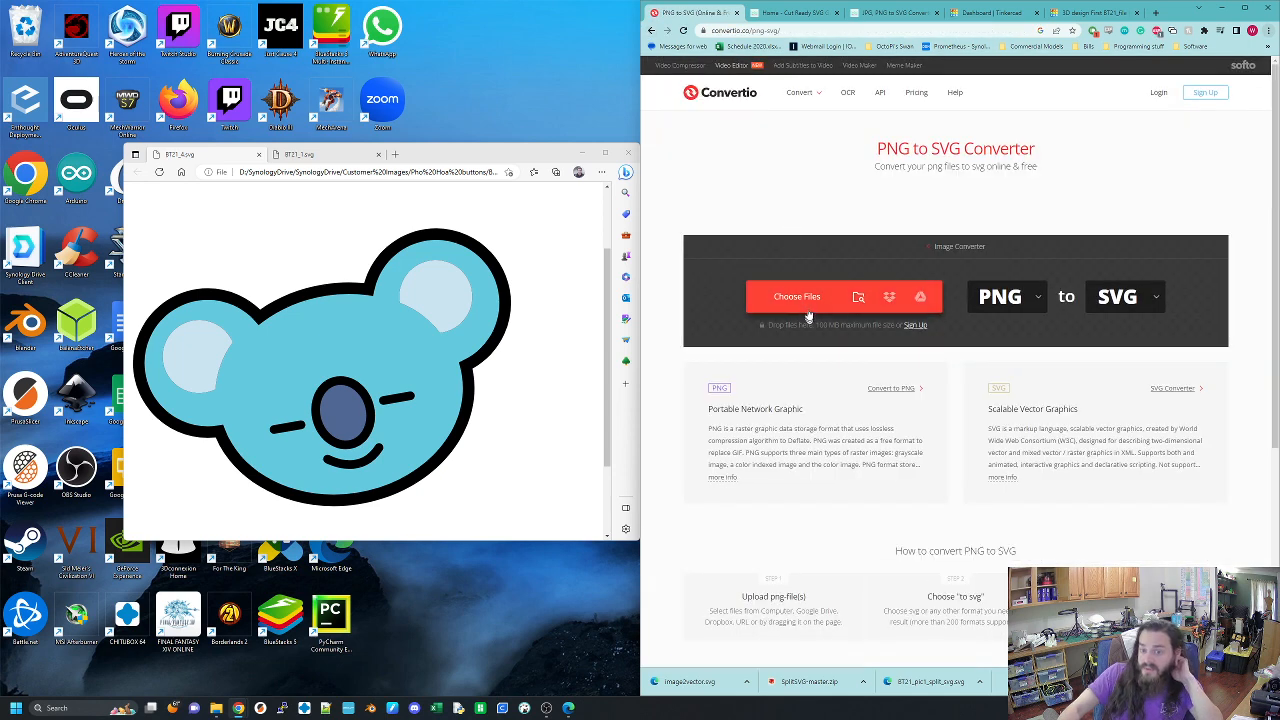
Step: Upload BT21_4_split.png to Convertio and convert it to SVG
click(796, 296)
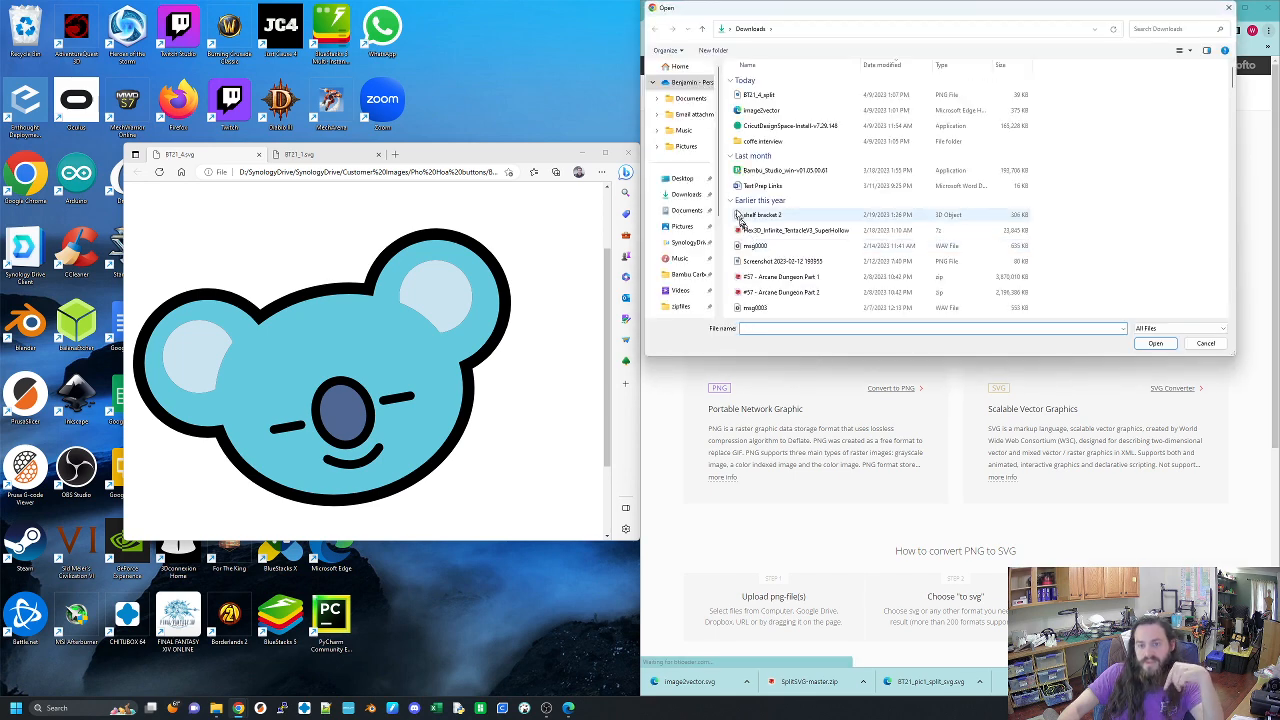
mouse_move(772, 96)
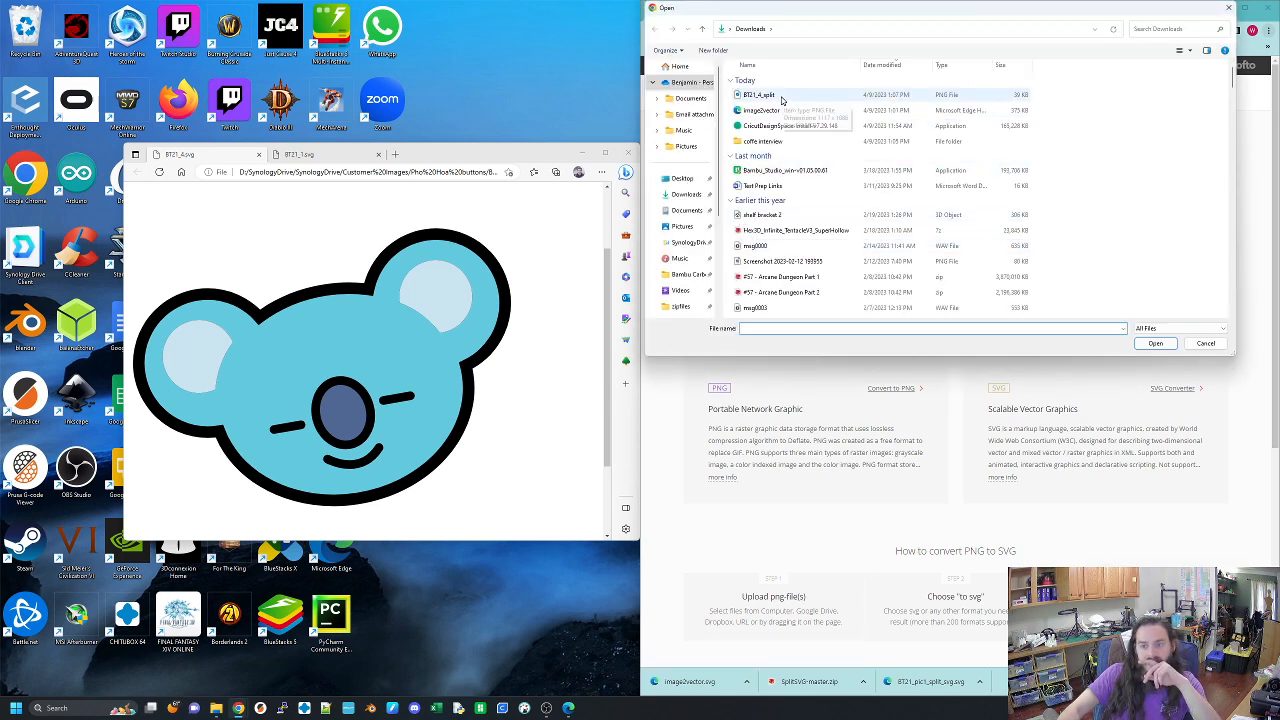
click(1156, 344)
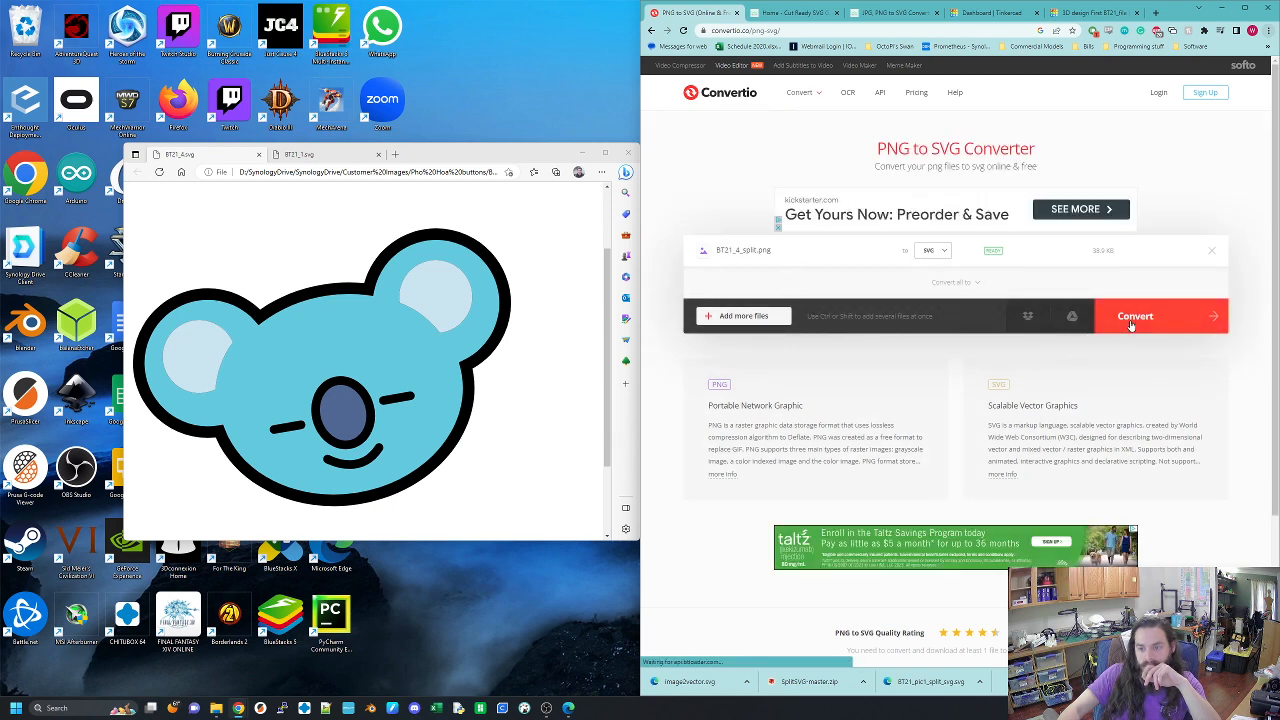
click(1136, 316)
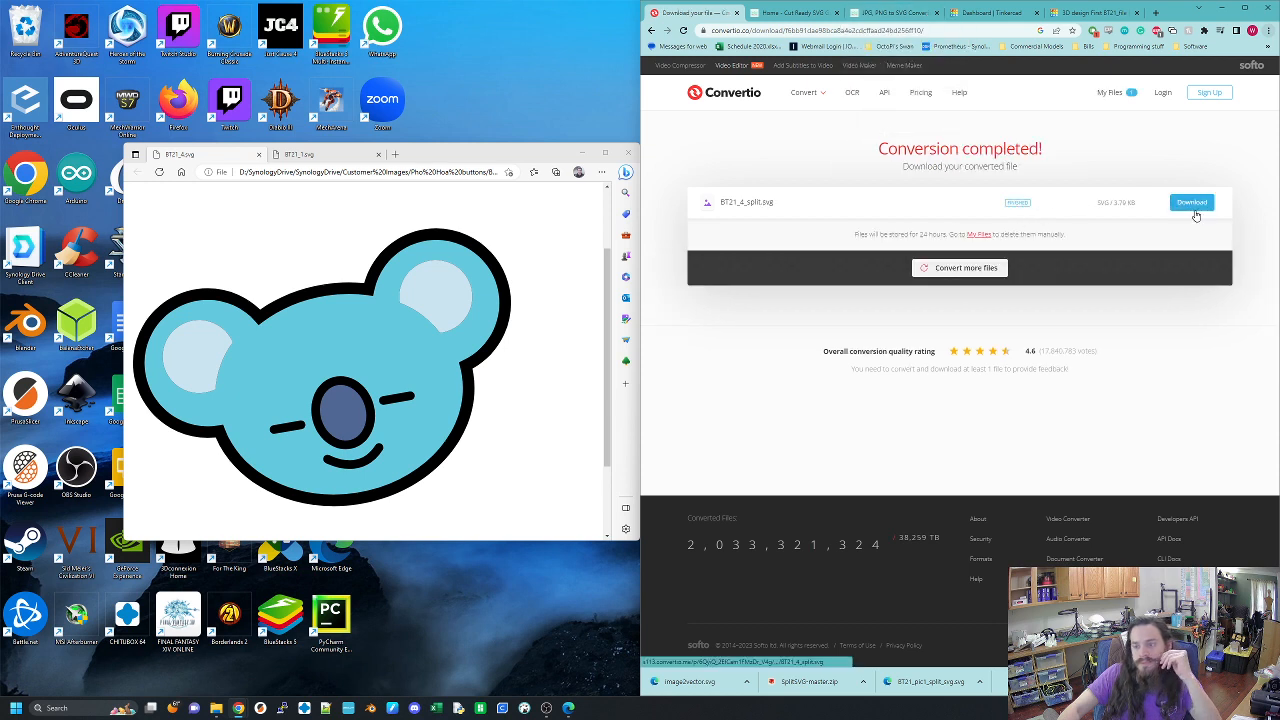
Step: Download the converted koala SVG and switch to the Tinkercad design tab
click(1192, 204)
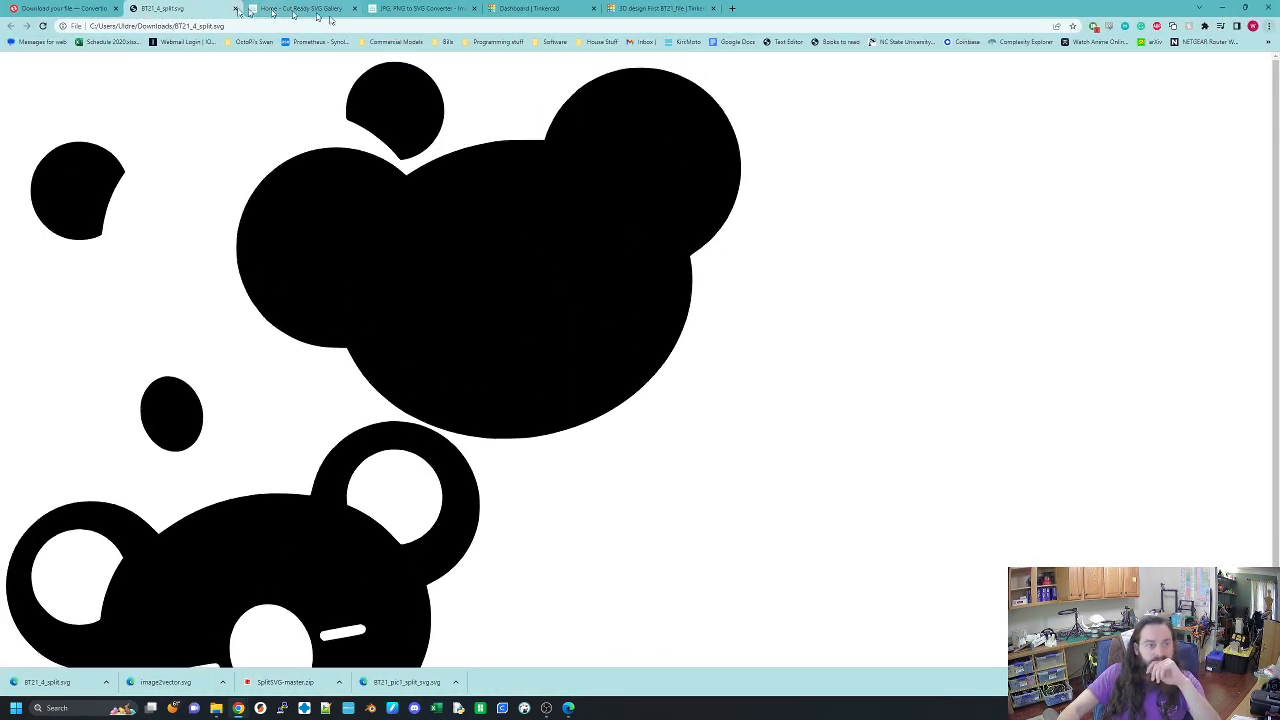
click(536, 12)
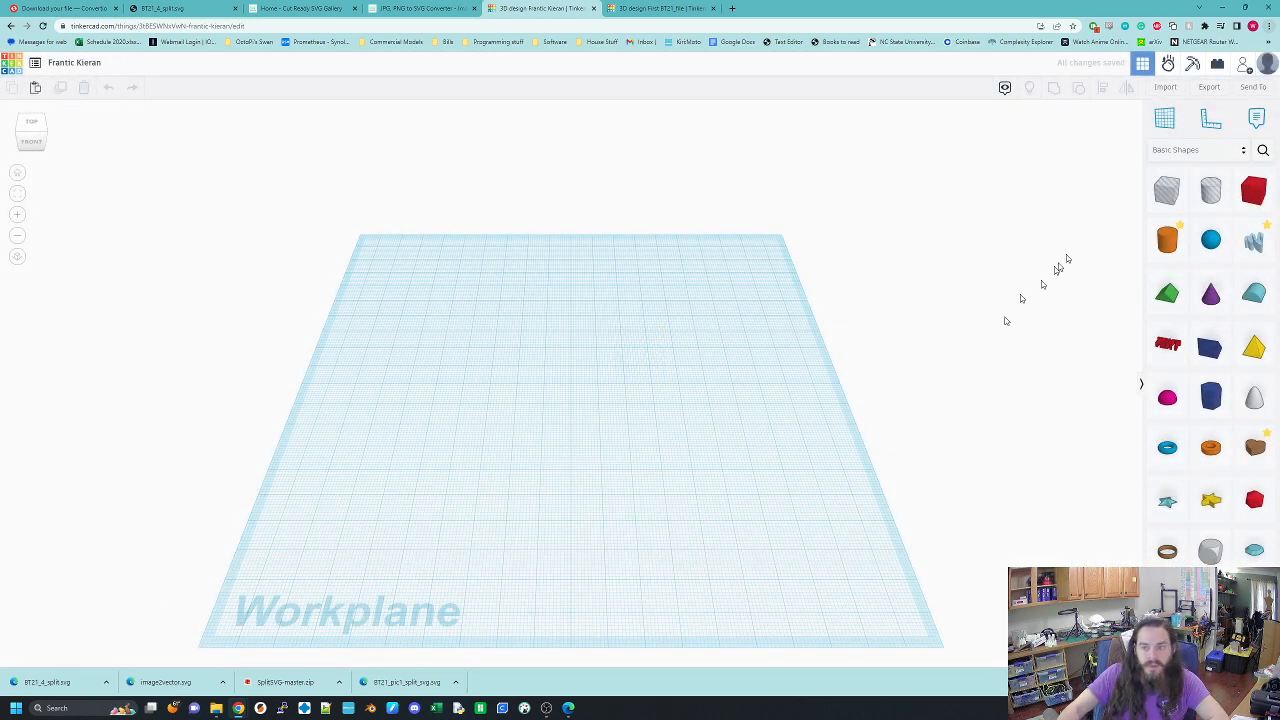
Step: Import BT21_4_split.svg into the Tinkercad design as a 3D shape
click(1164, 88)
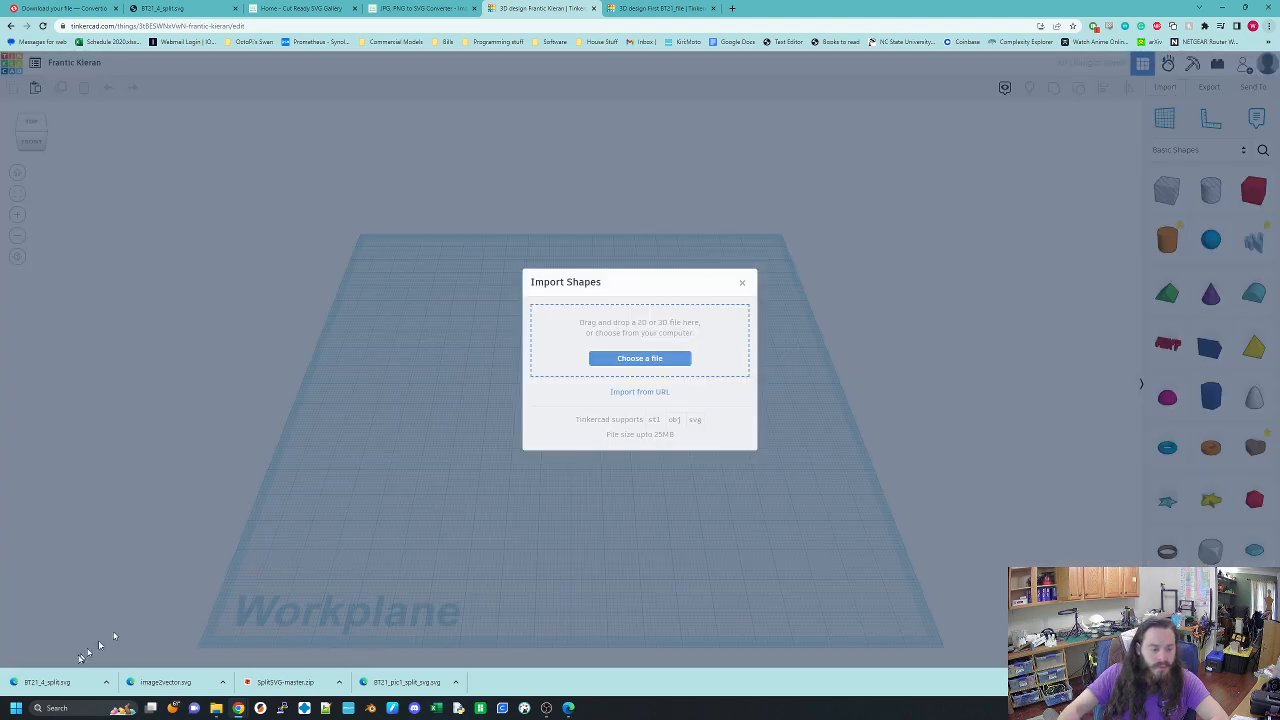
click(640, 358)
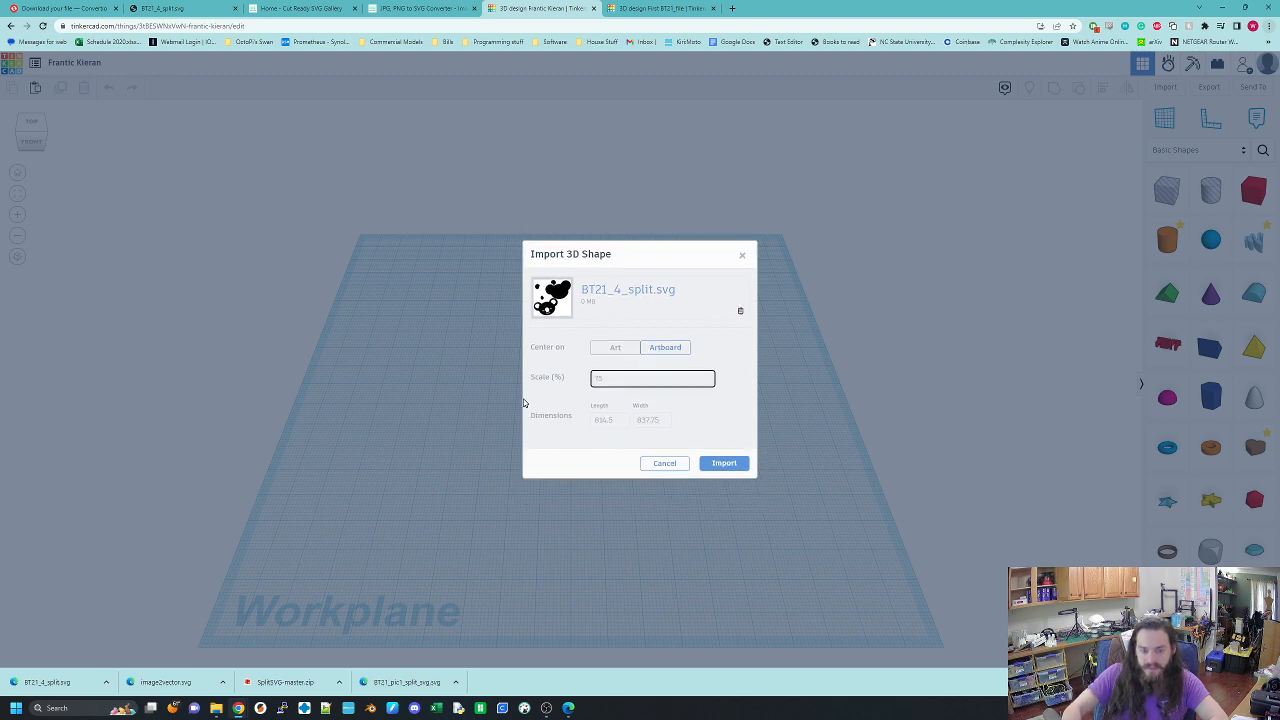
click(724, 464)
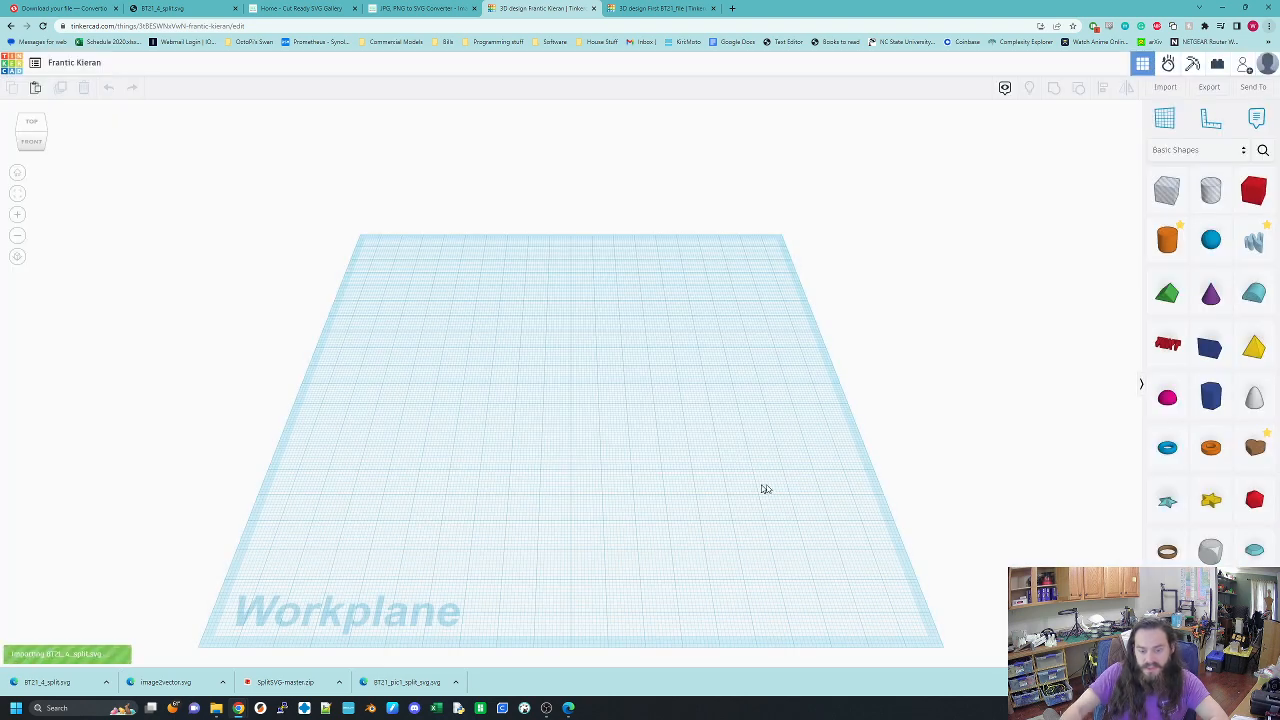
mouse_move(140, 612)
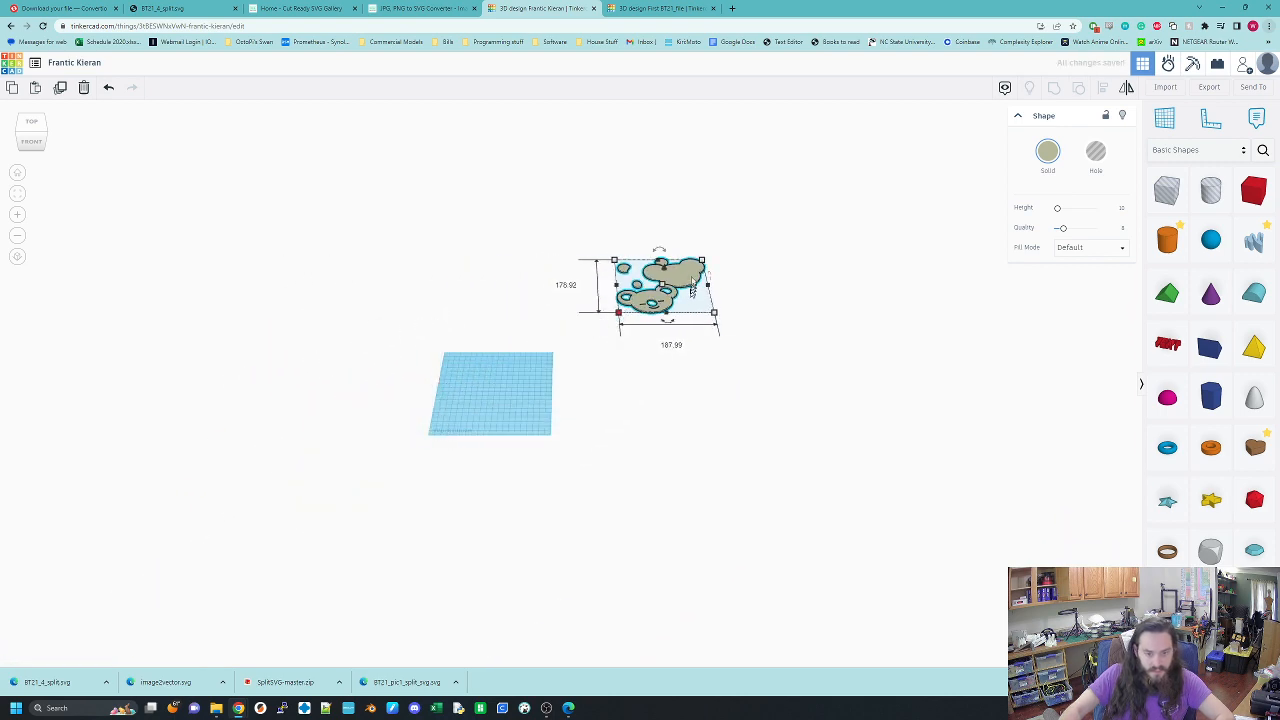
Step: Move the imported koala pieces onto the workplane and size a hole cylinder over the head
drag(650, 290, 504, 380)
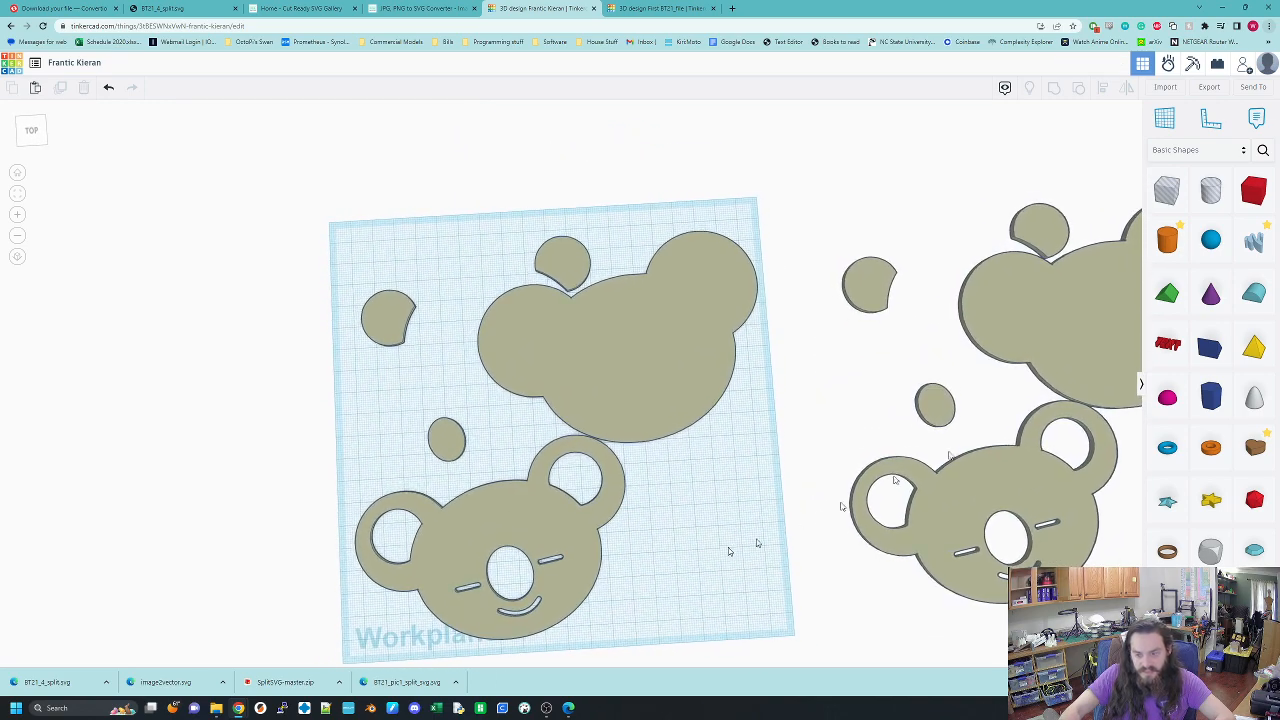
mouse_move(1166, 190)
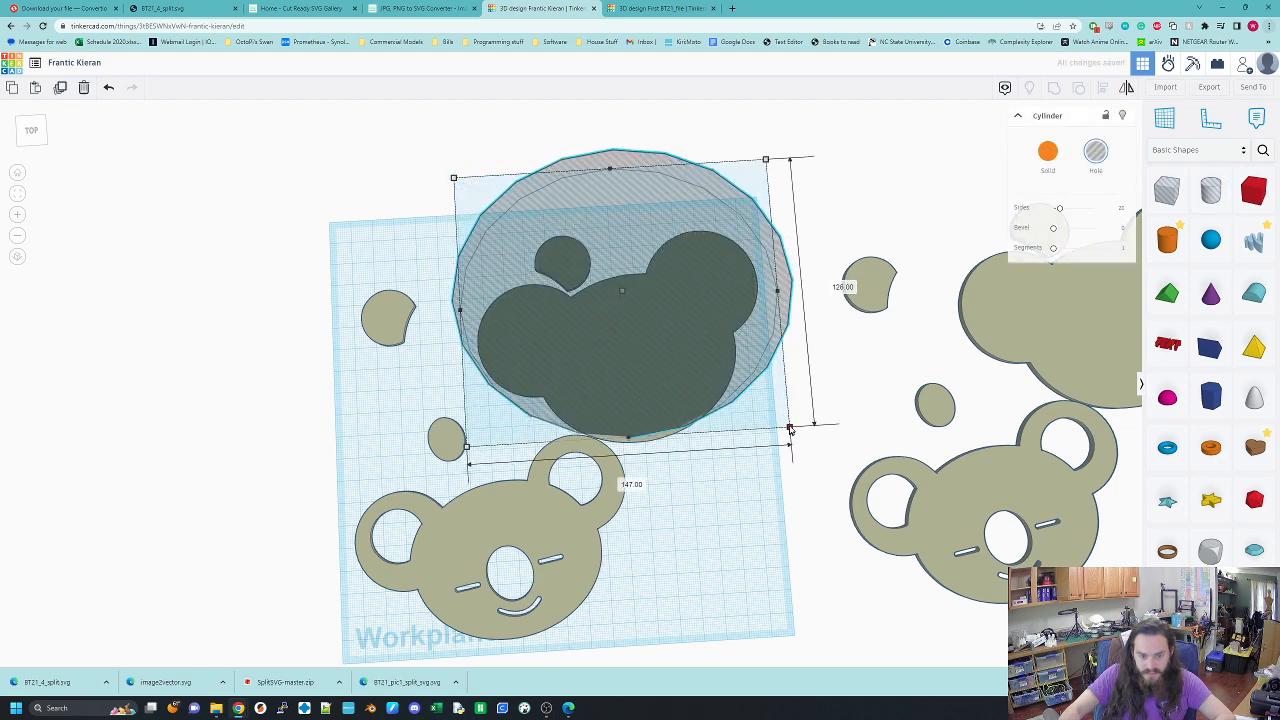
drag(788, 430, 800, 430)
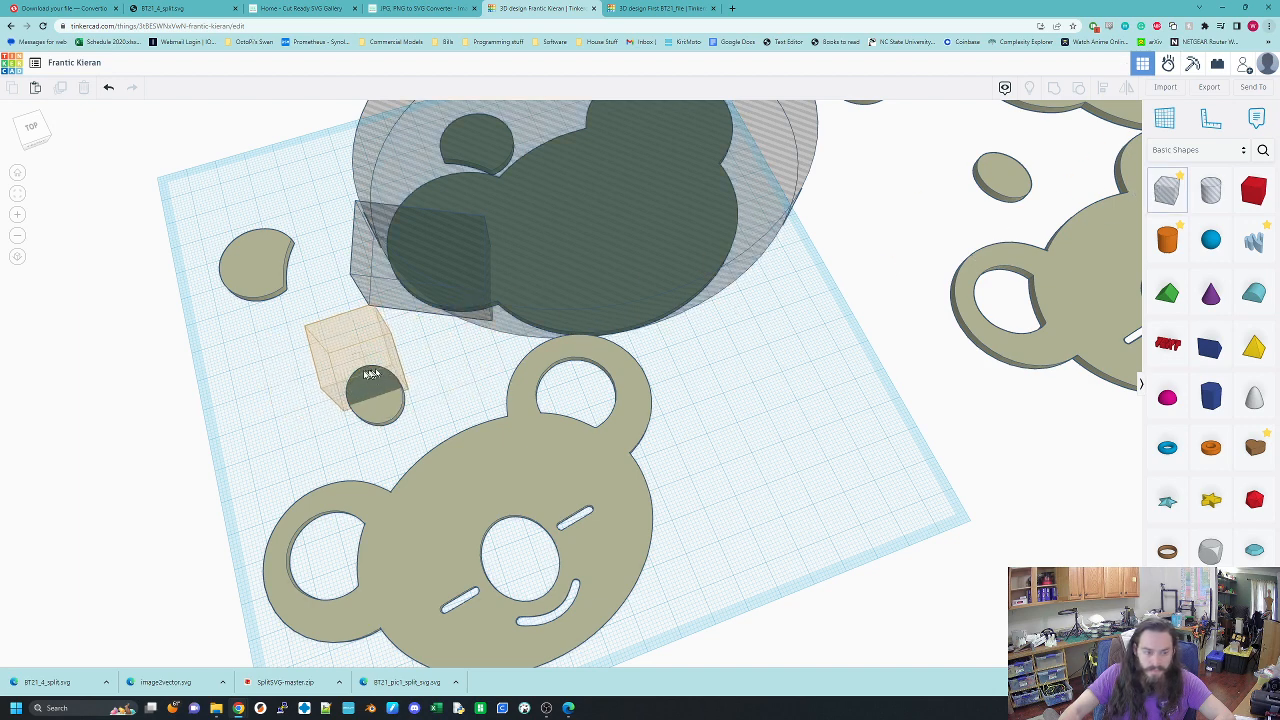
Step: Add a hole box near the ear piece and stretch it across the koala head
click(364, 370)
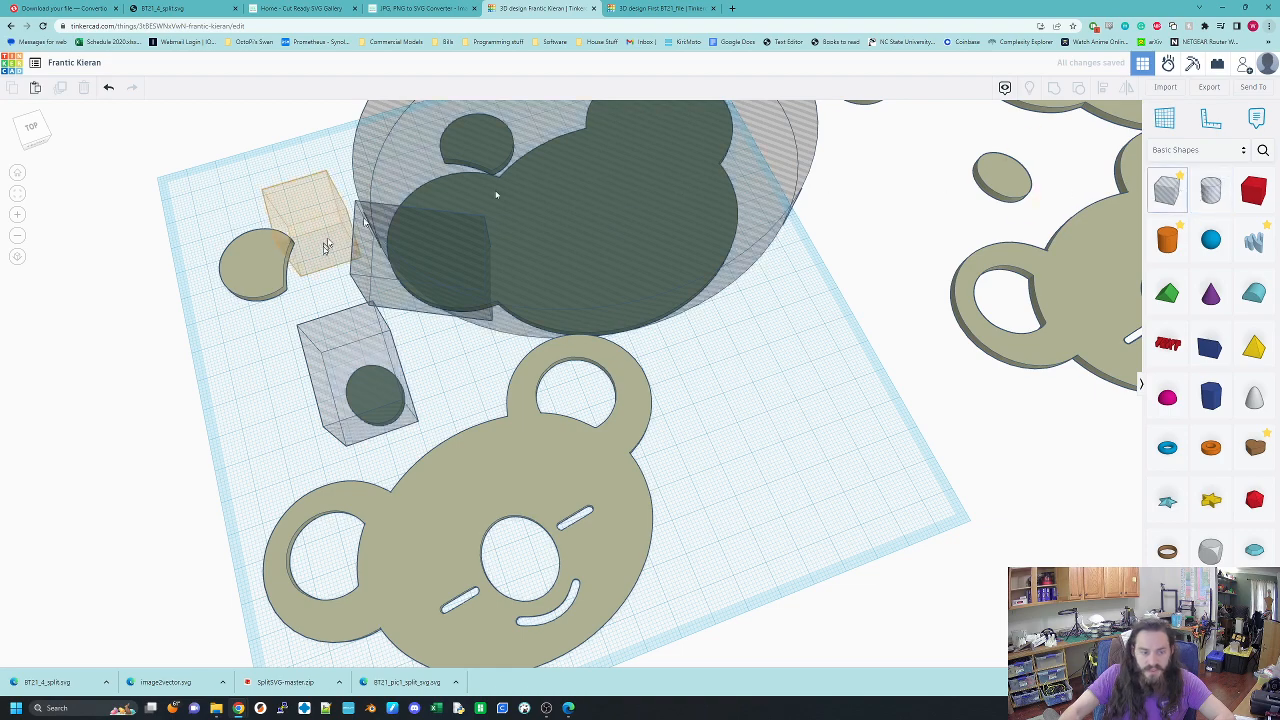
click(320, 244)
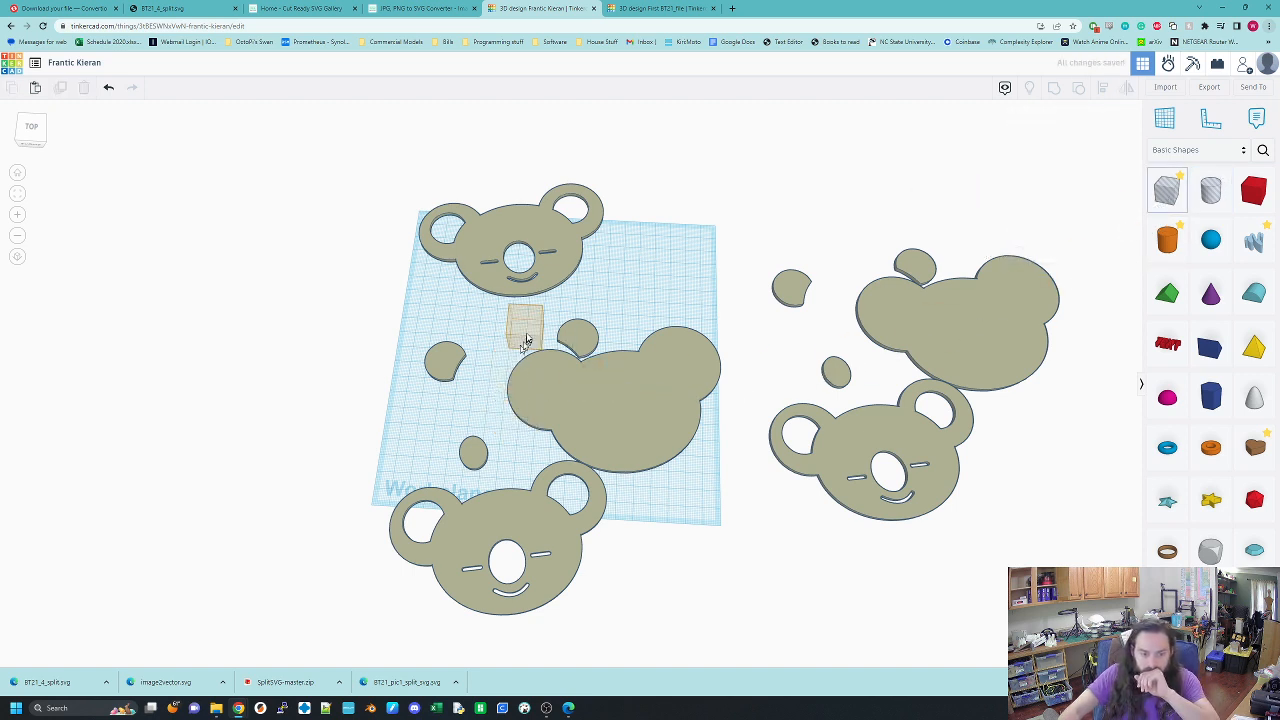
click(520, 330)
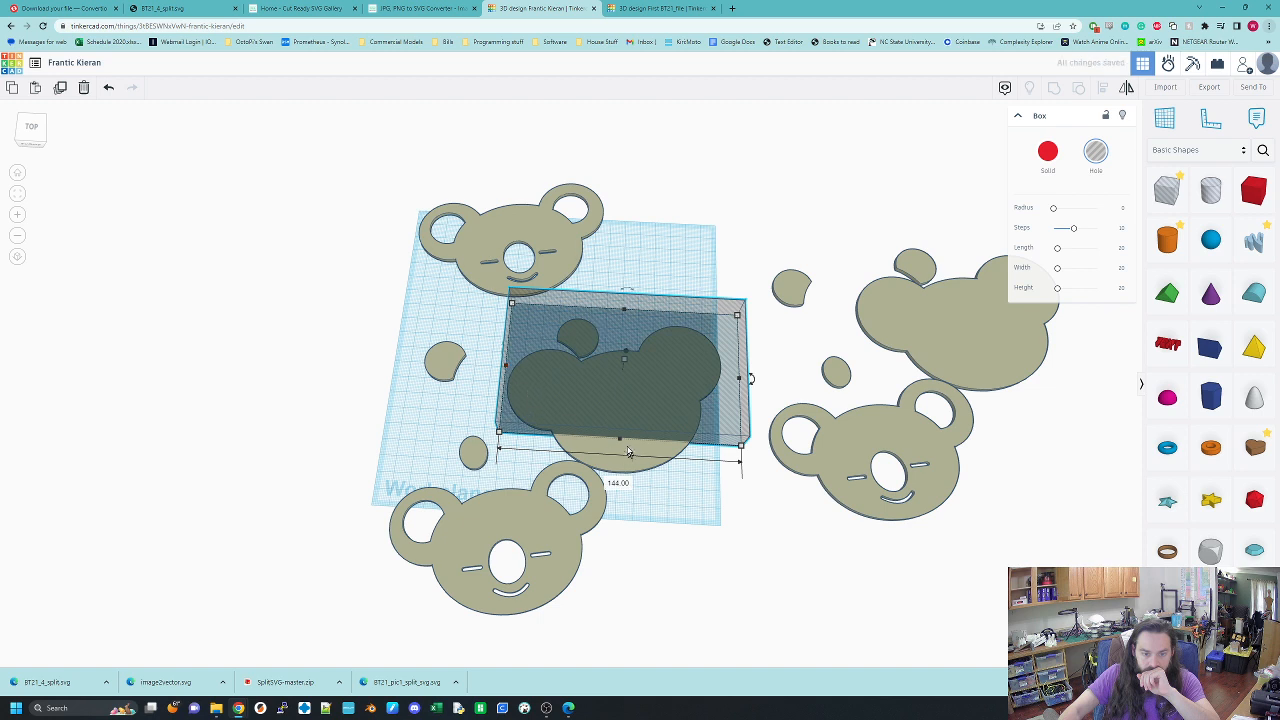
drag(736, 458, 748, 652)
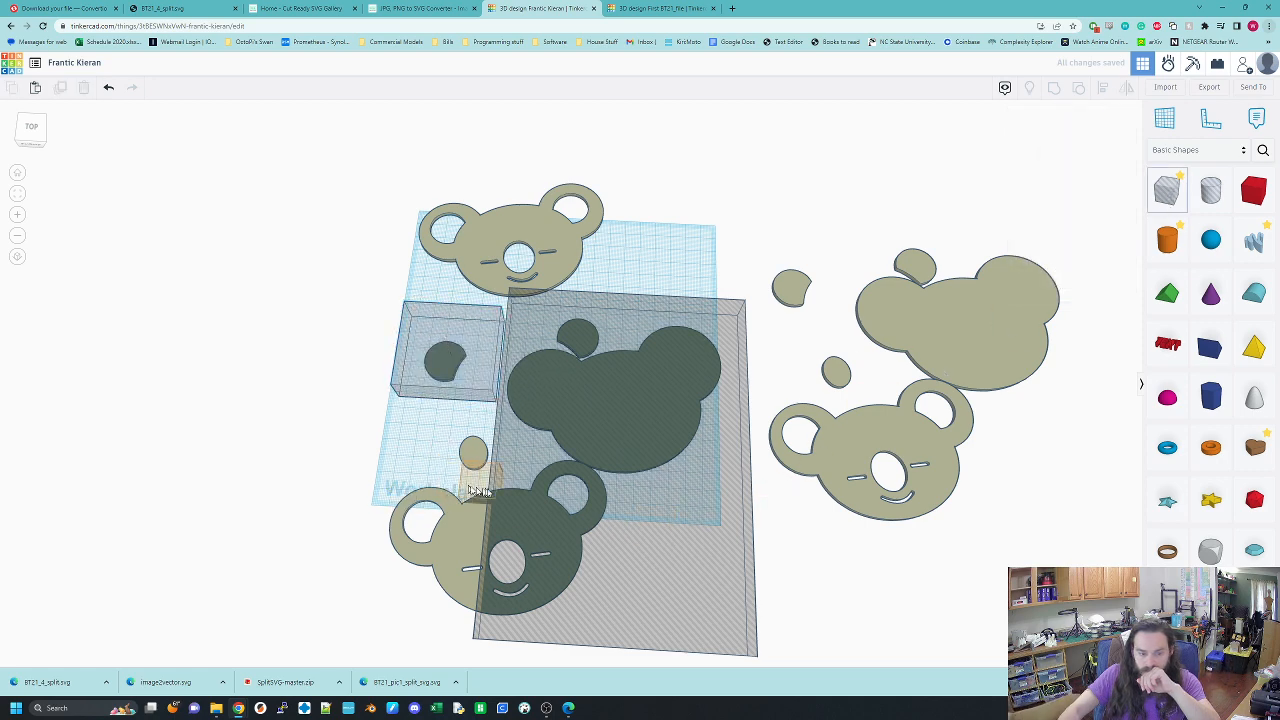
click(480, 496)
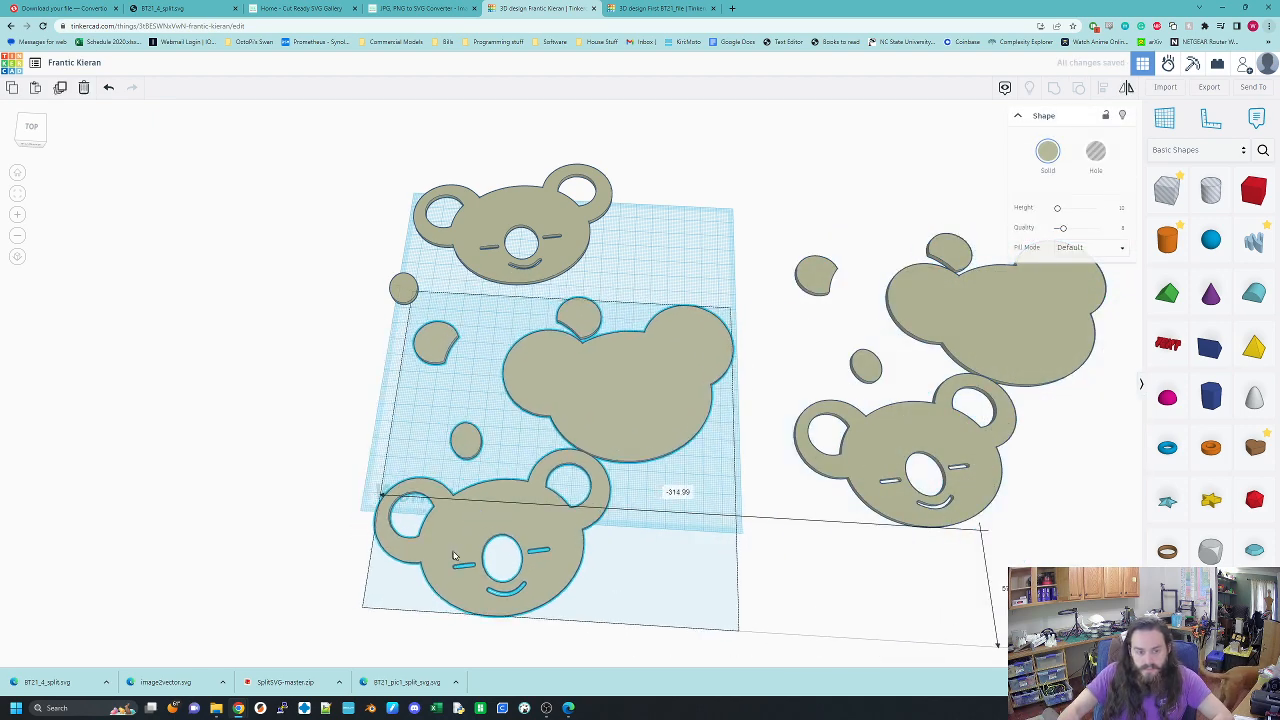
Step: Place and size hole boxes and a cylinder hole over the lower koala and stray ear fragments
click(516, 236)
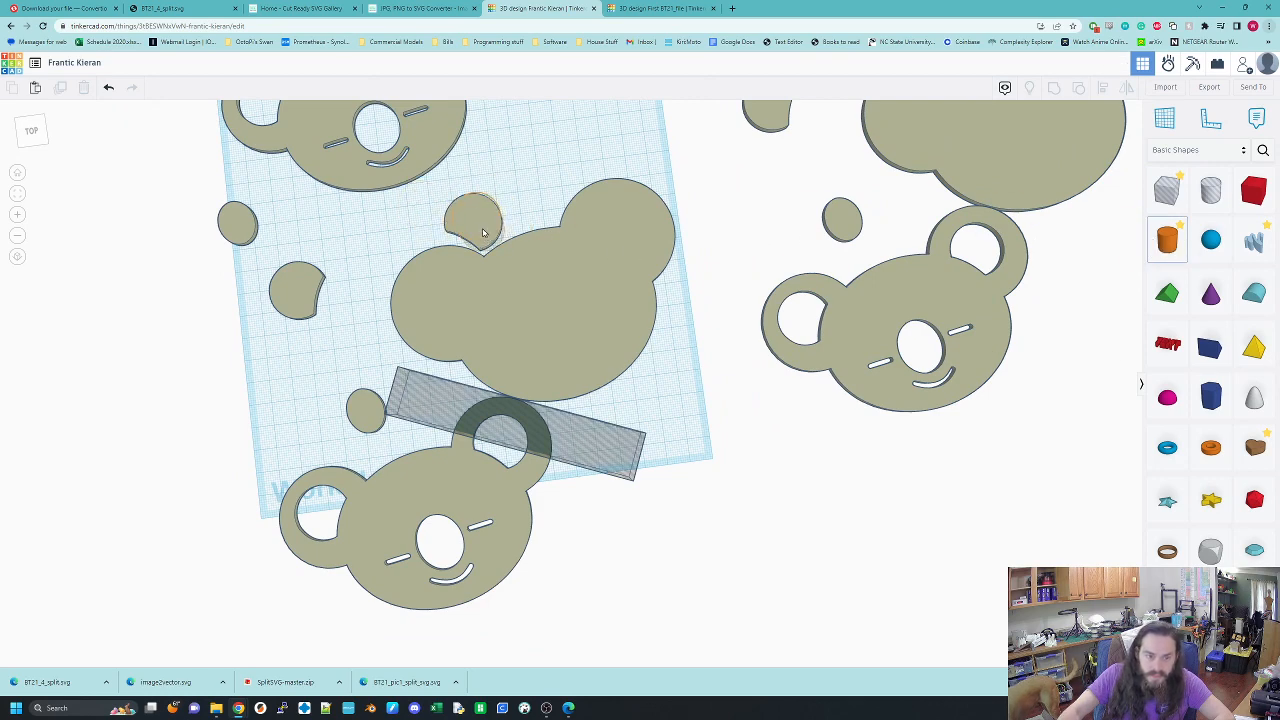
click(470, 216)
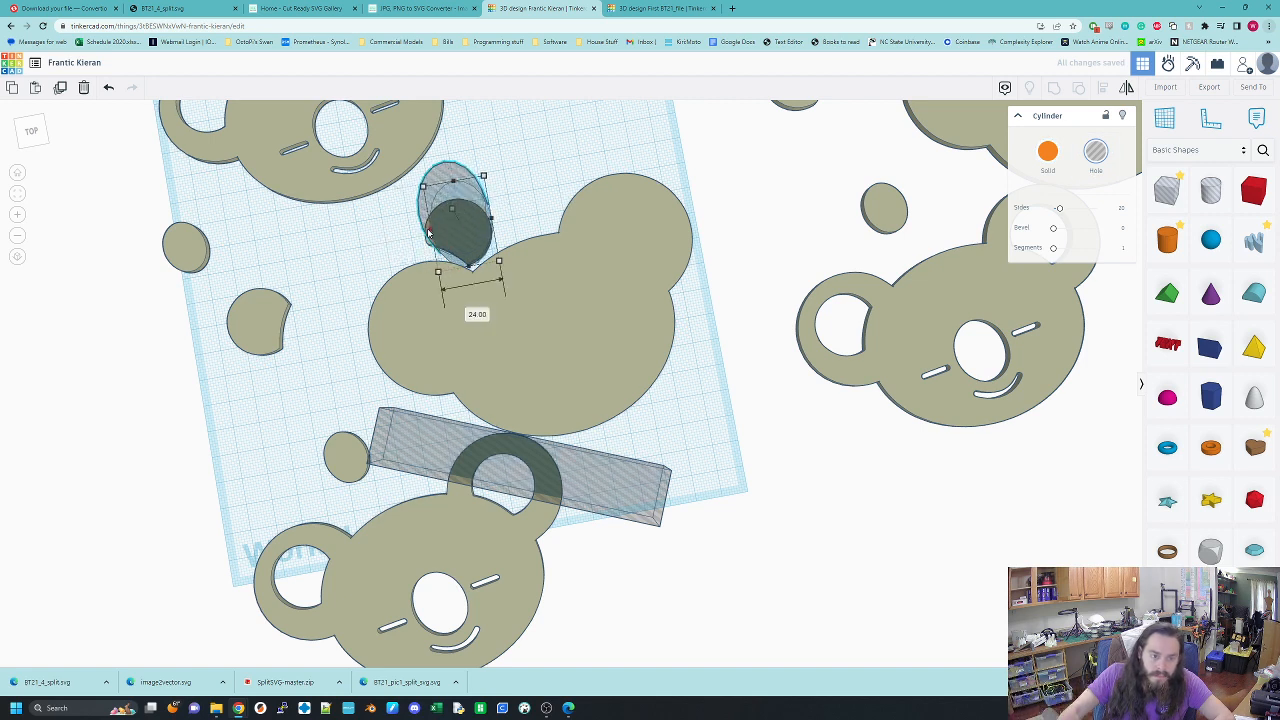
drag(490, 218, 470, 200)
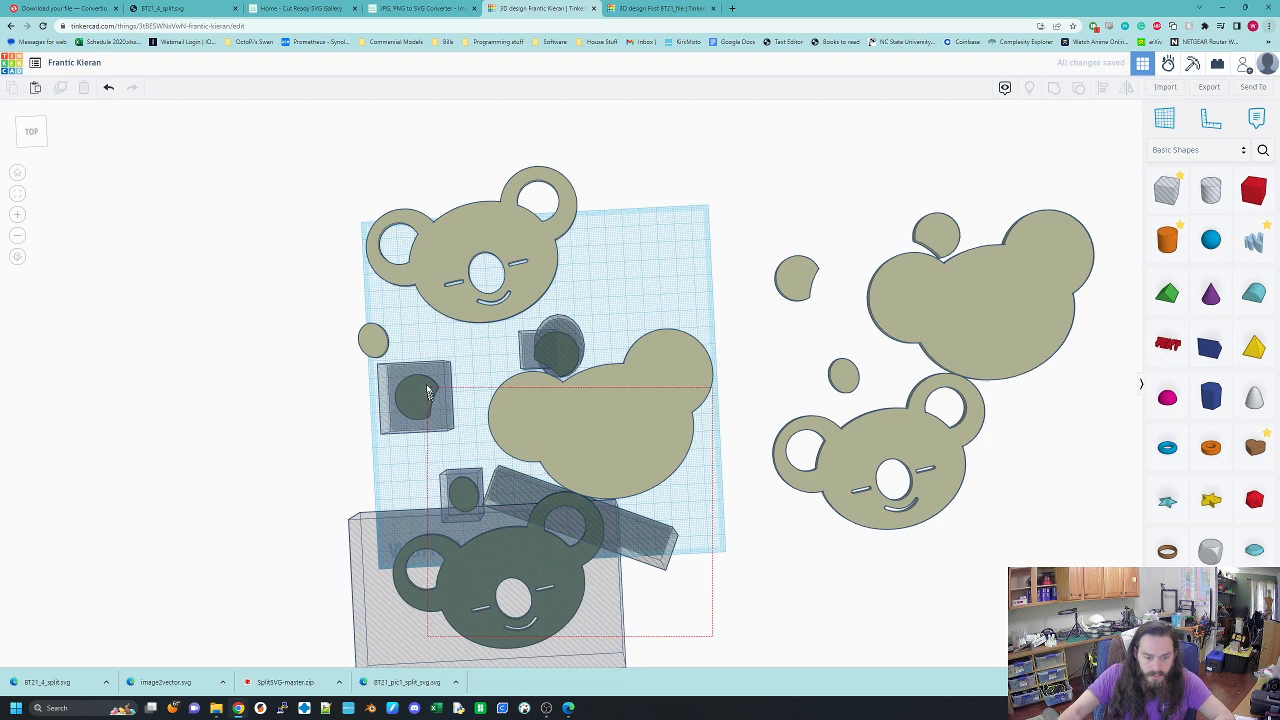
Step: Group the hole shapes with the pieces so the covered fragments are cut away
click(420, 400)
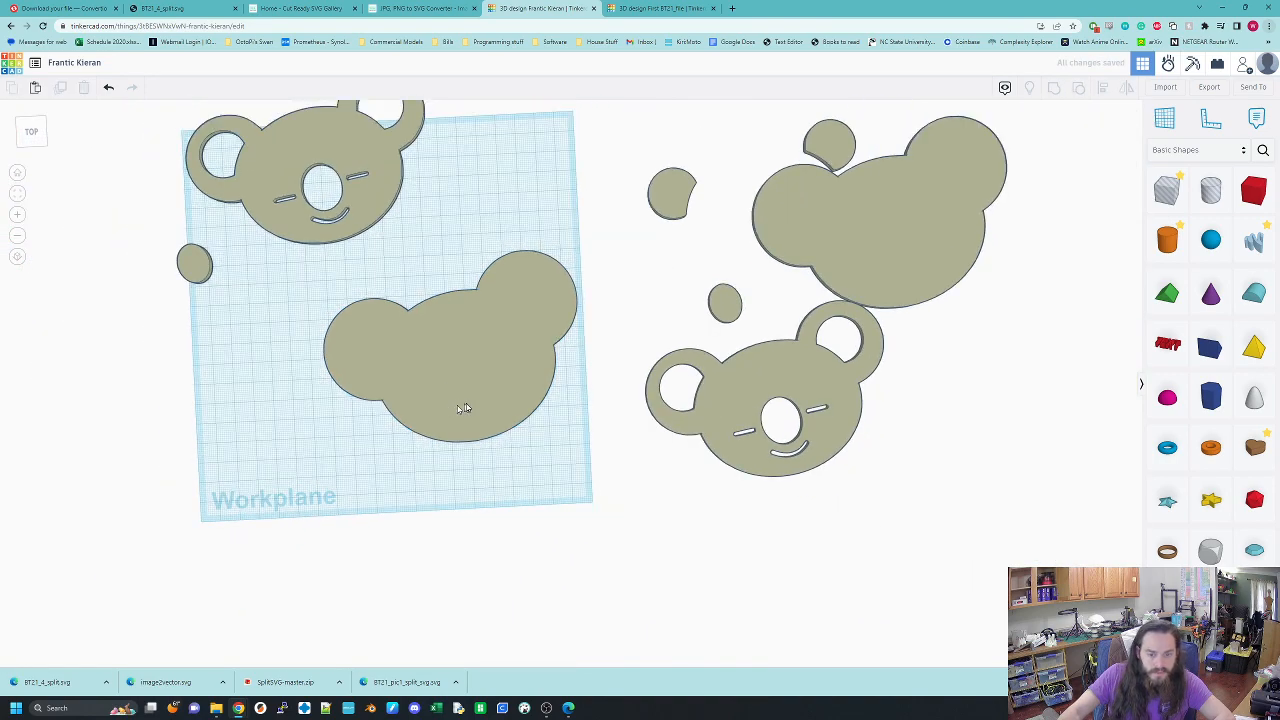
mouse_move(544, 324)
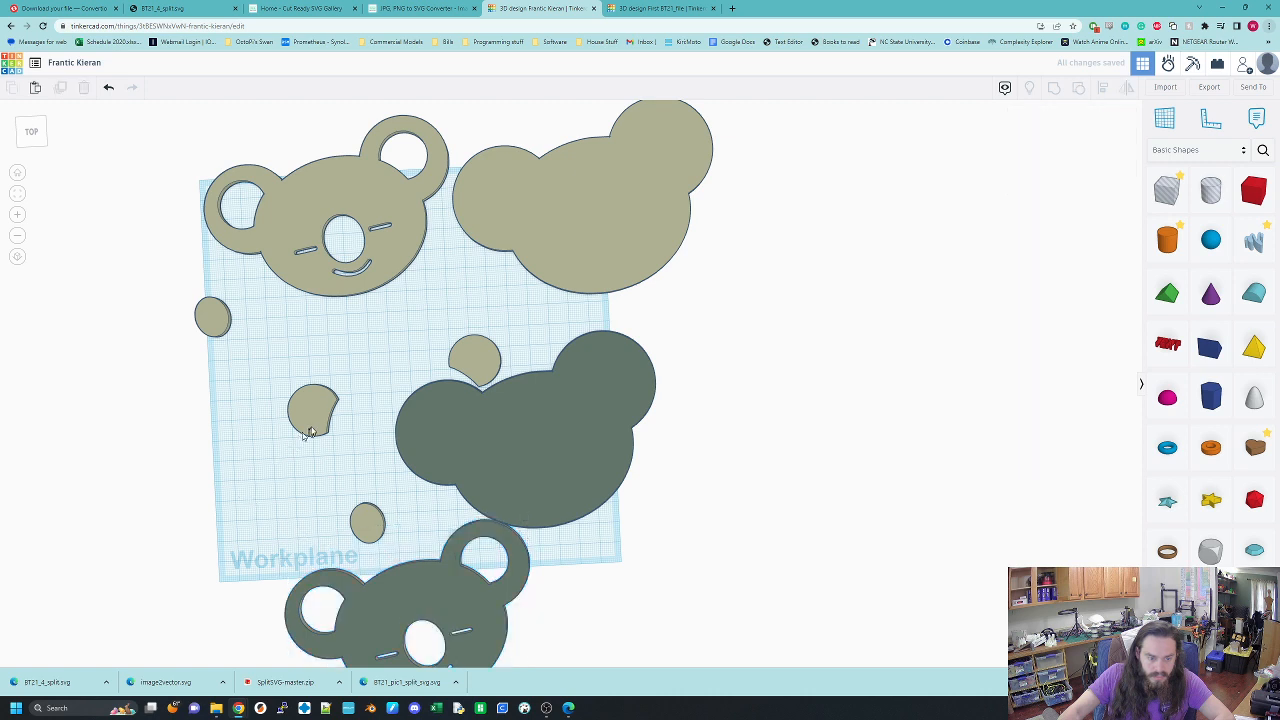
Step: Select the loose dark piece and the small dark circle and delete them
click(212, 316)
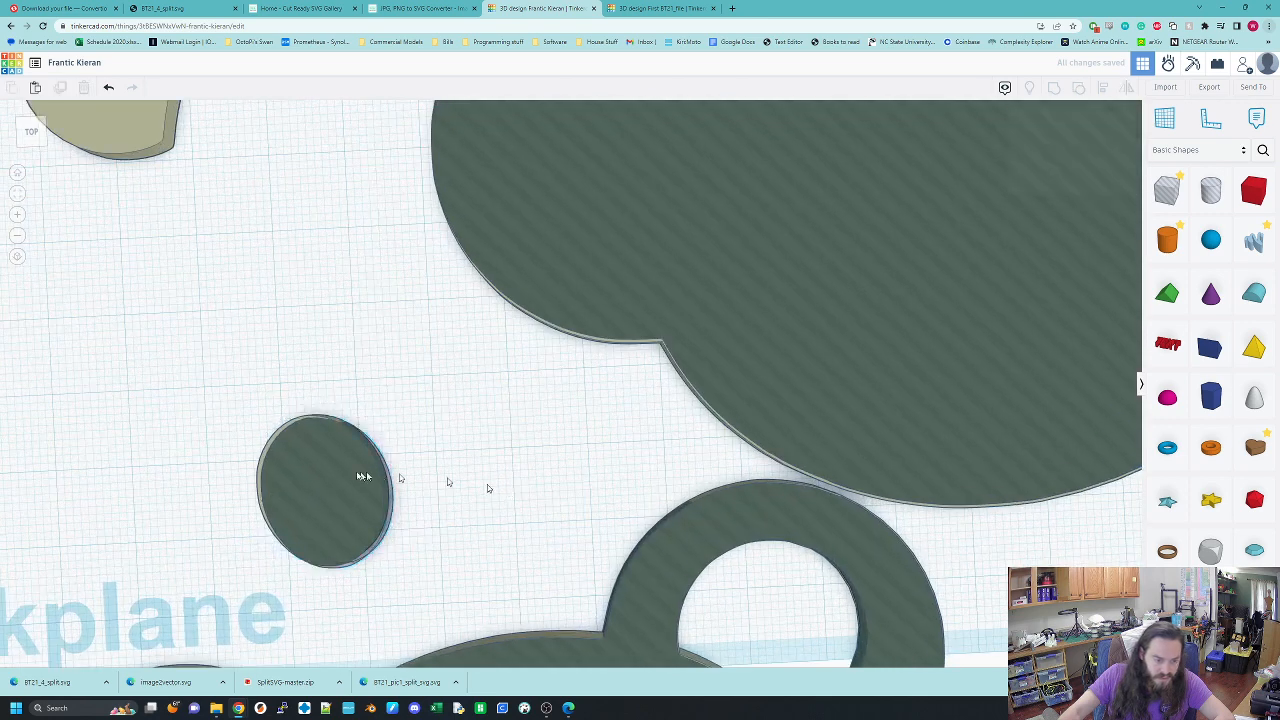
click(356, 480)
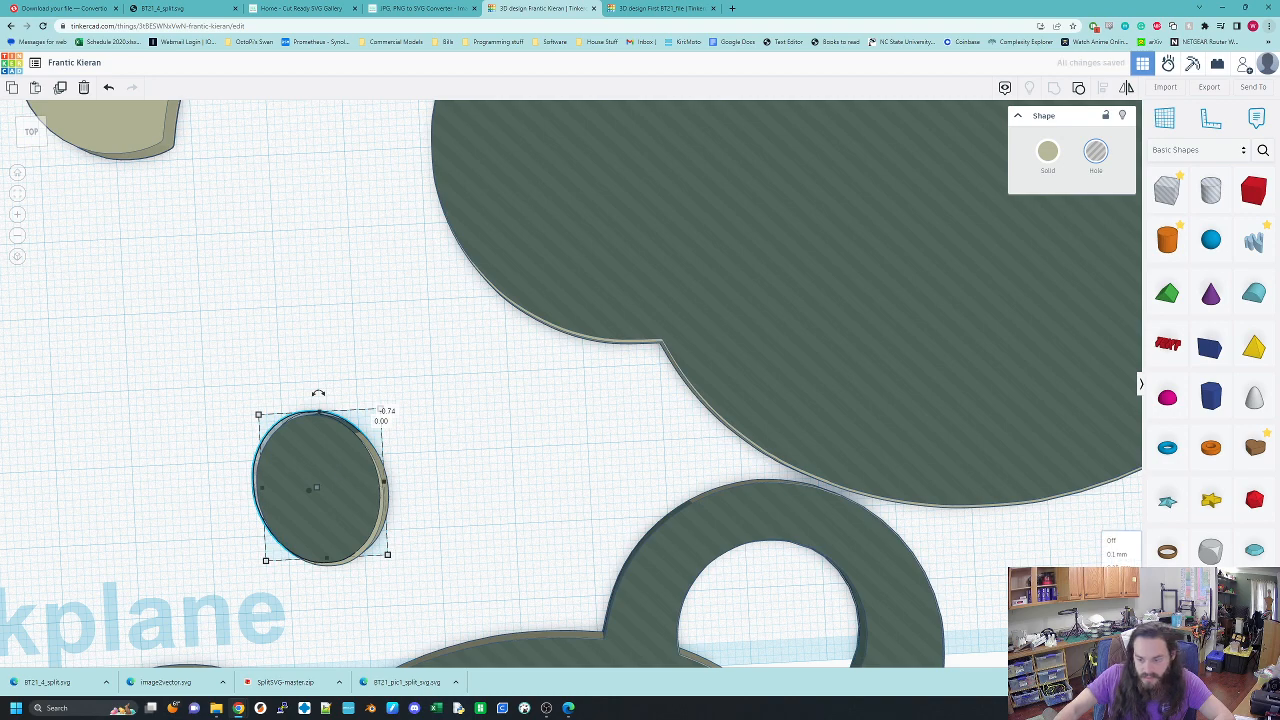
mouse_move(348, 512)
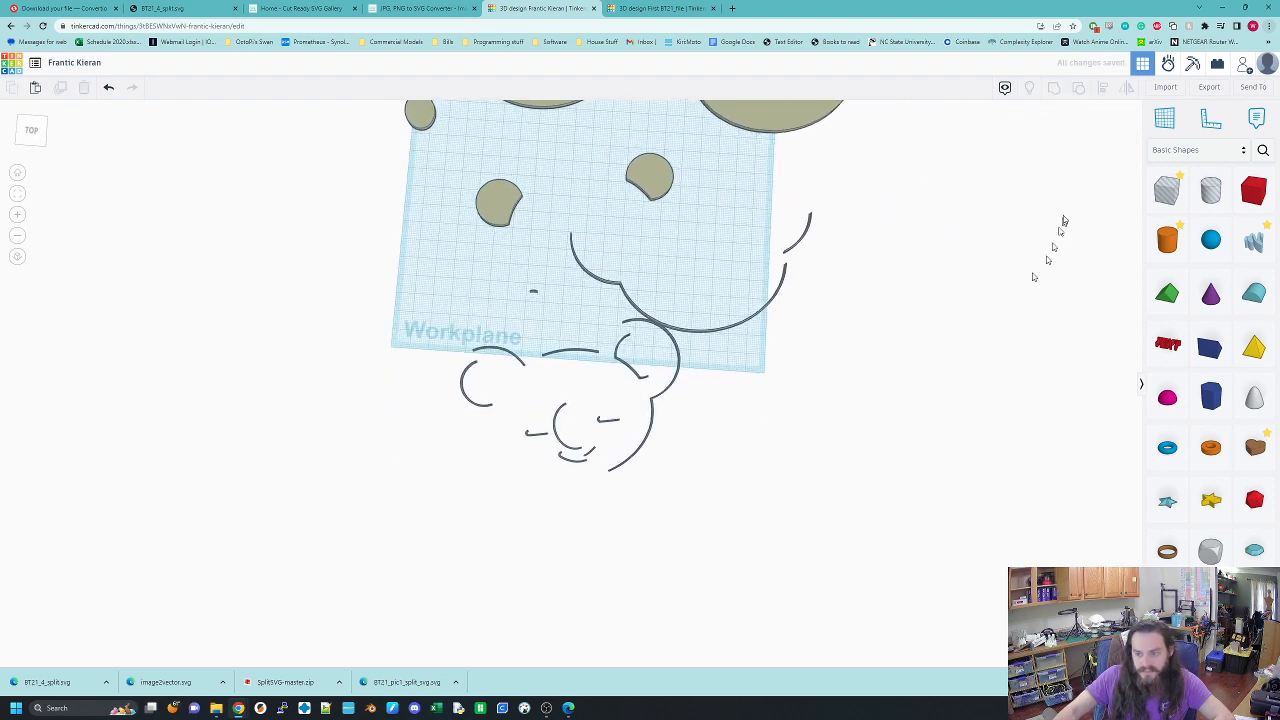
Step: Drop a box onto the workplane and stretch it over the leftover outline curves
drag(1168, 190, 686, 472)
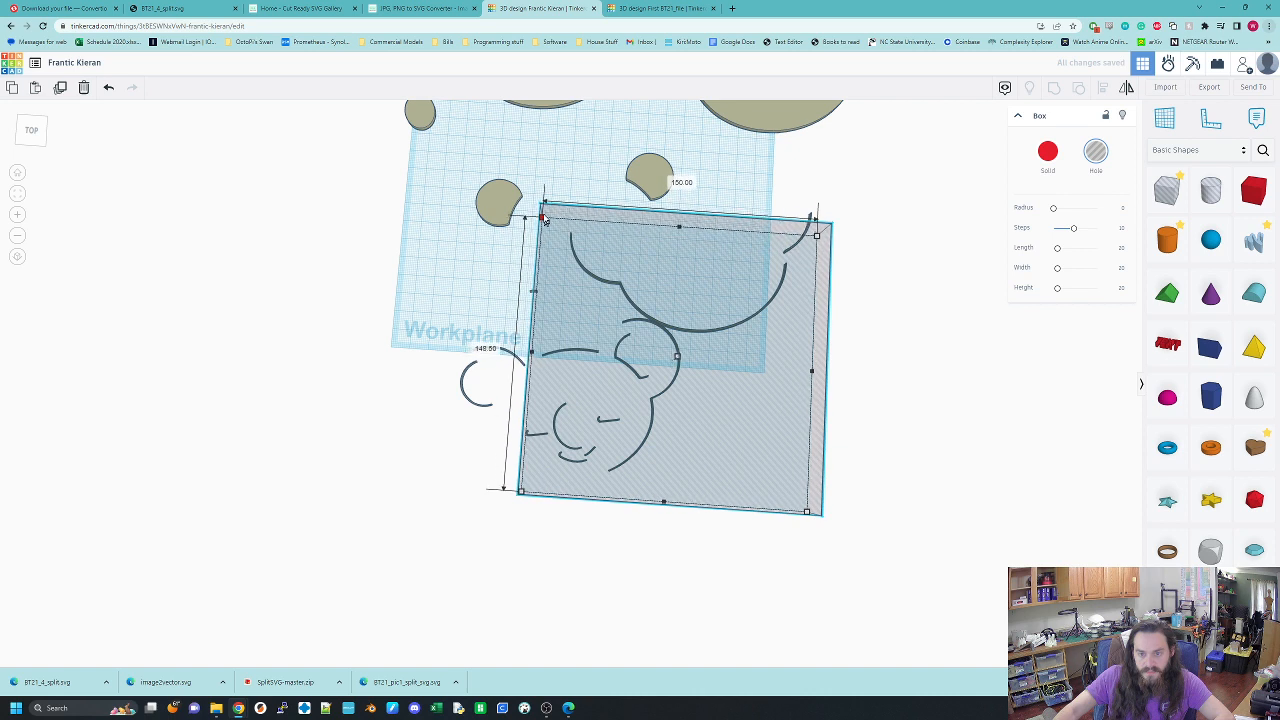
drag(544, 218, 548, 192)
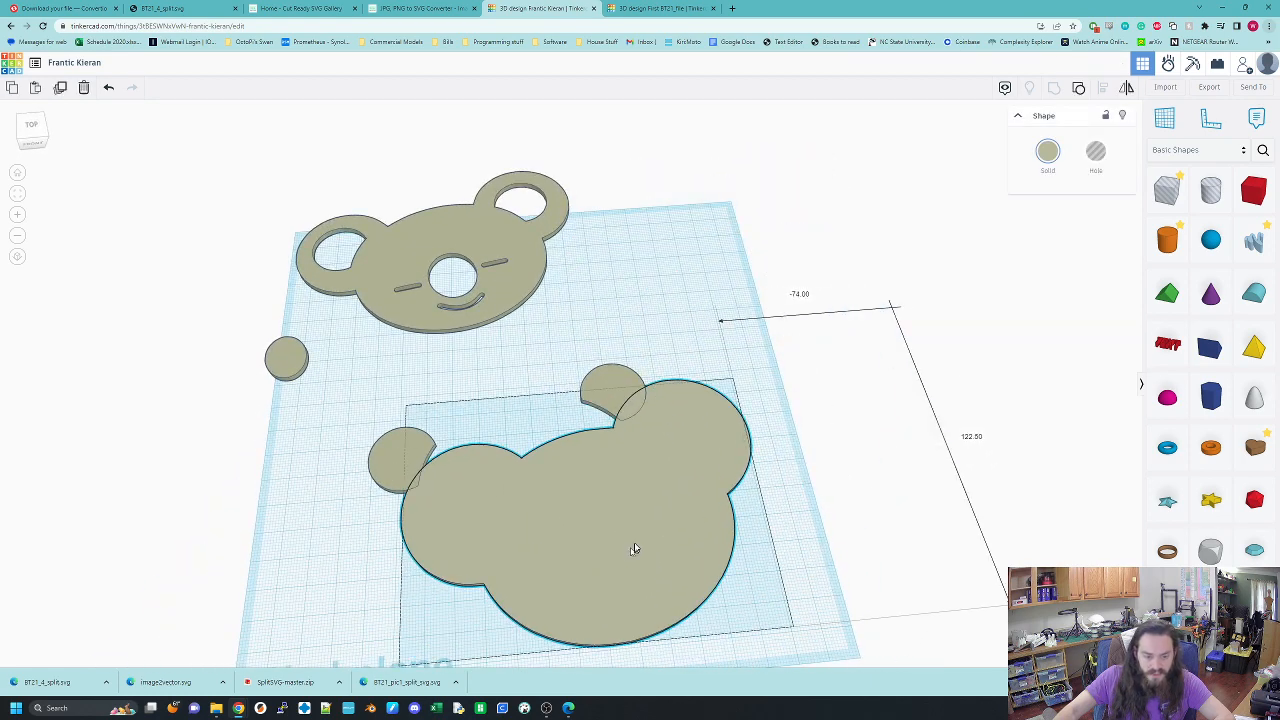
Step: Remove the box with the curves and select the remaining koala face plate
click(430, 250)
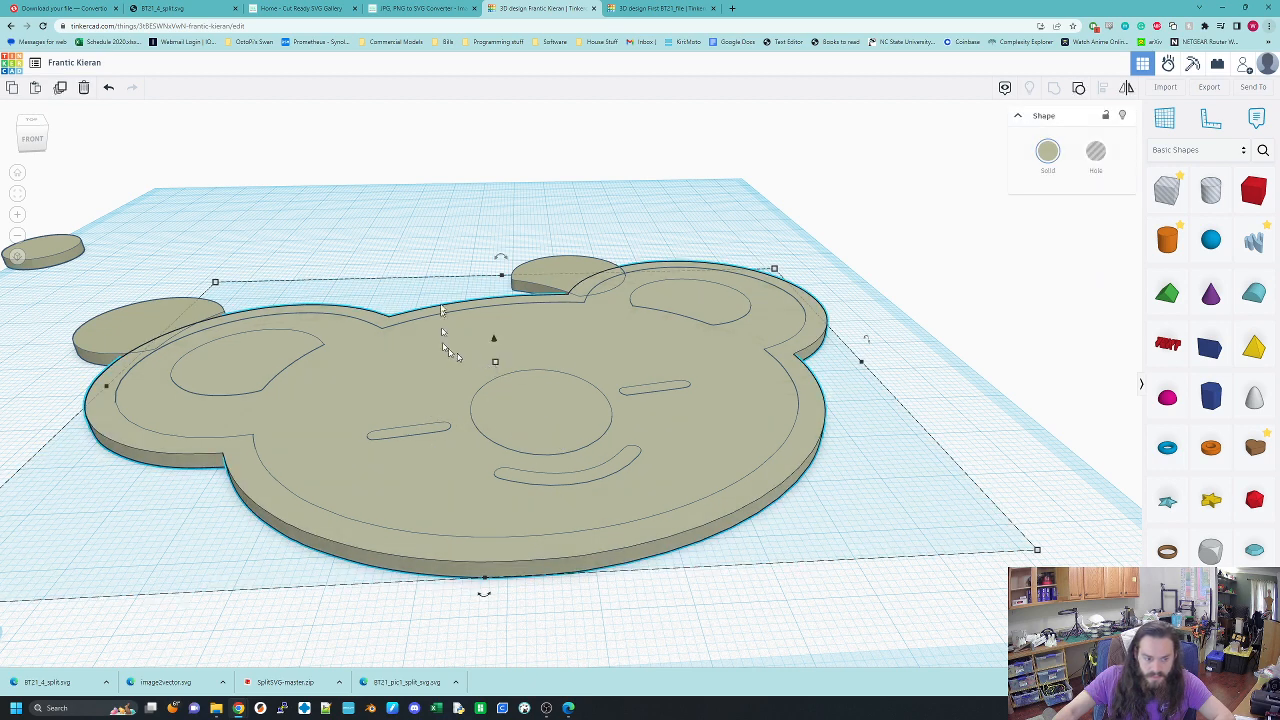
mouse_move(530, 374)
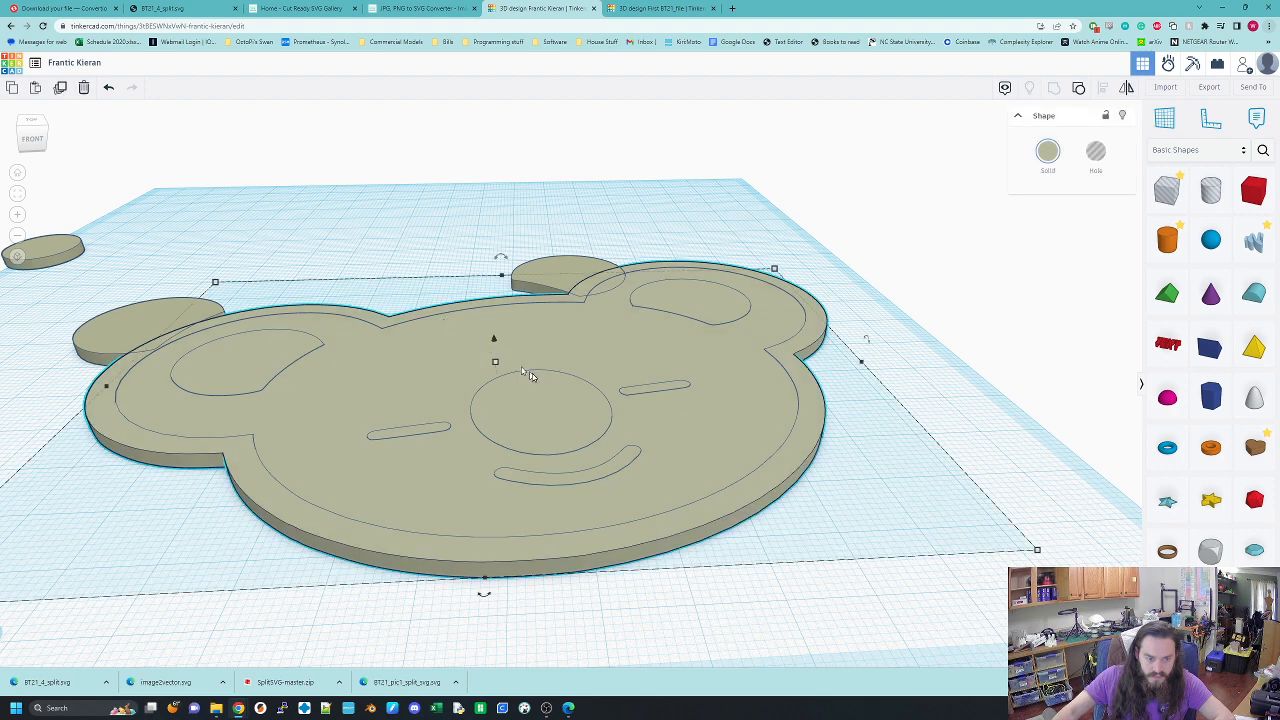
Step: Nudge the face layer into alignment so eyes, nose and mouth sit centred inside the head border
drag(496, 362, 516, 370)
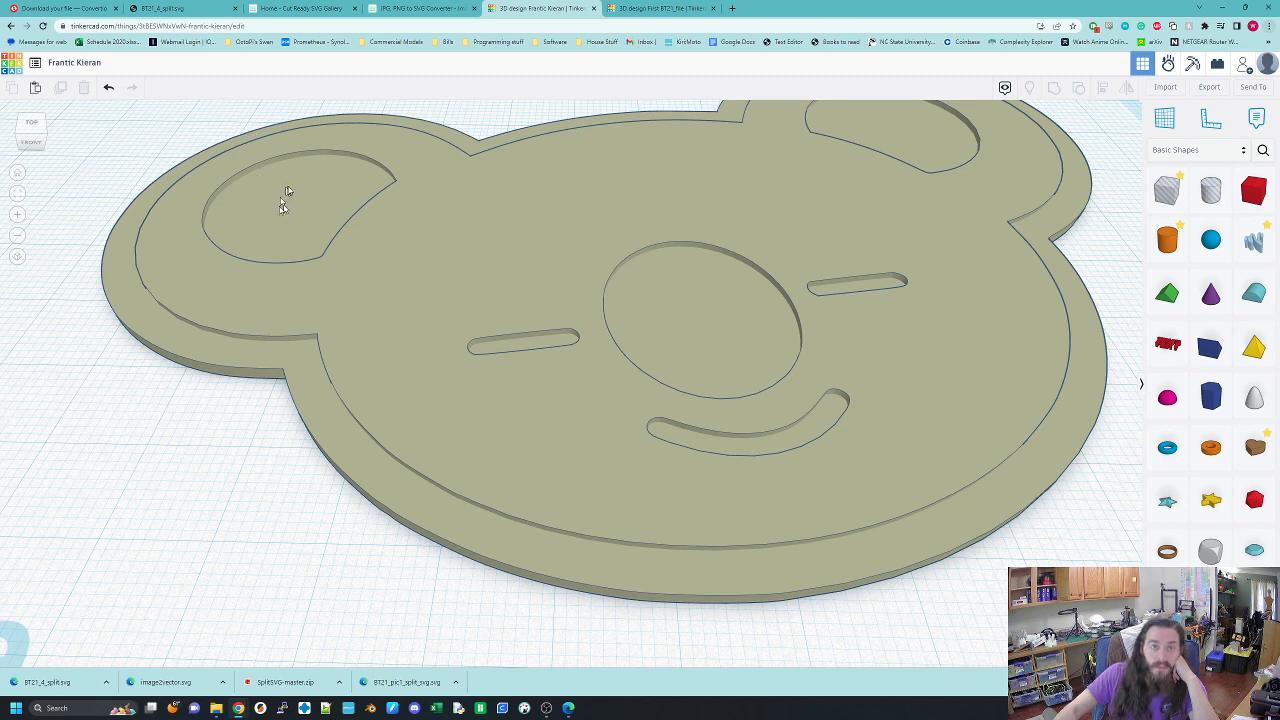
mouse_move(724, 312)
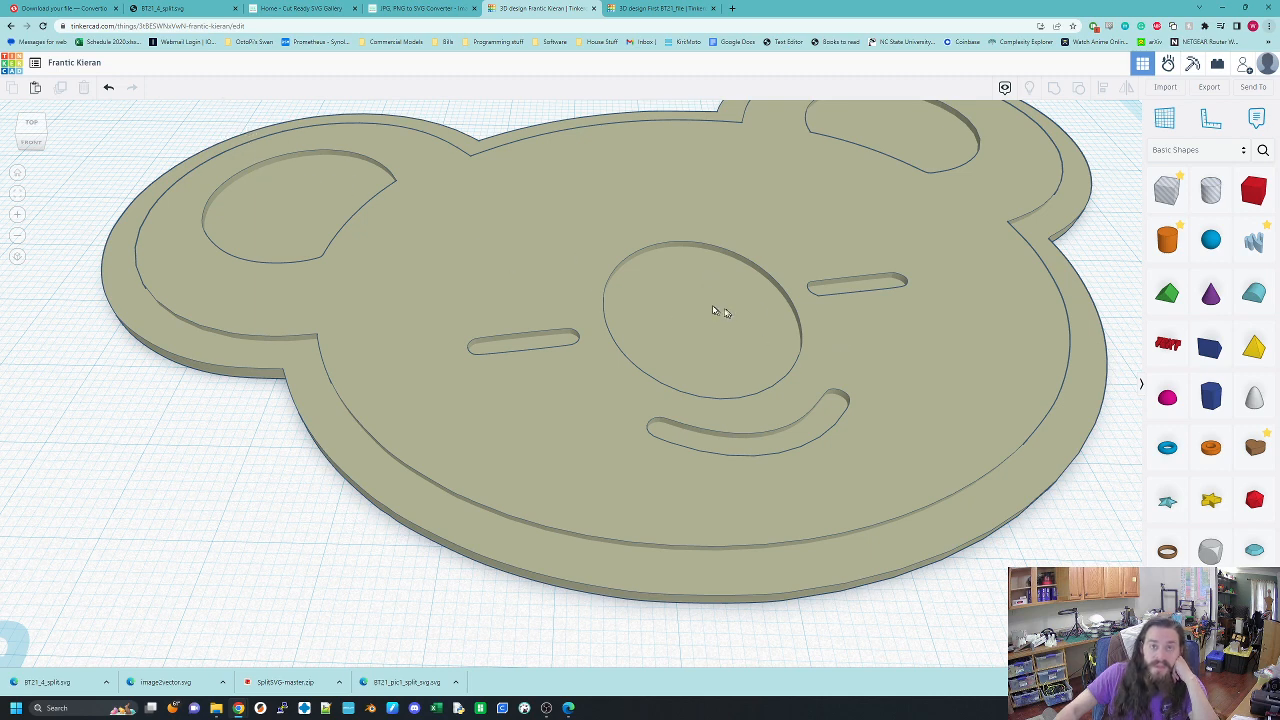
mouse_move(544, 348)
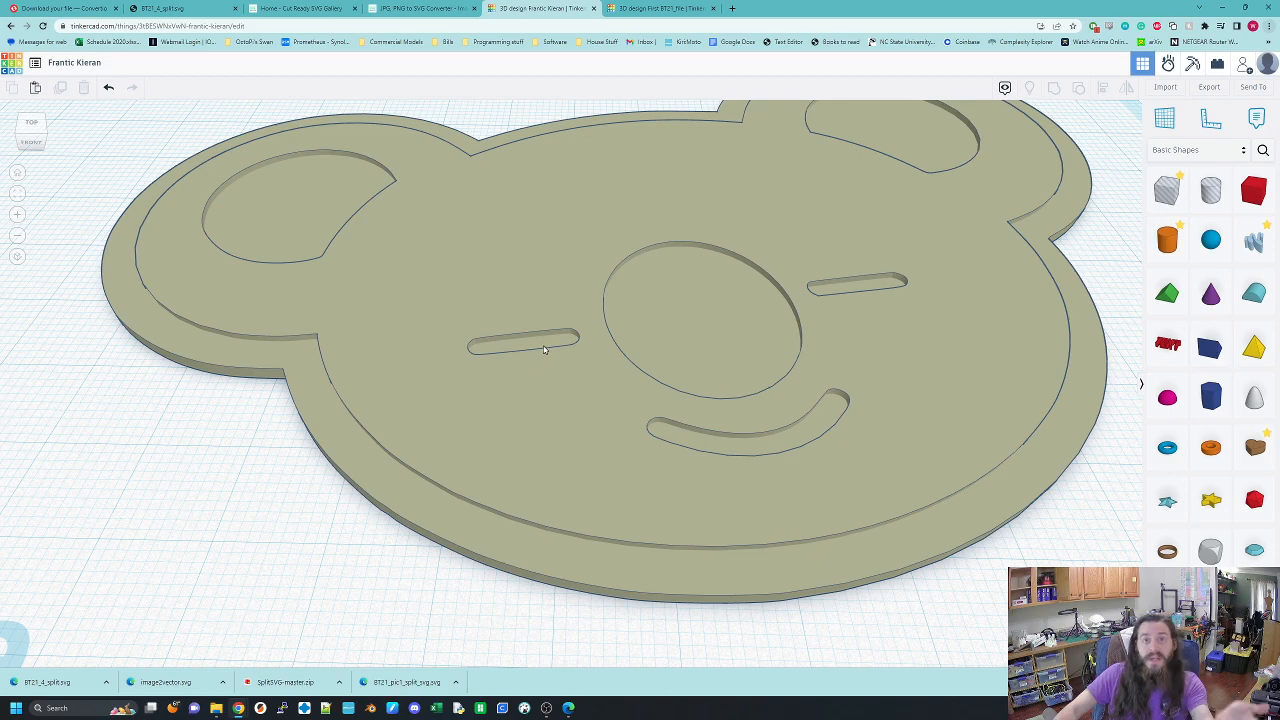
mouse_move(888, 386)
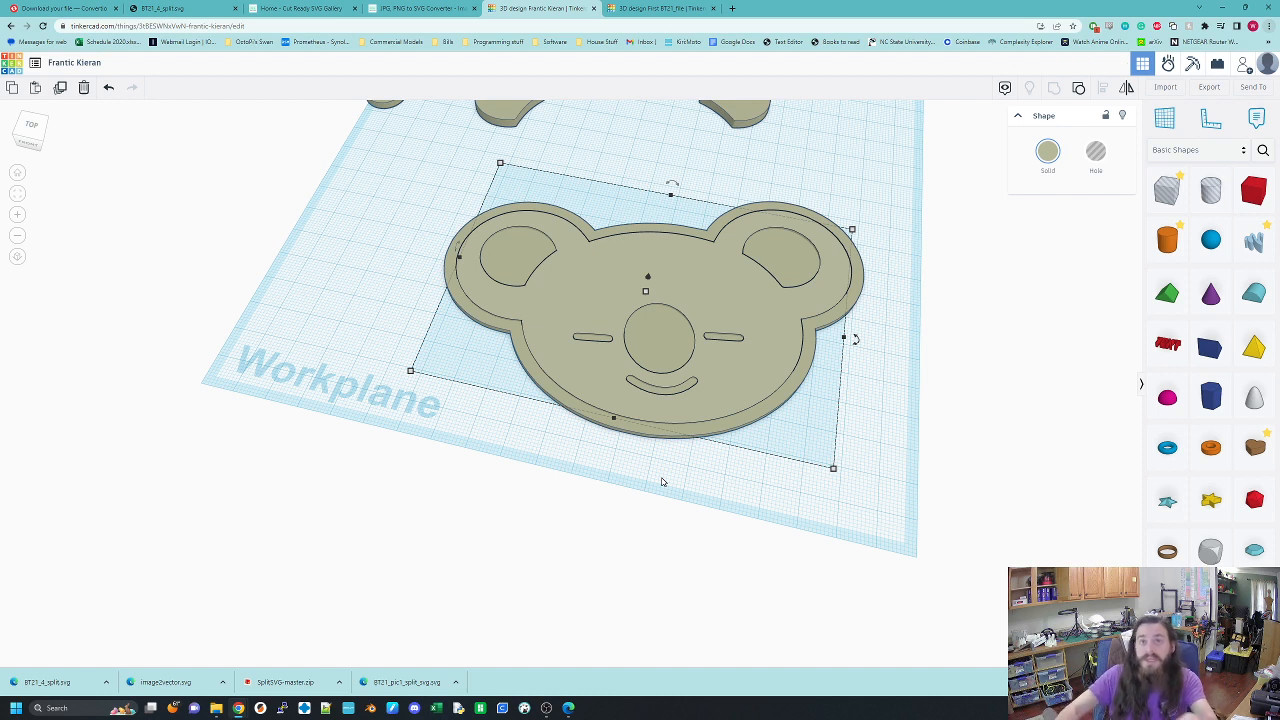
mouse_move(496, 436)
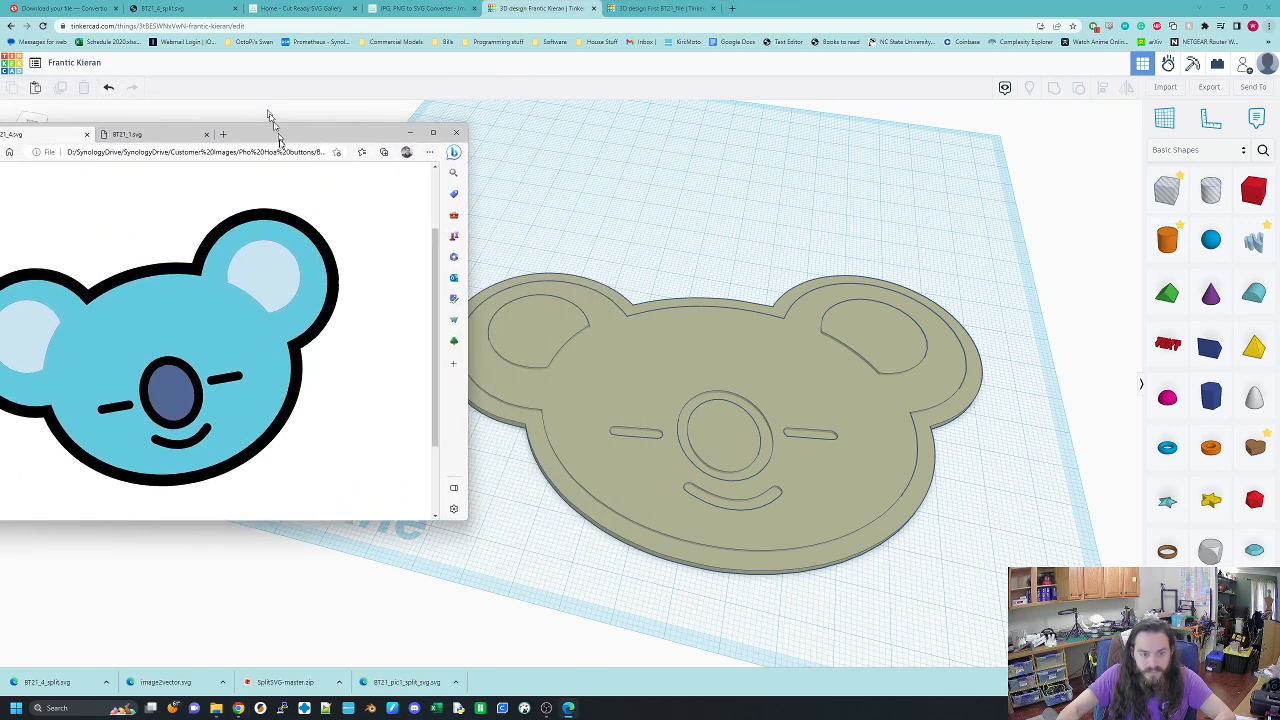
Step: Colour the koala's nose dark blue, checking against the reference picture
click(456, 132)
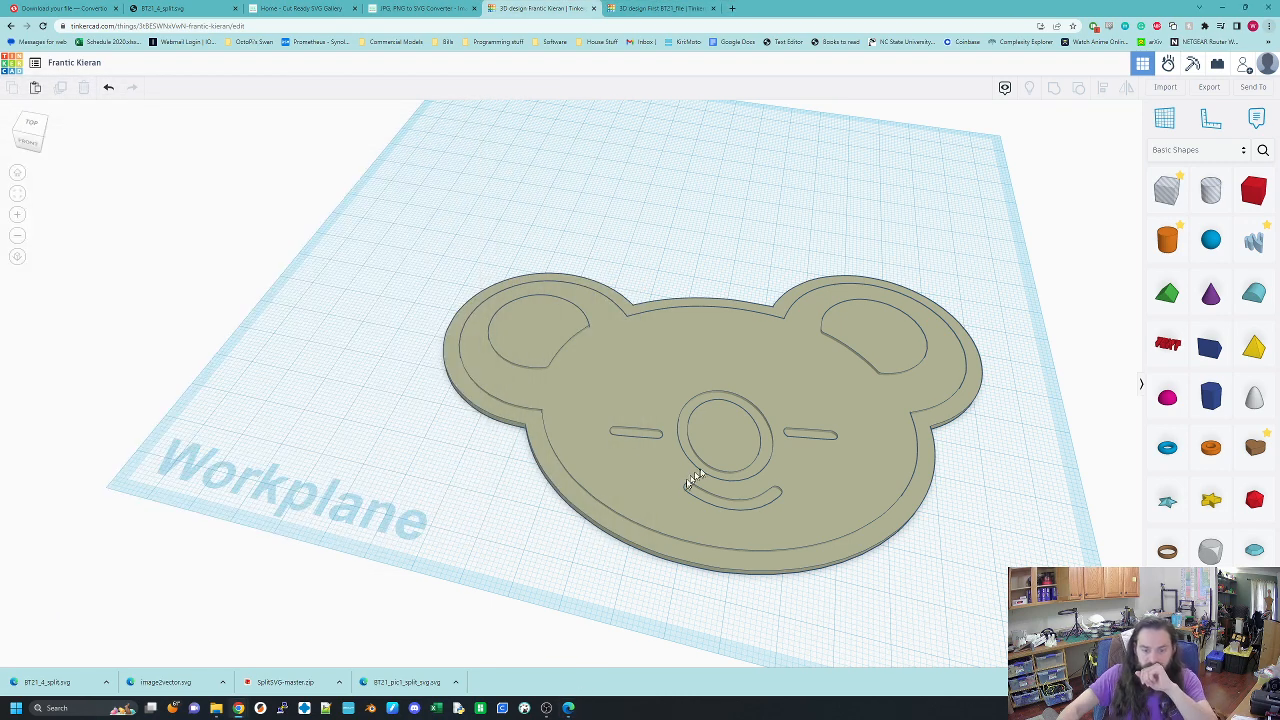
click(724, 436)
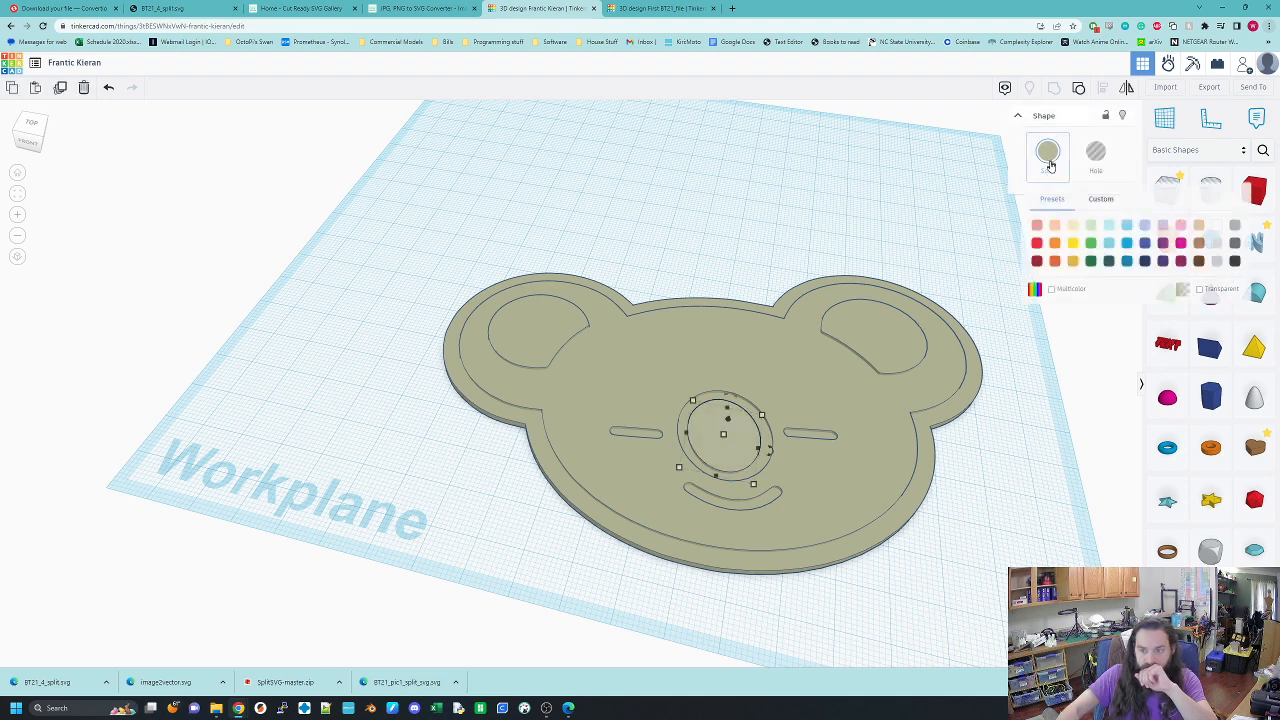
click(1142, 244)
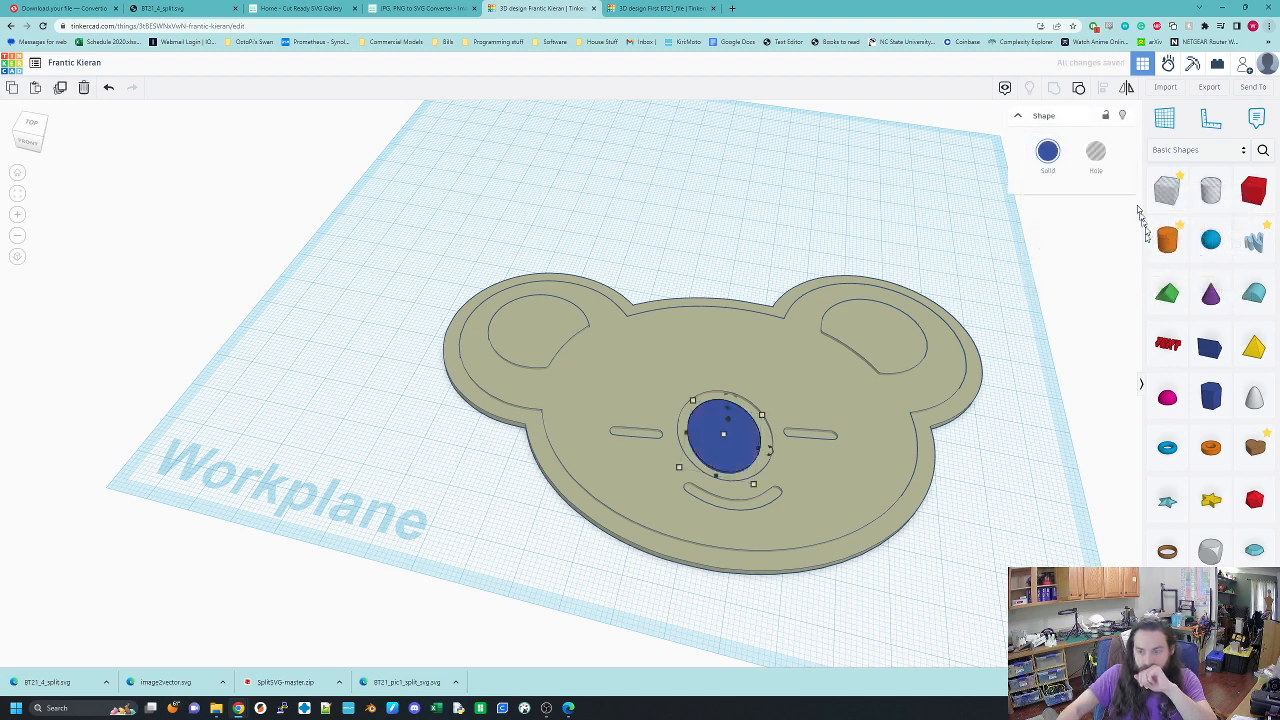
click(1048, 156)
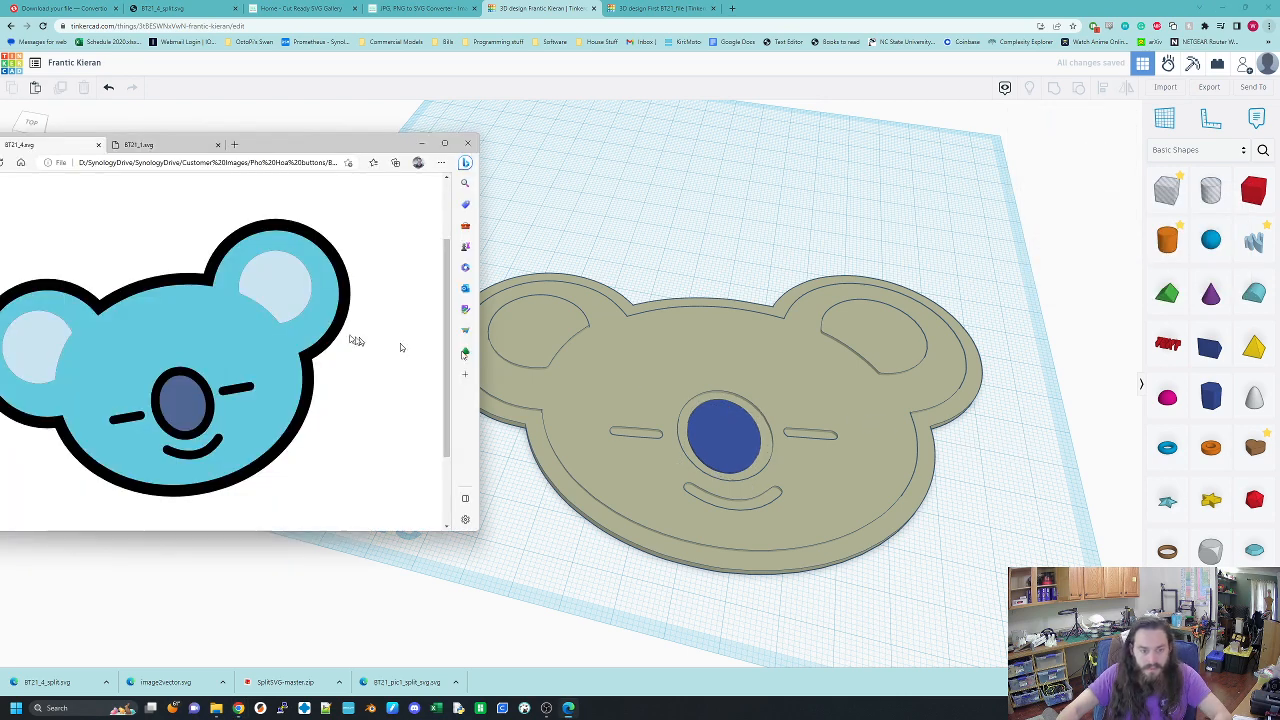
Step: Make the inner ear pieces light blue and the face blue using the Shape colour palette
click(466, 144)
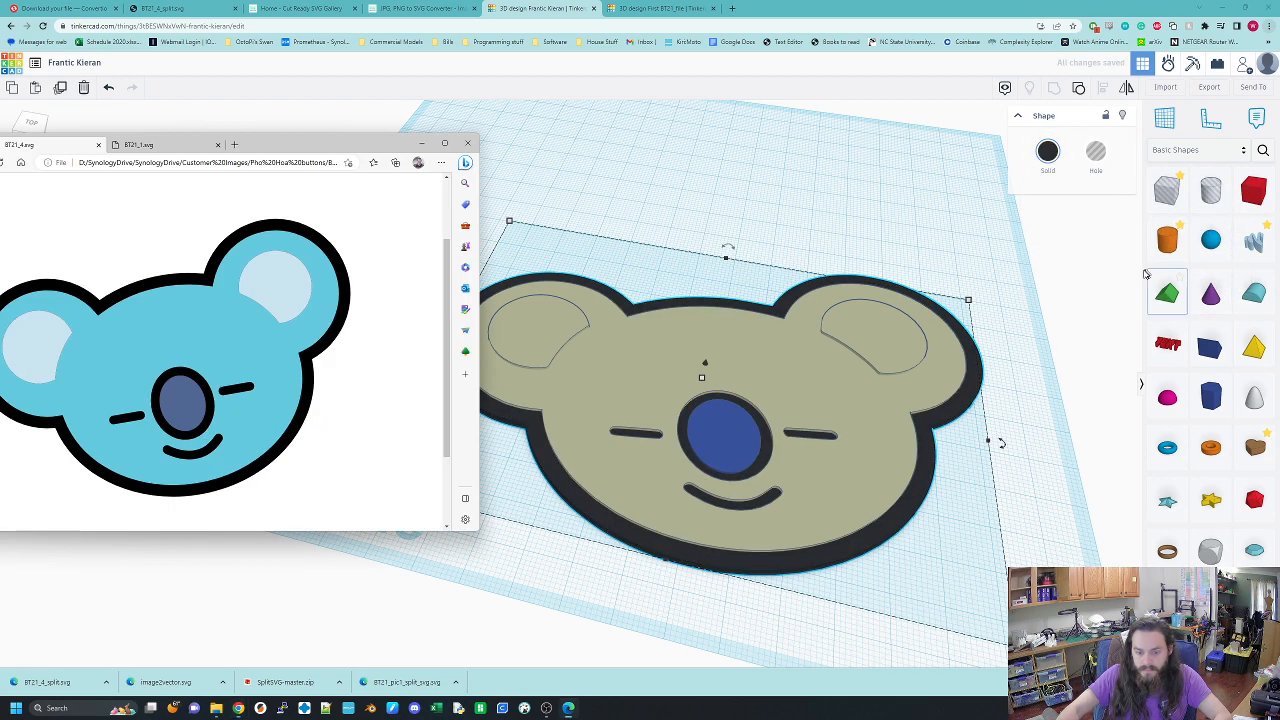
click(466, 144)
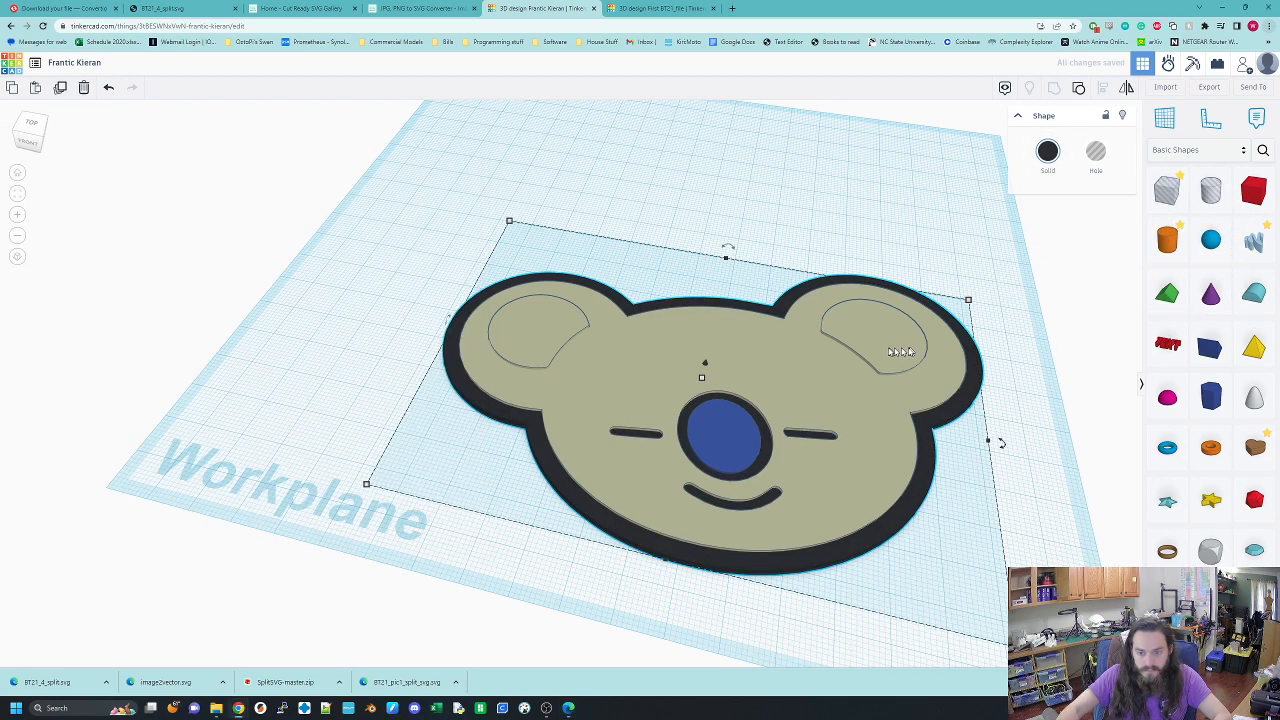
click(1048, 150)
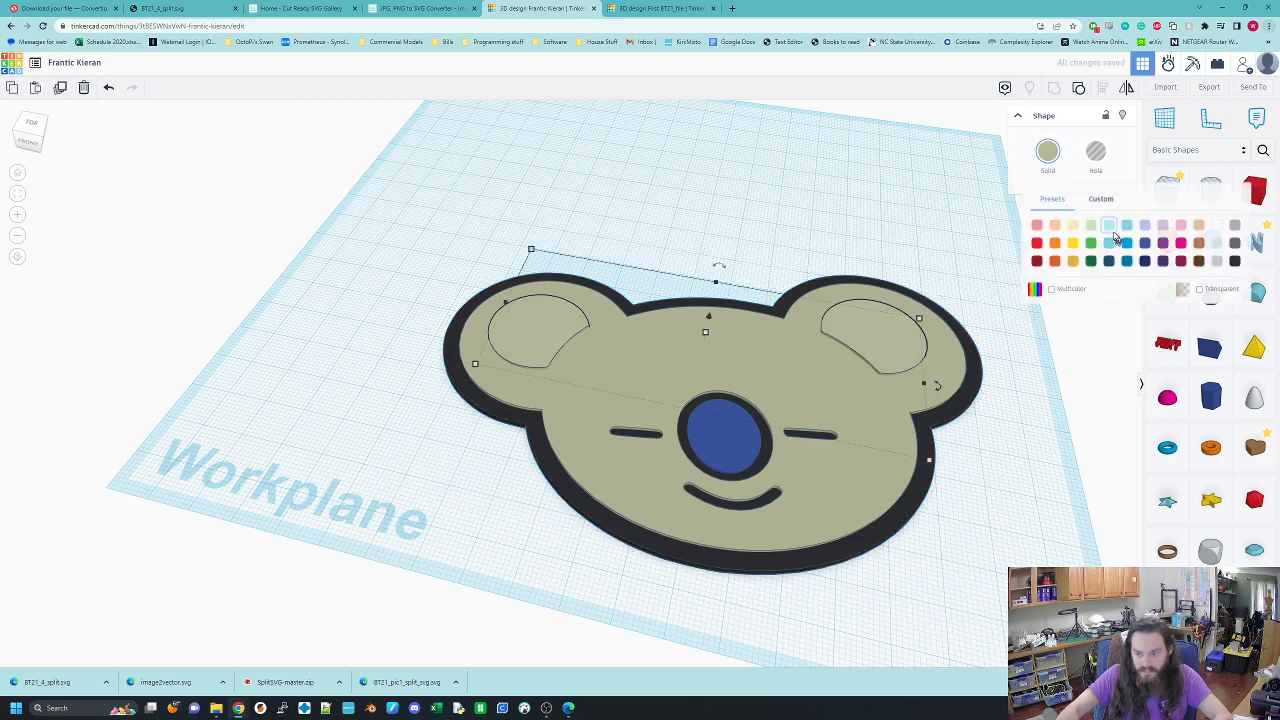
click(1108, 224)
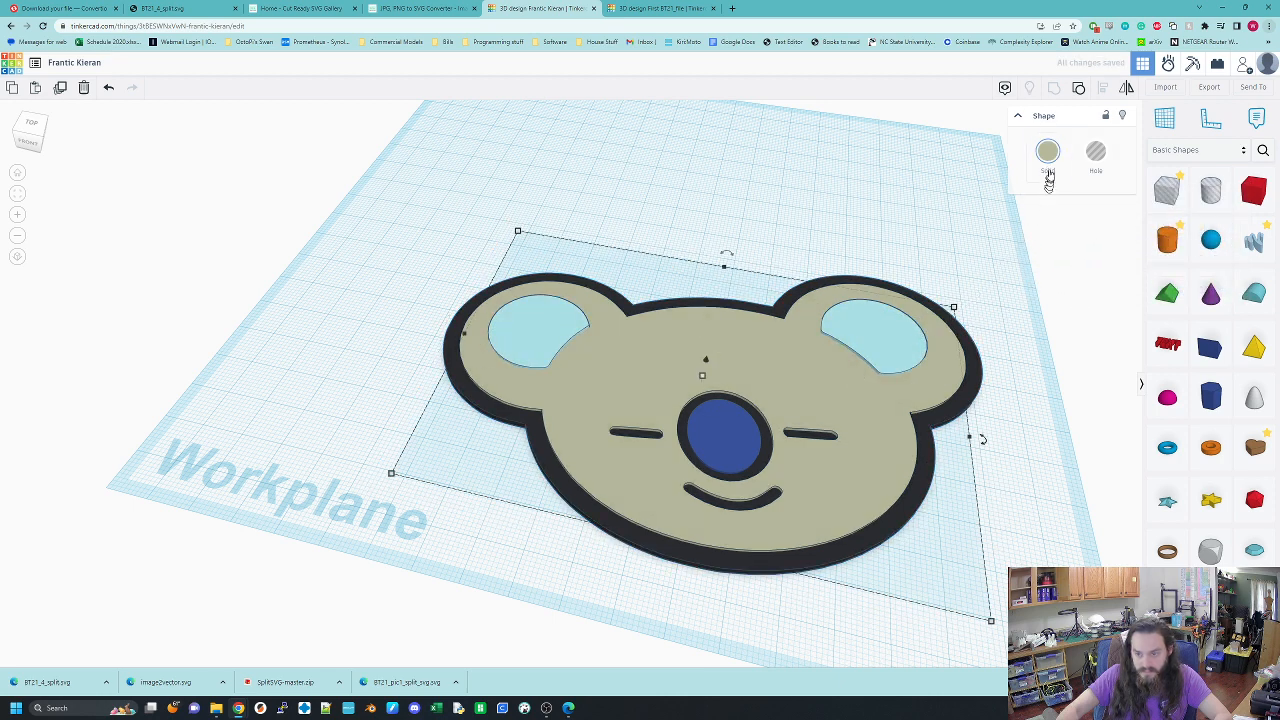
click(1048, 152)
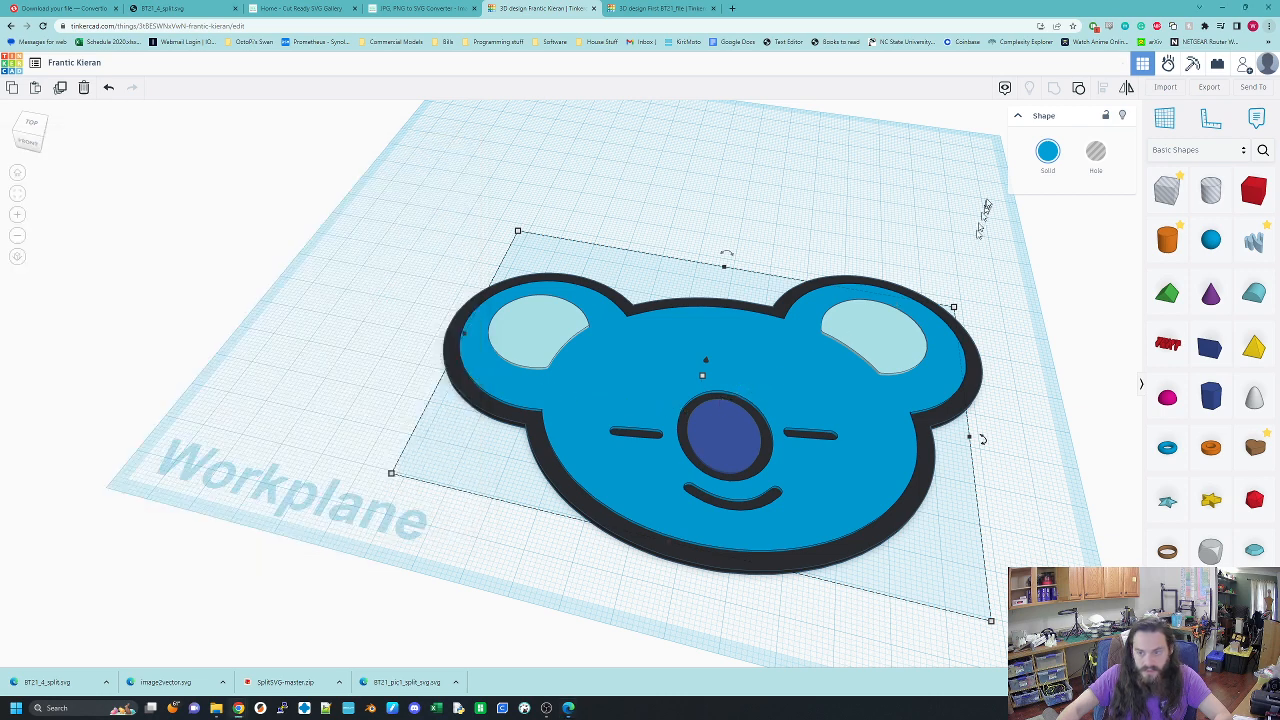
click(1048, 156)
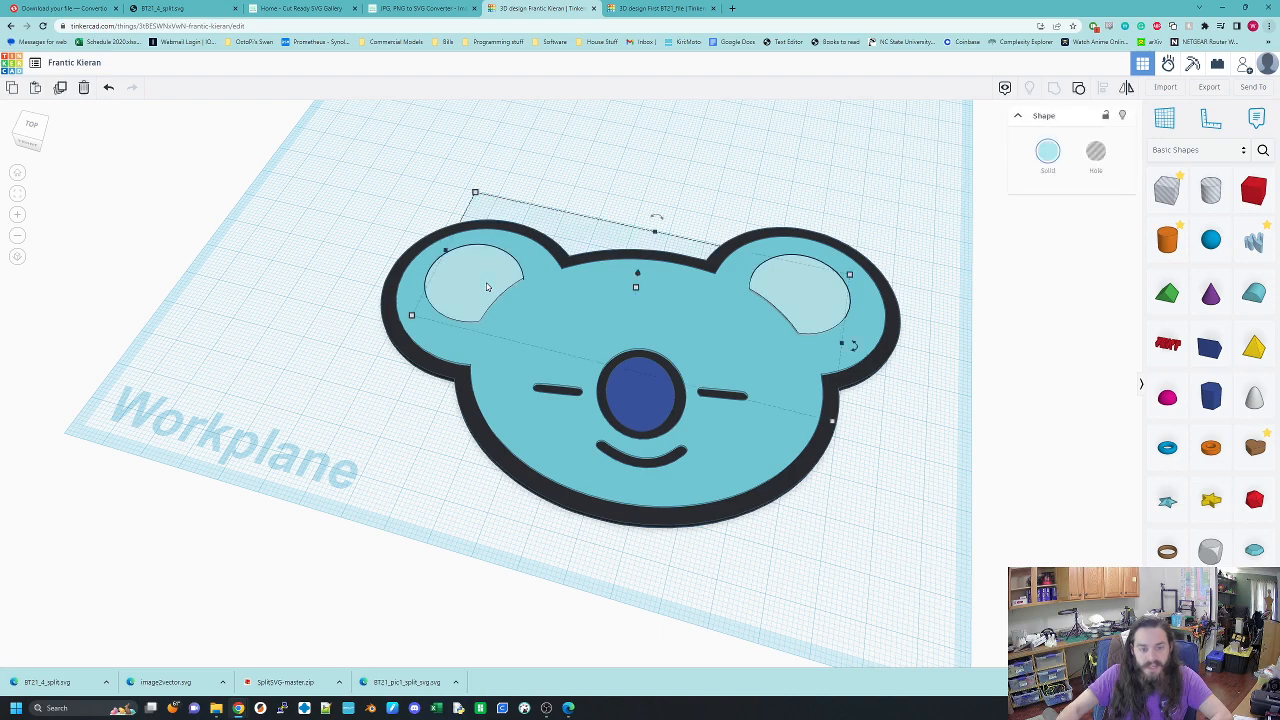
mouse_move(1198, 124)
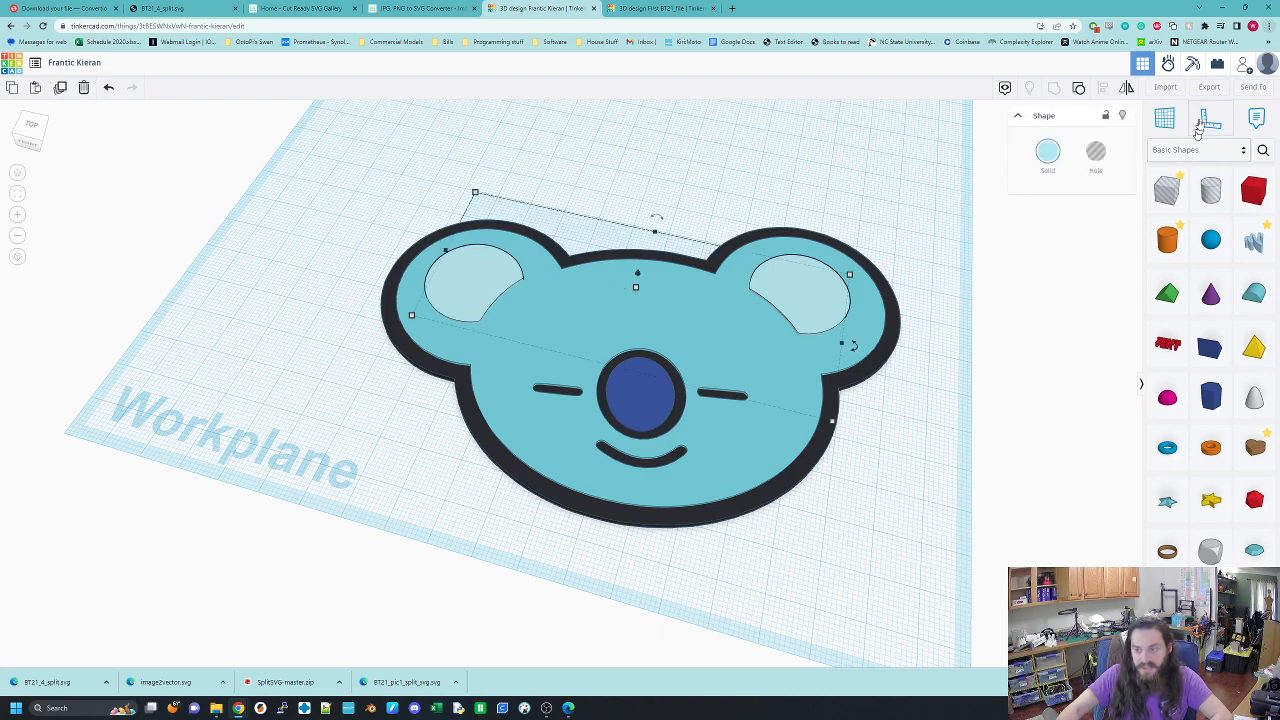
Step: Export only the selected blue face piece as a 3D print file and save the download
click(1208, 88)
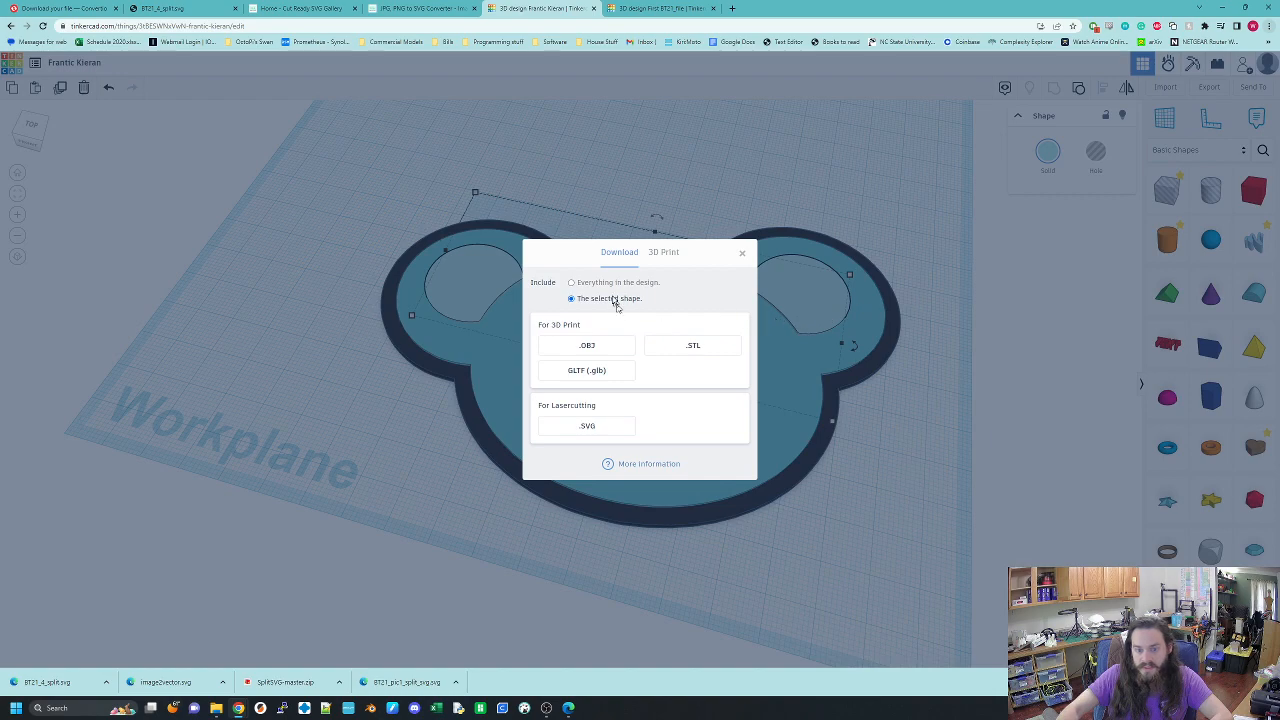
click(586, 426)
text(inner ears)
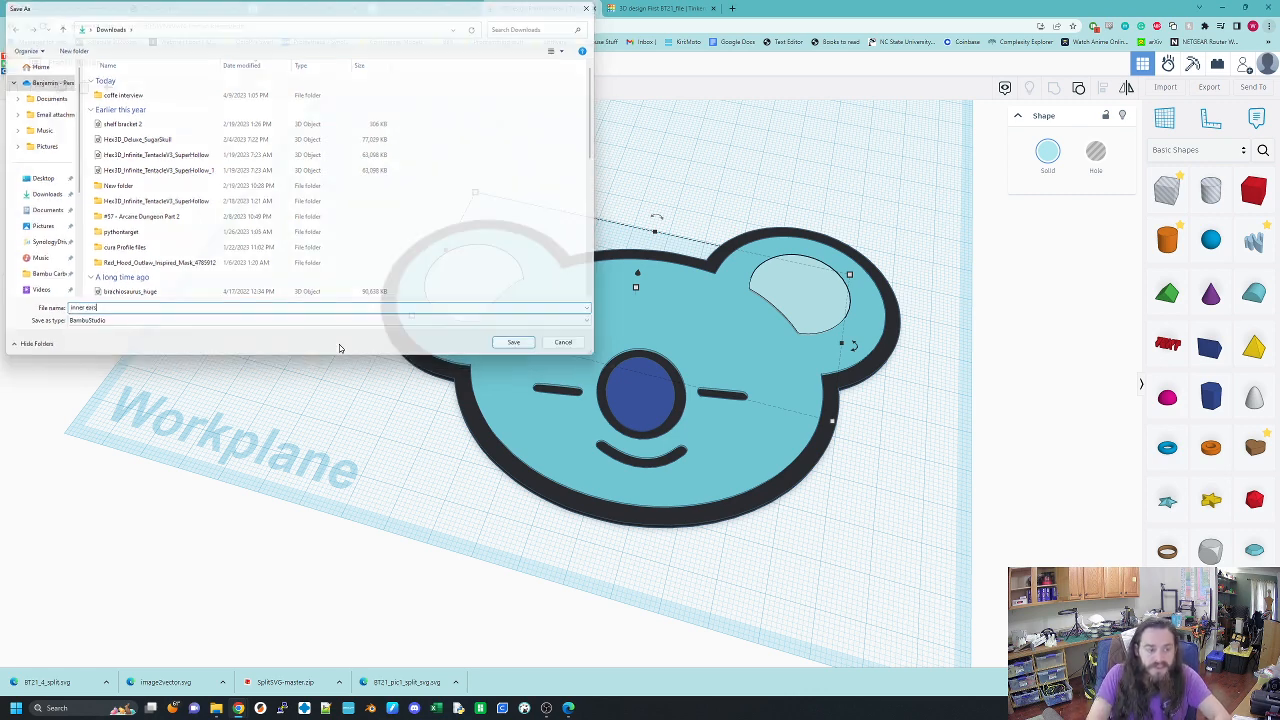
click(512, 342)
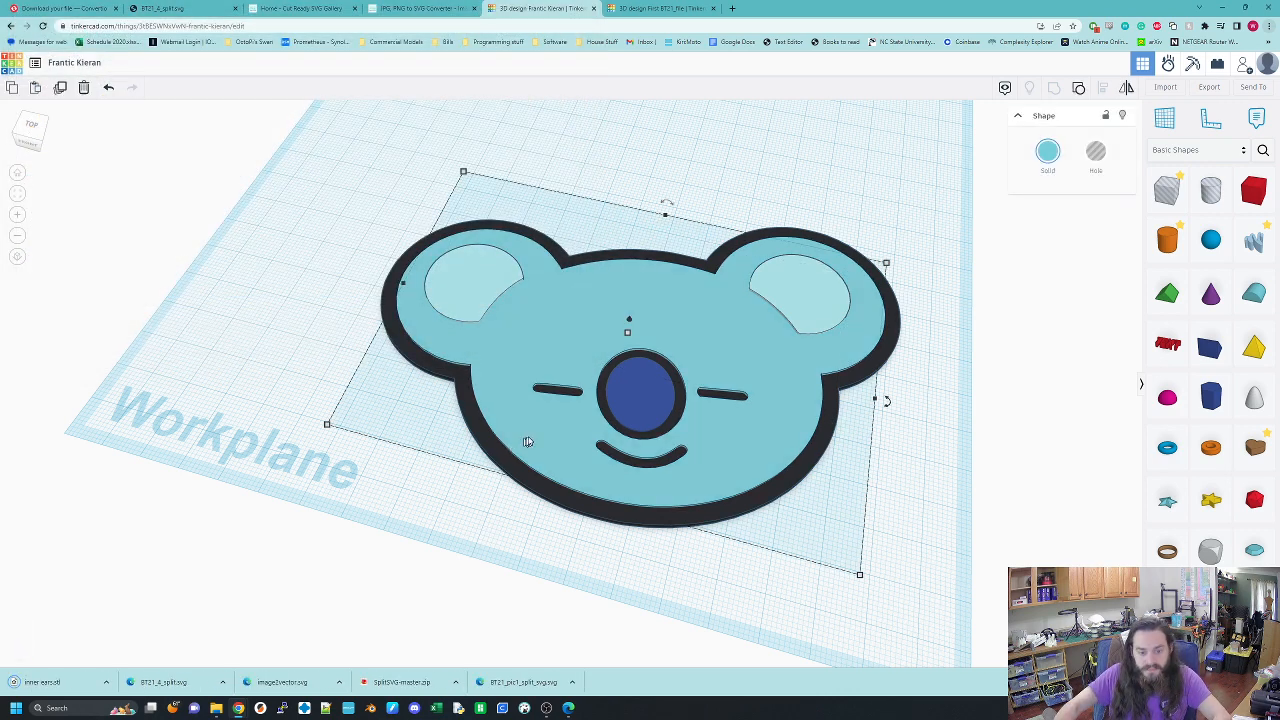
click(636, 322)
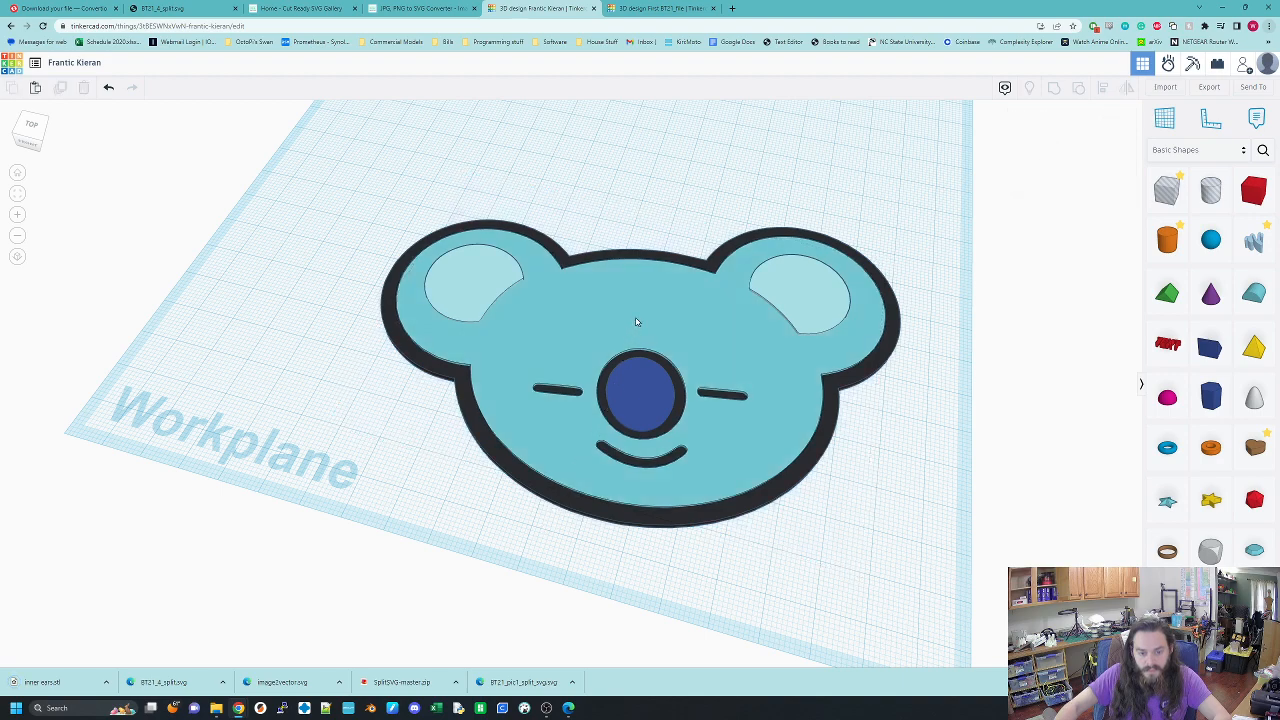
mouse_move(408, 576)
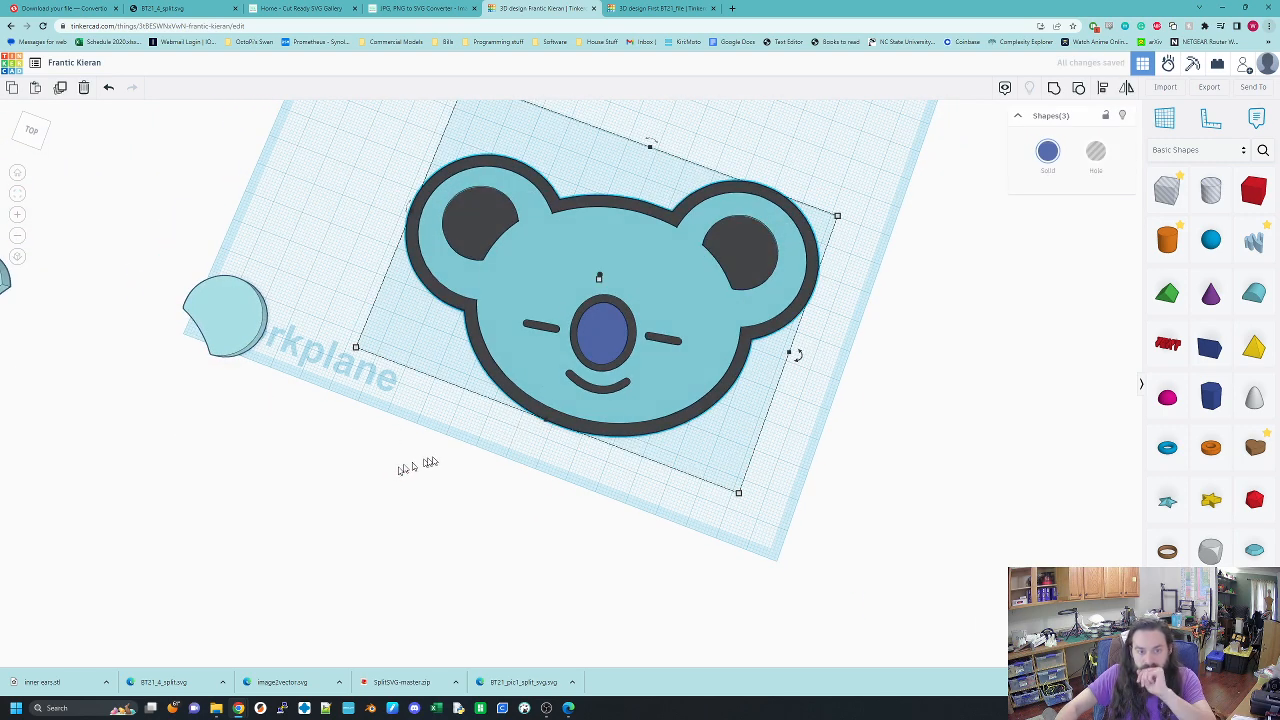
Step: Start exporting the dark outline, ears and nose as a separate print file
click(1208, 88)
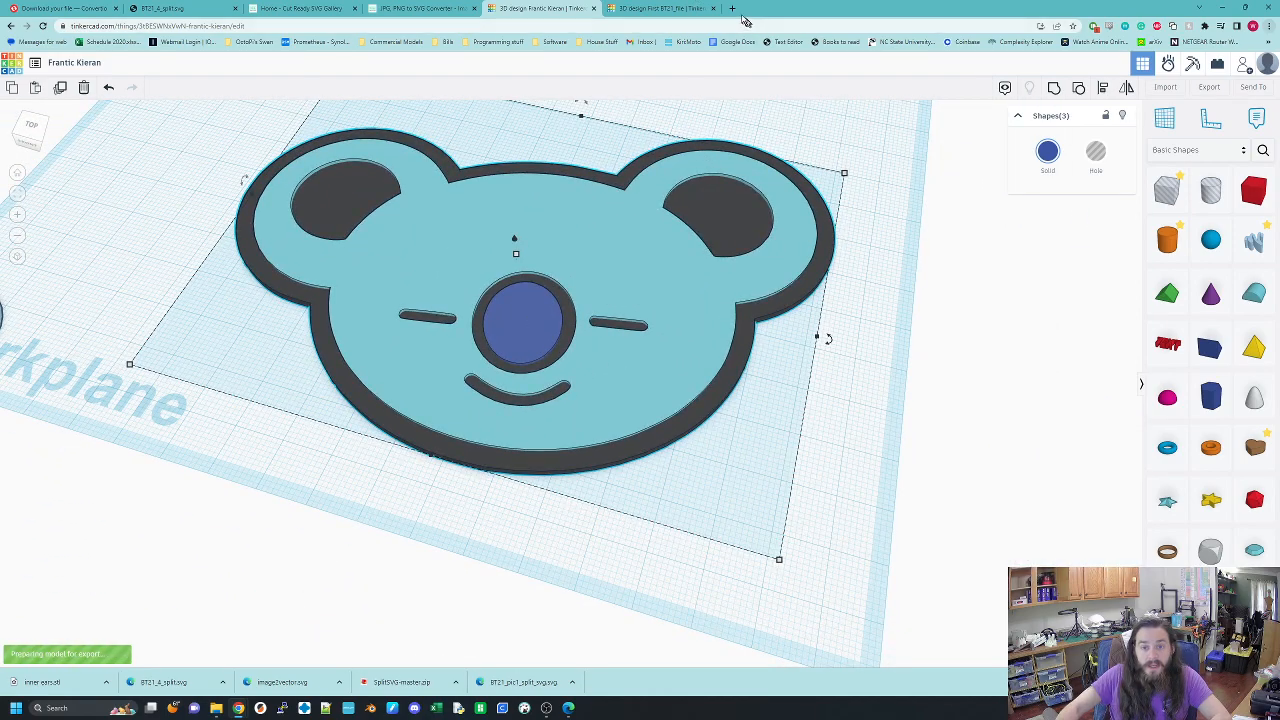
Step: Search Google for free SVGs and browse the HelloSVG free designs gallery
click(730, 8)
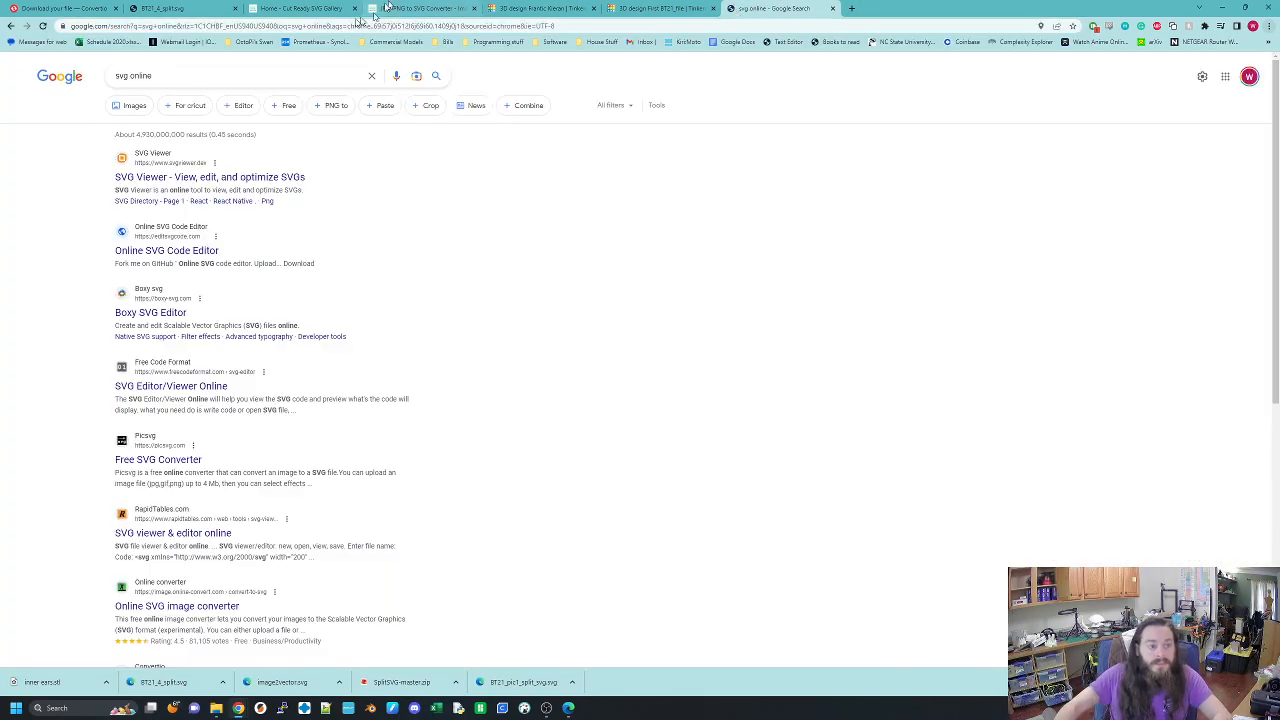
click(200, 76)
text(free svgs)
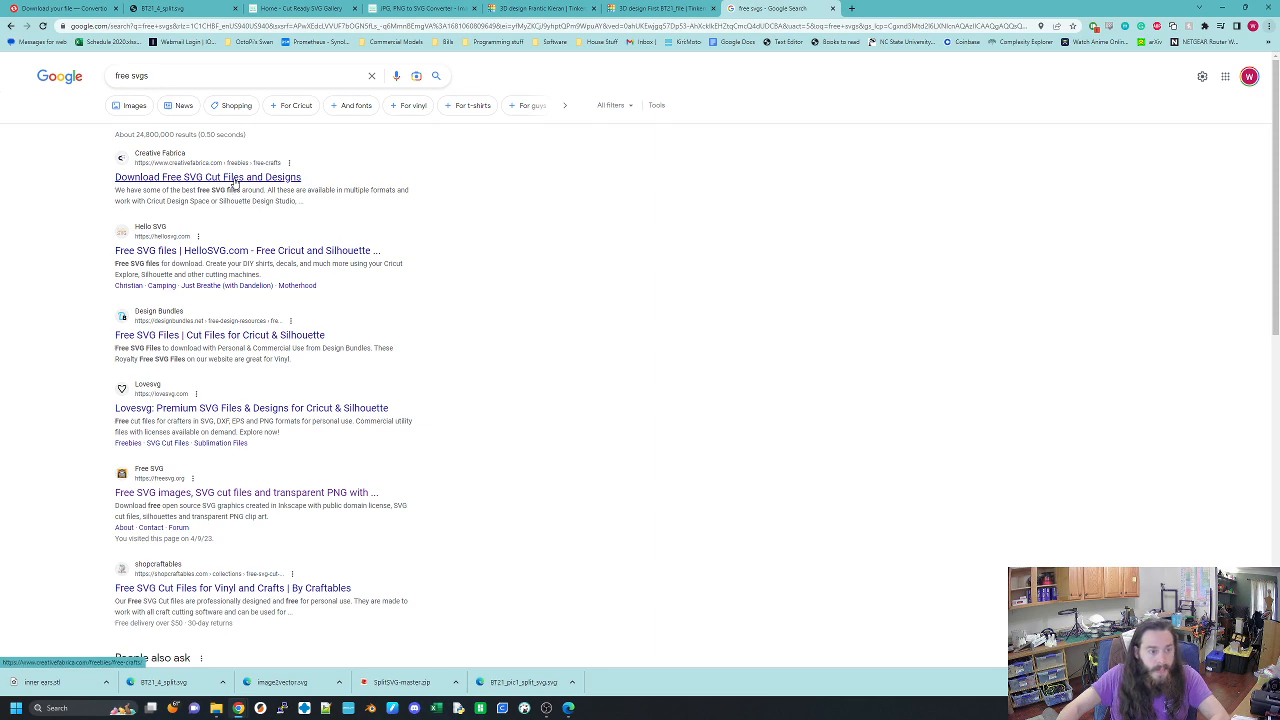
click(250, 200)
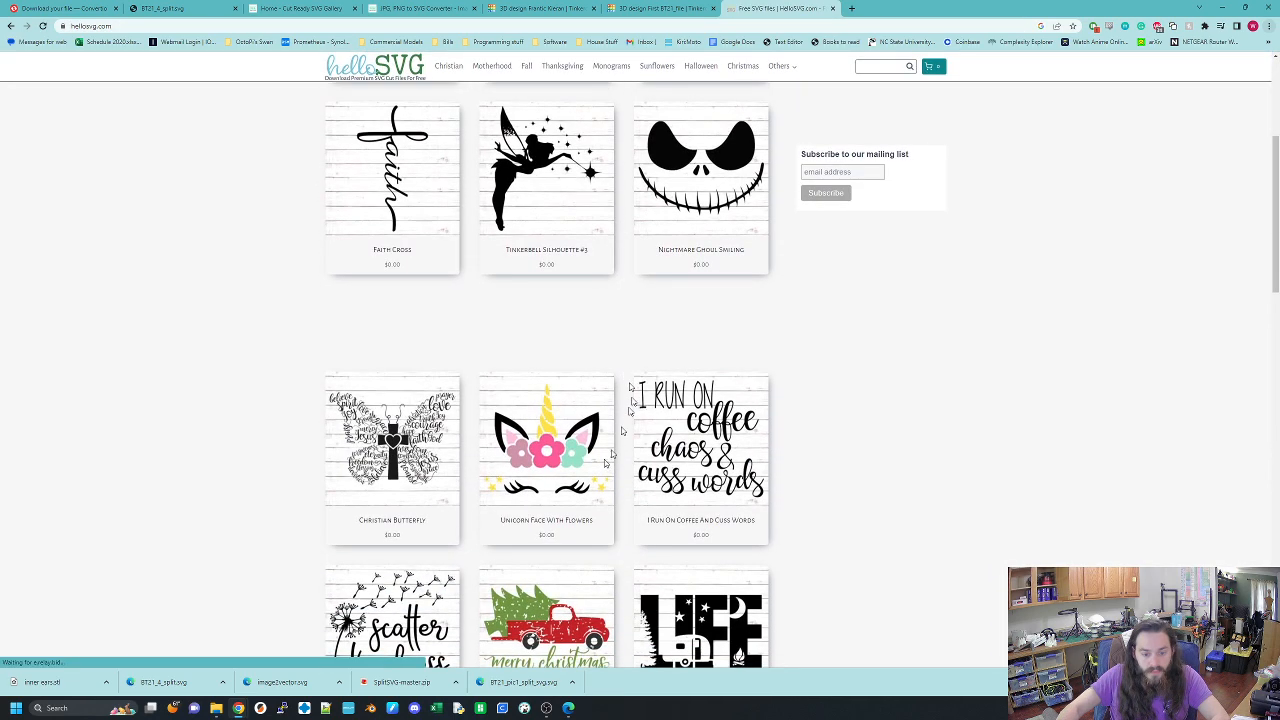
scroll(down, 3)
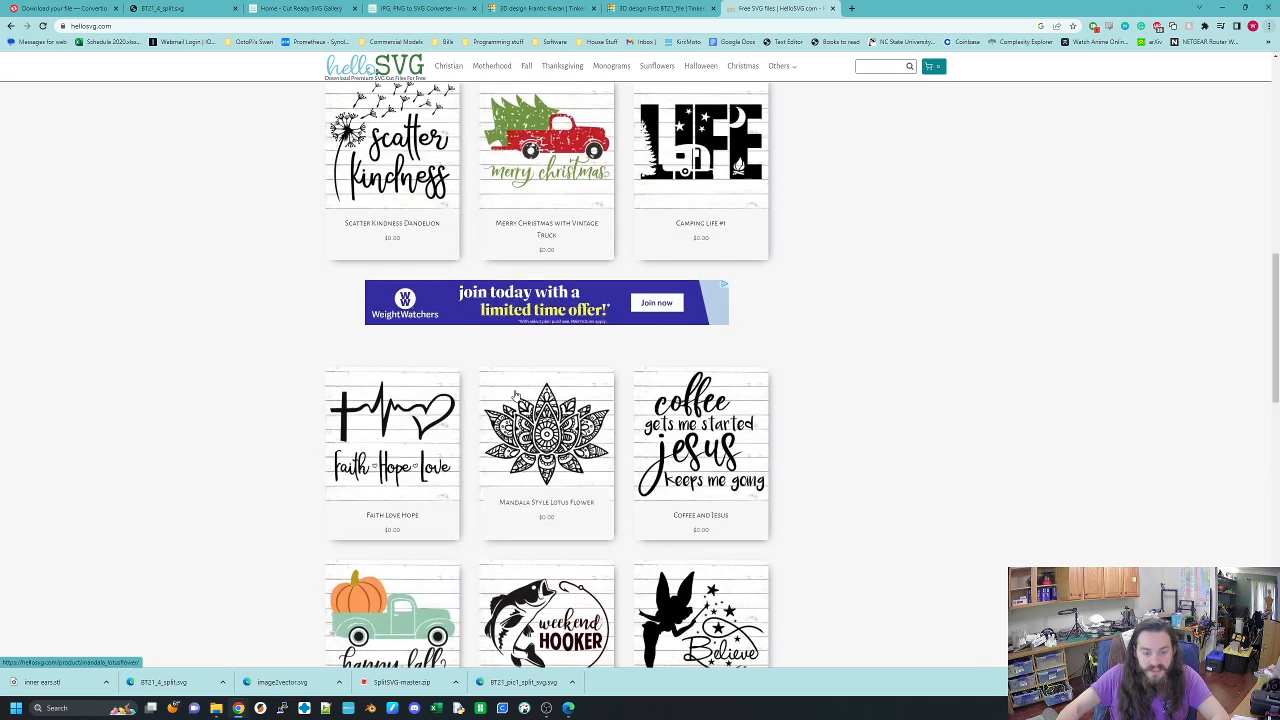
mouse_move(376, 420)
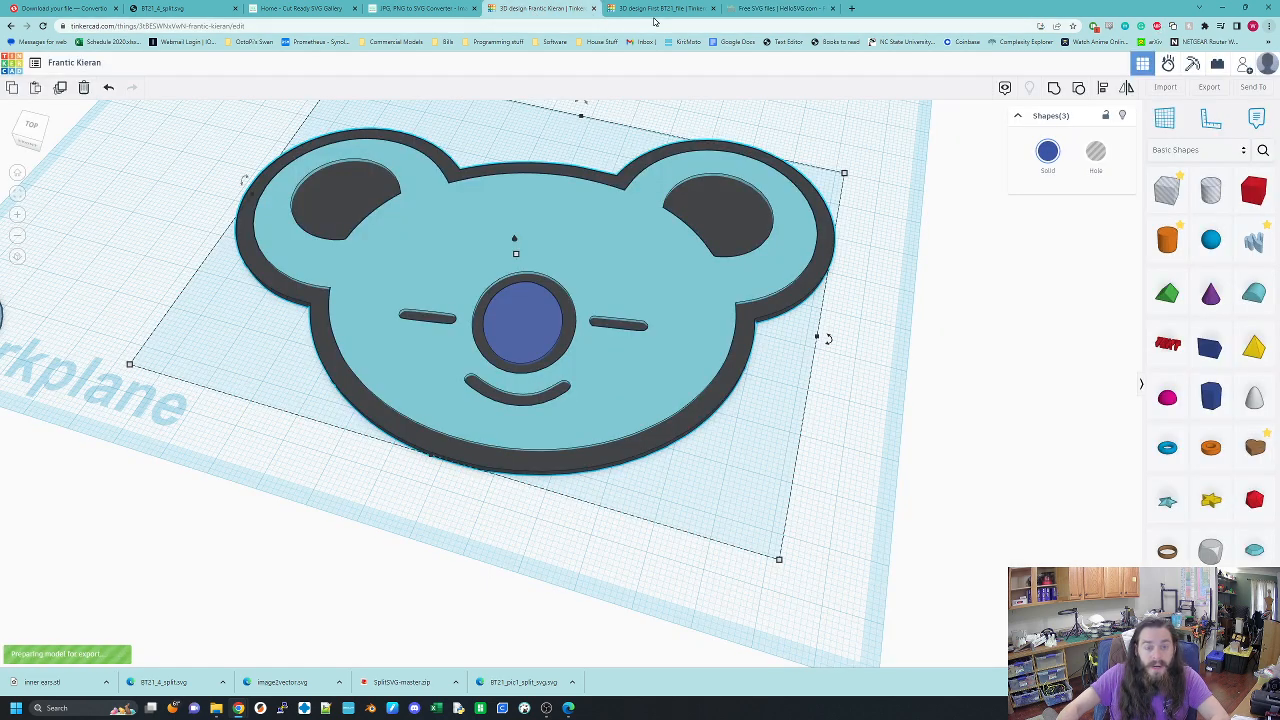
Step: Return to the HelloSVG gallery and open the Happy Fall with Vintage Truck design
click(772, 8)
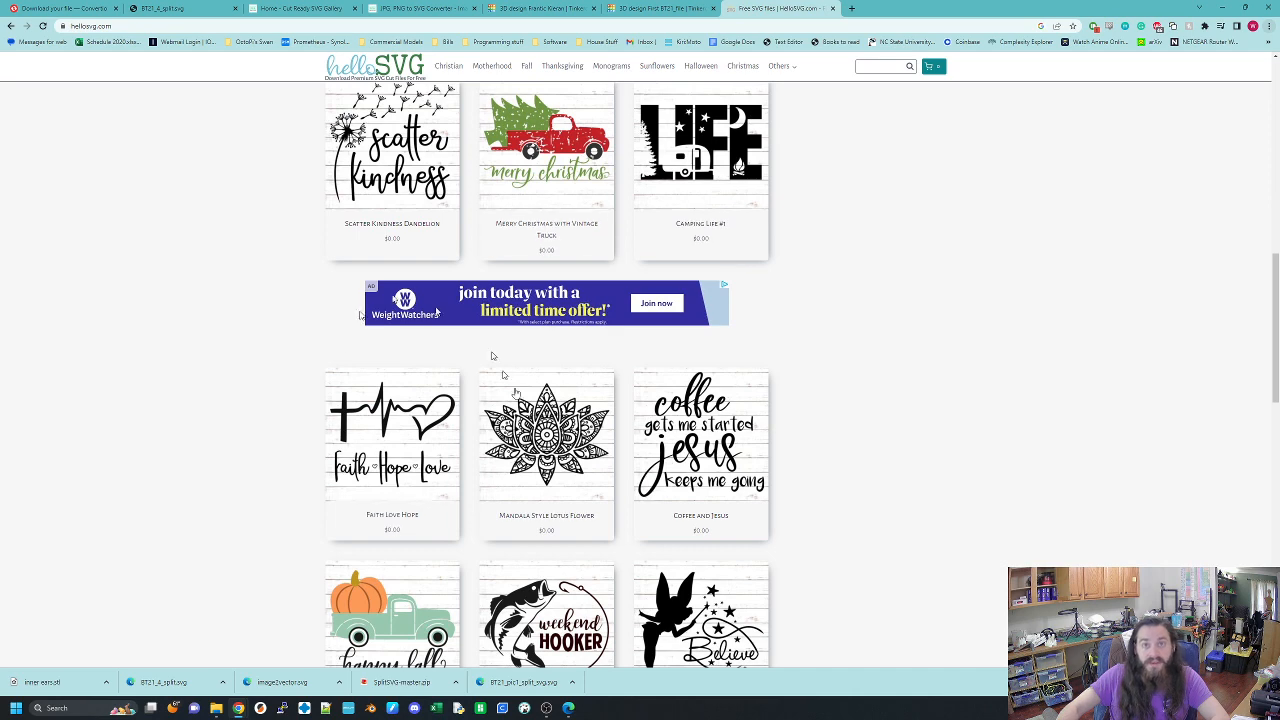
scroll(down, 3)
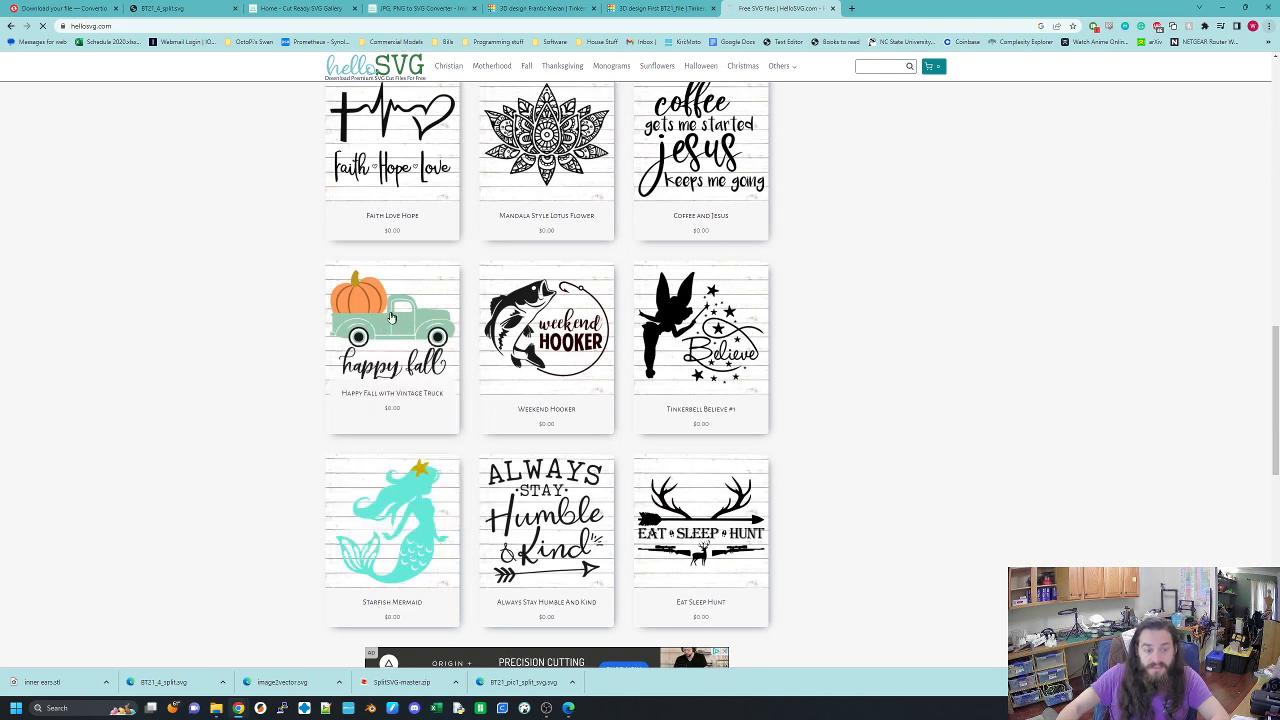
click(392, 318)
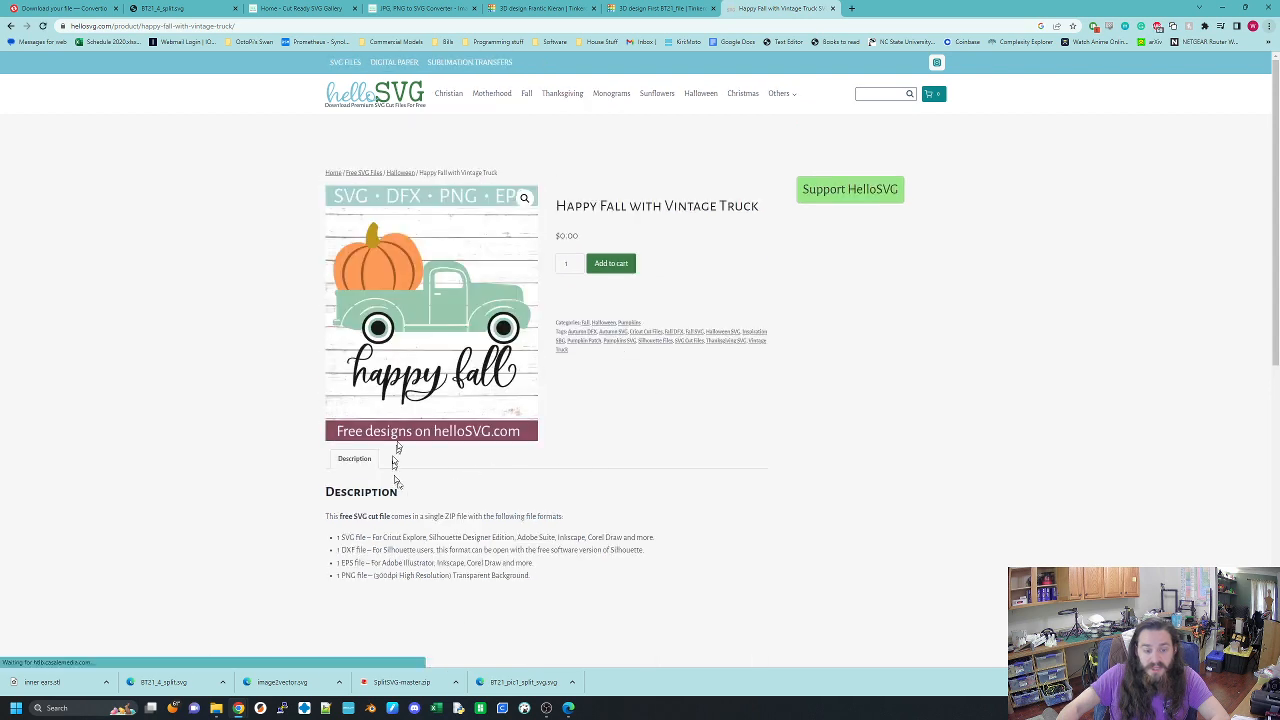
mouse_move(608, 160)
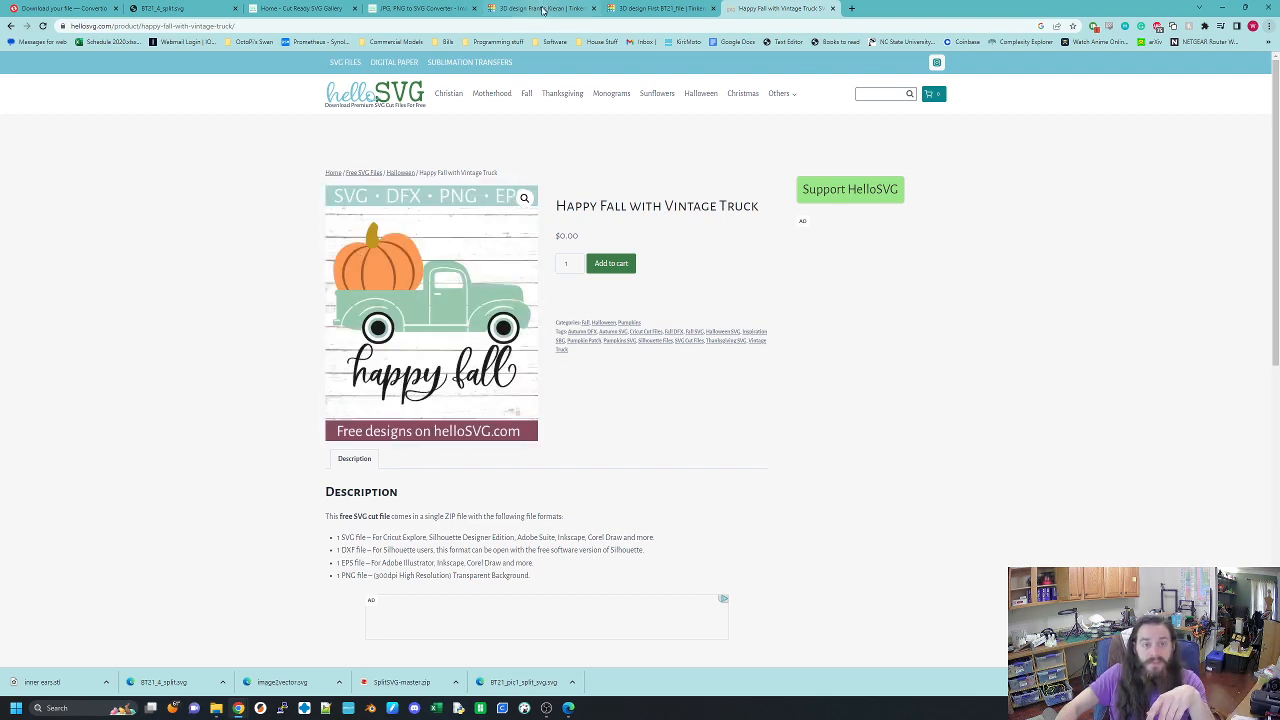
Step: Switch back to the Tinkercad koala face plate design while its export prepares
click(540, 8)
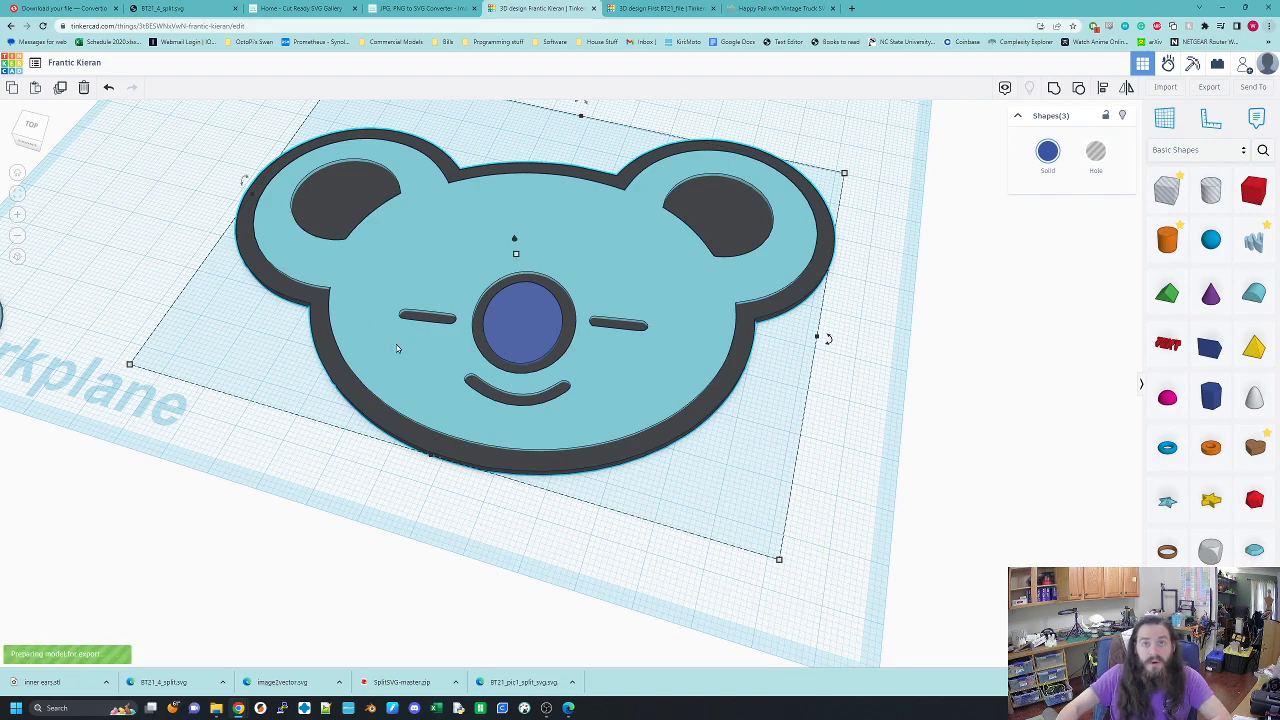
click(144, 278)
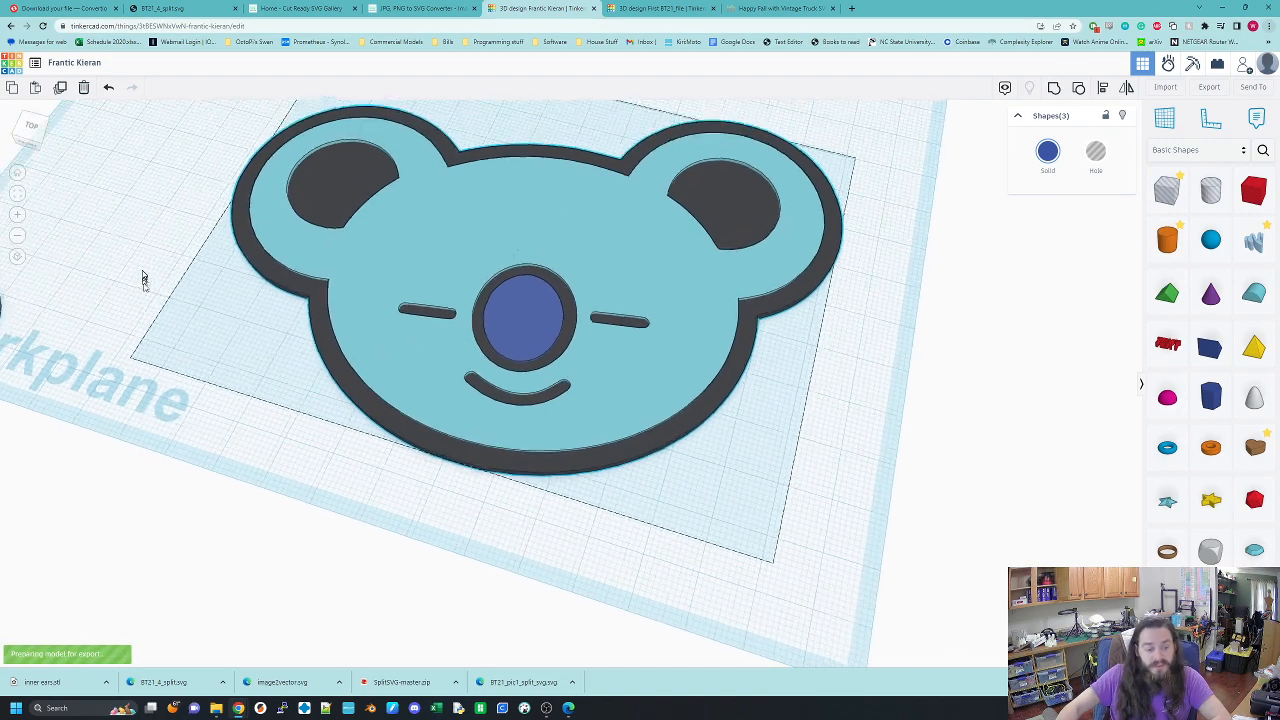